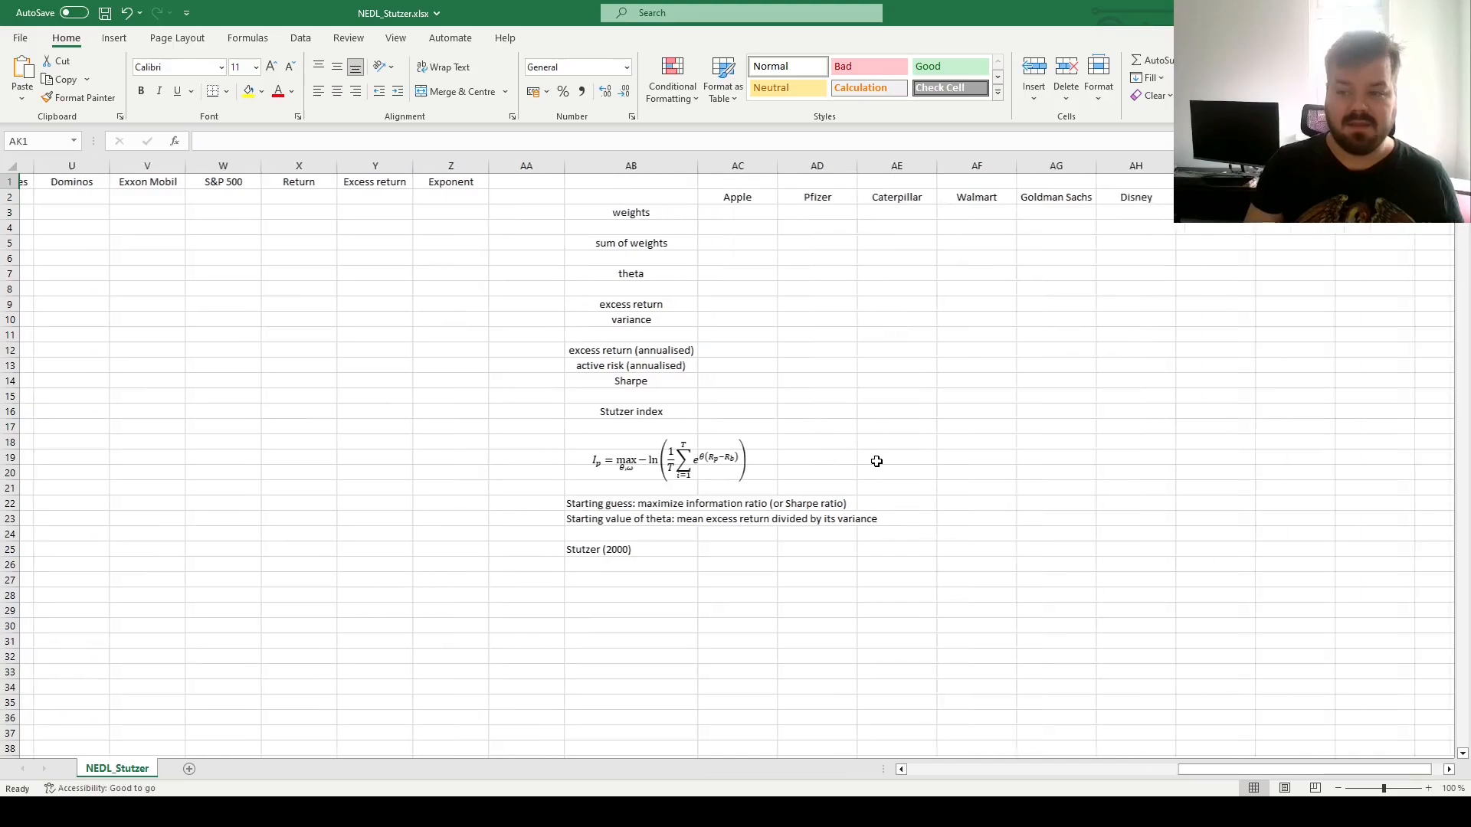
Review cells in columns Z–AB, then begin Apple's first daily return in M3 with =B3.
scroll("right", 3)
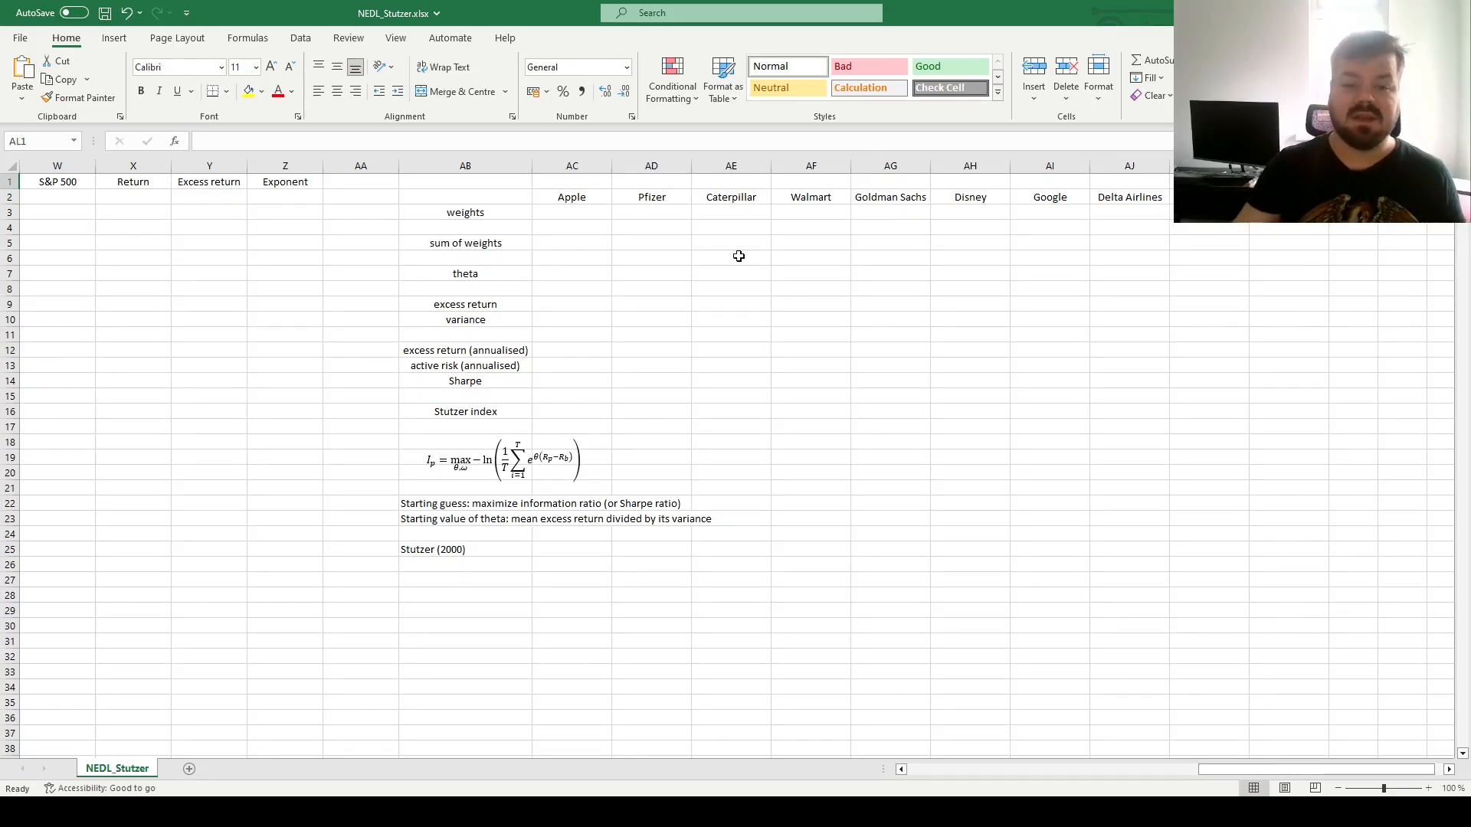
left_click(465, 196)
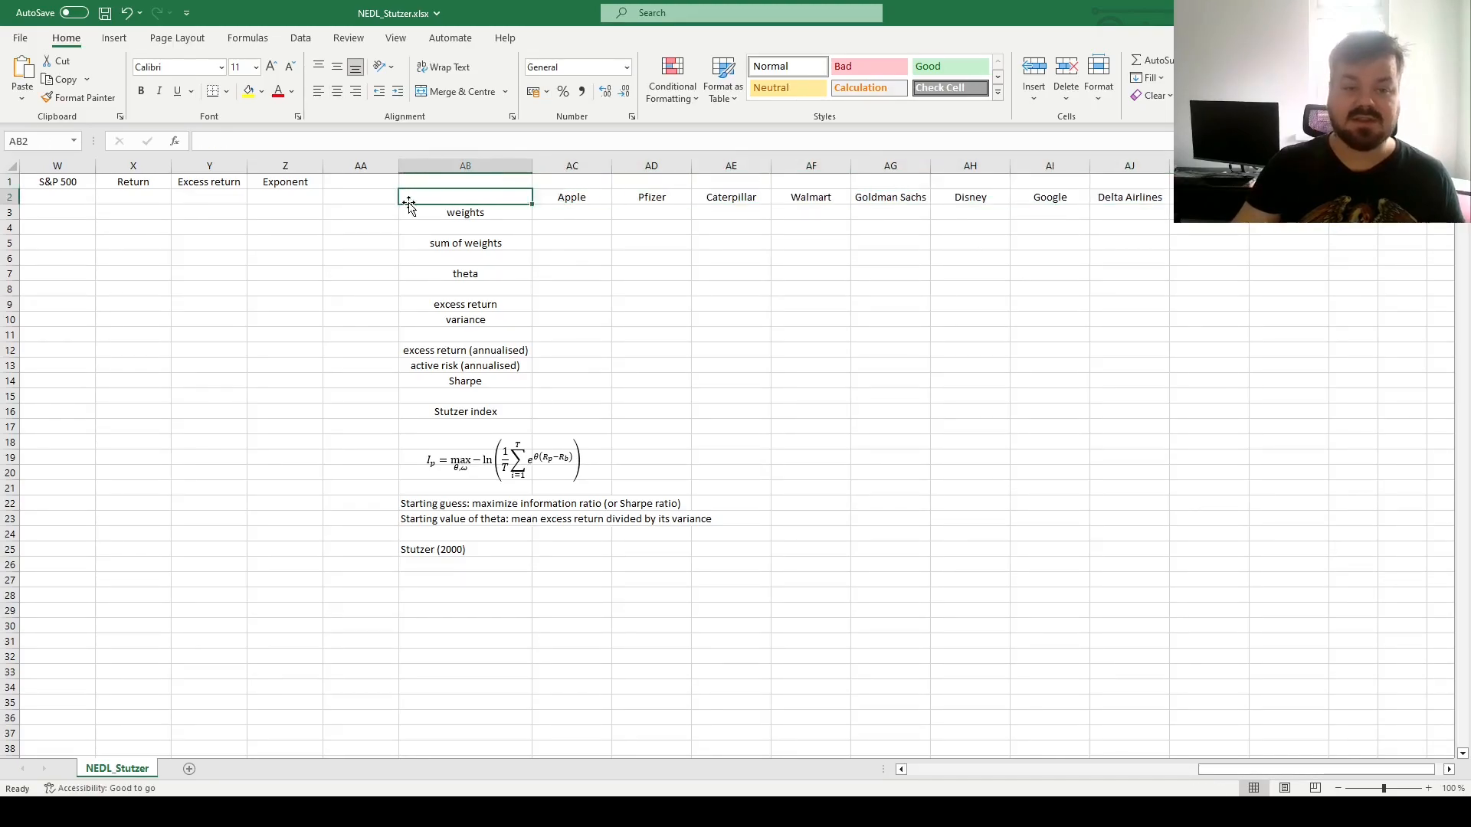
left_click(360, 196)
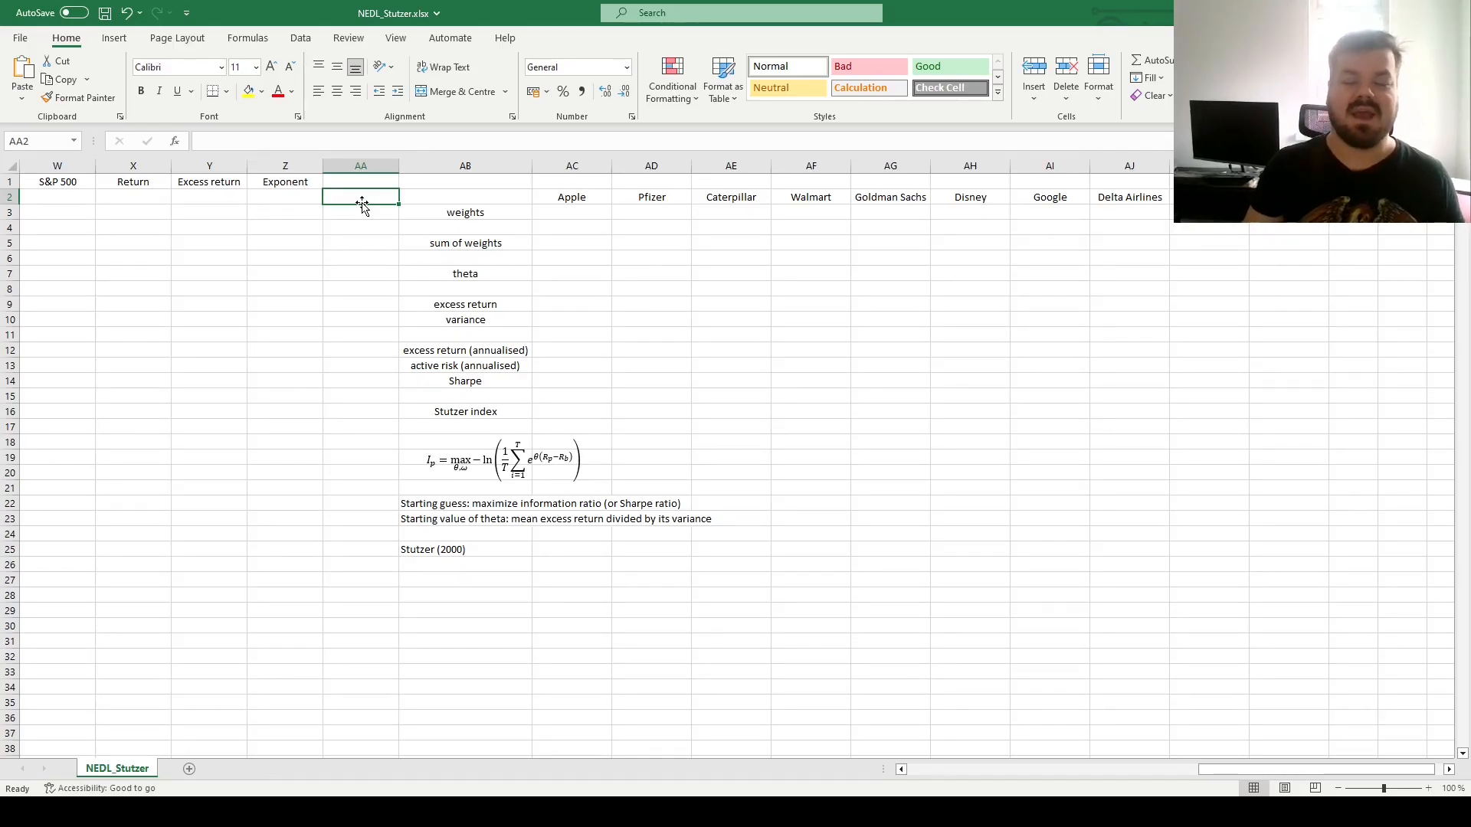
left_click(284, 197)
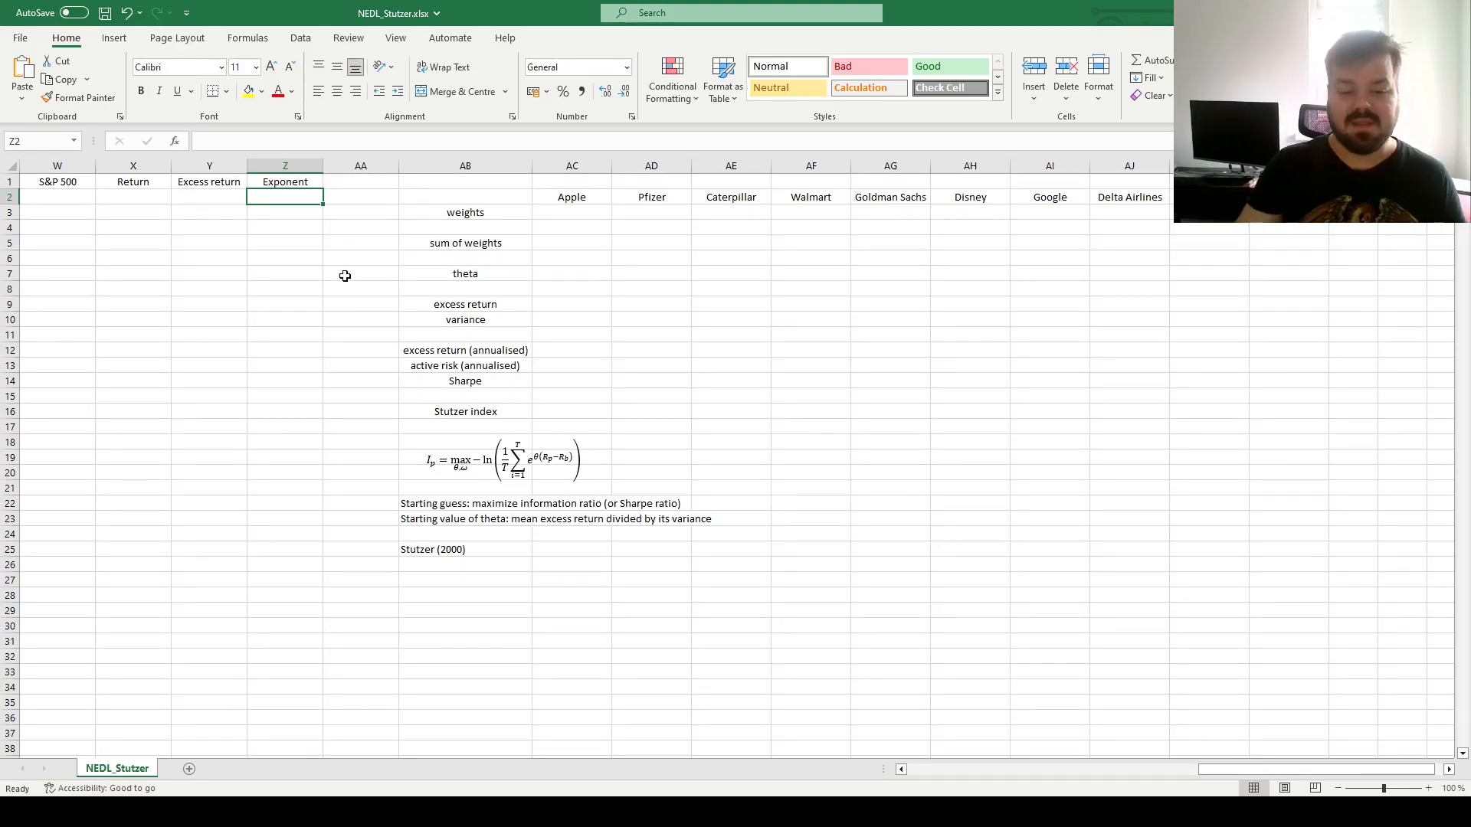
left_click(502, 459)
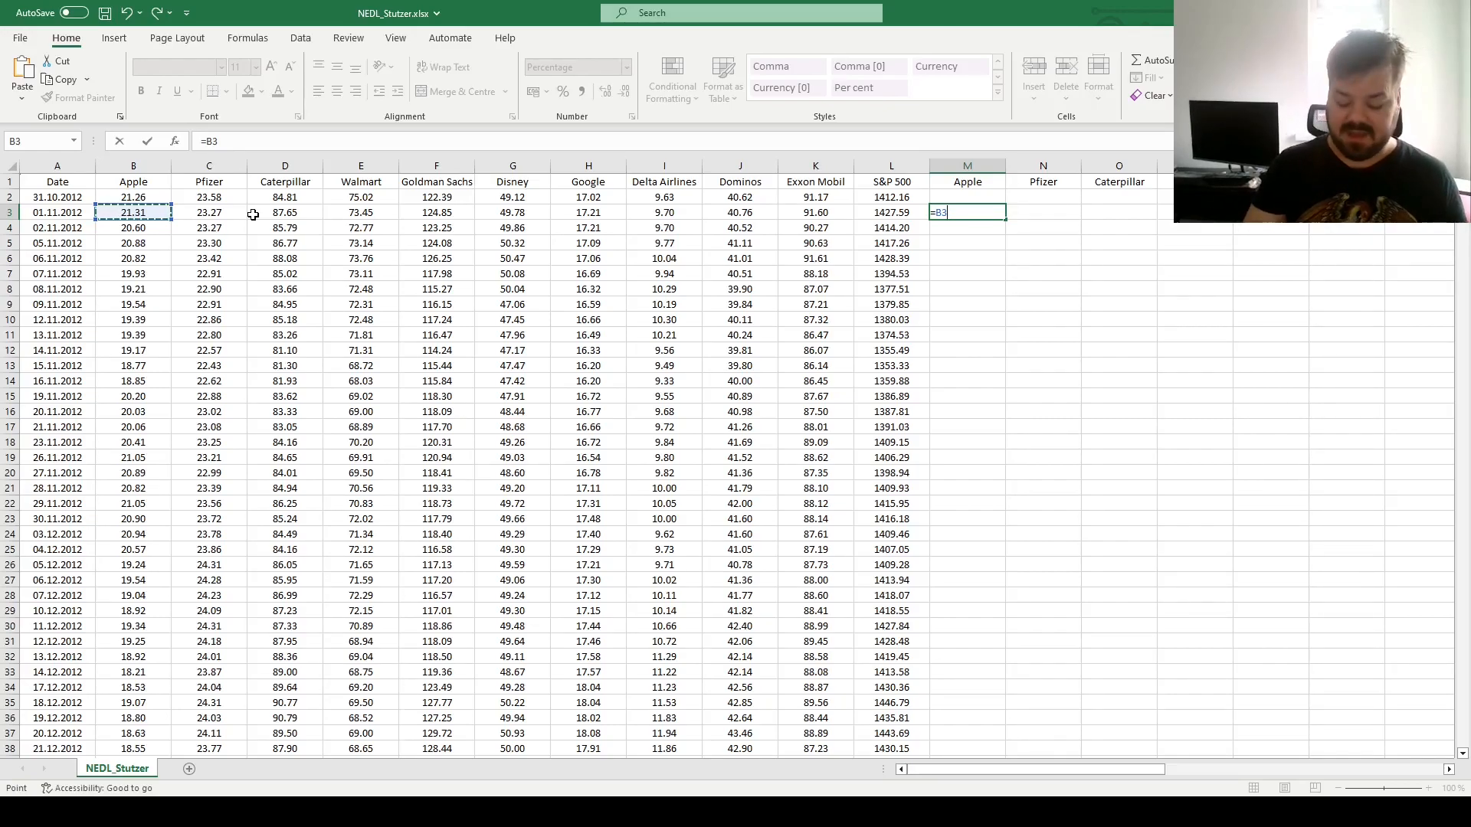
Complete M3 as =B3/B2-1 and fill the daily return formula across all stocks and the S&P 500.
type("/")
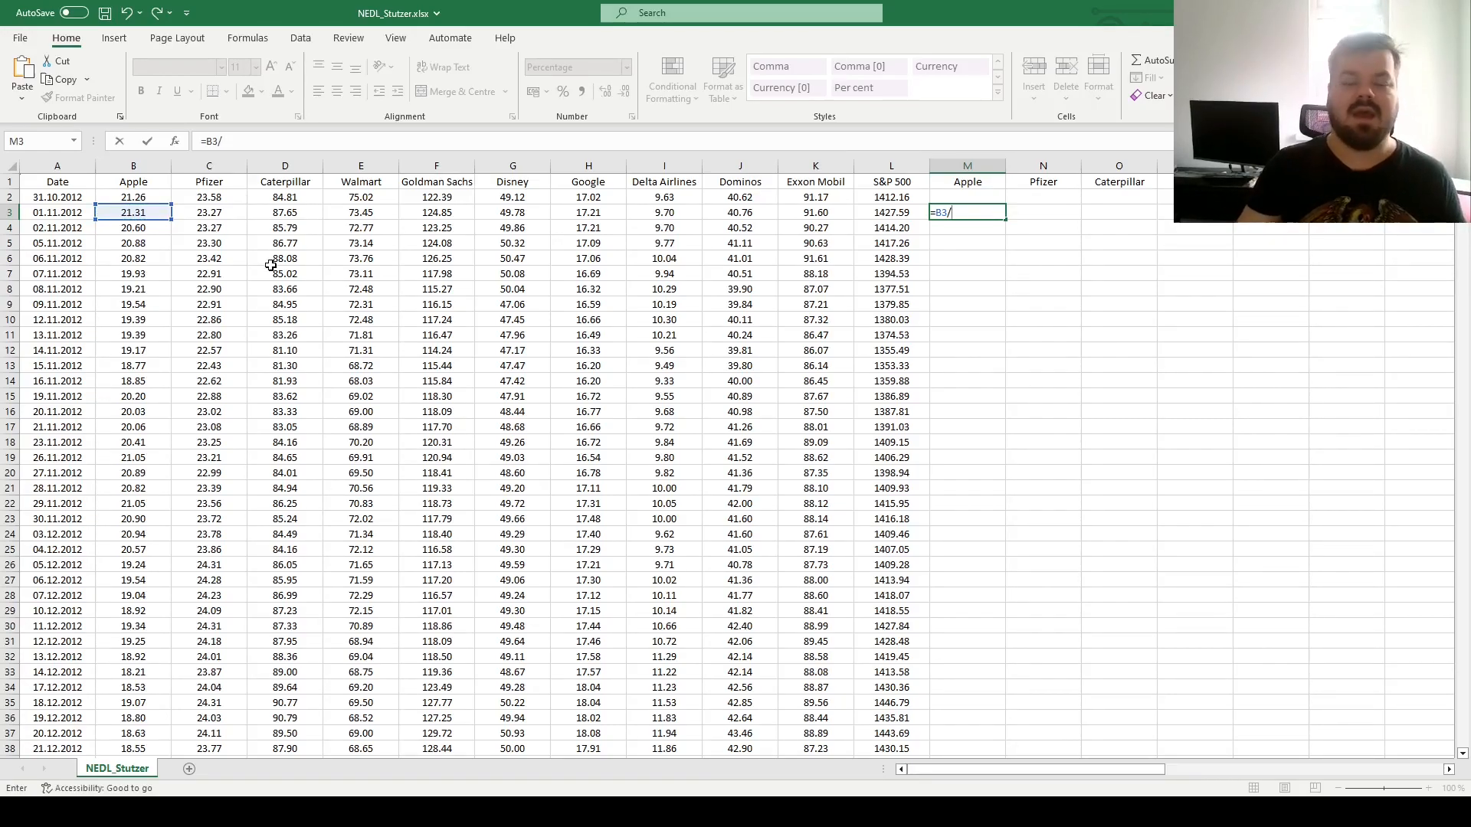
left_click(133, 196)
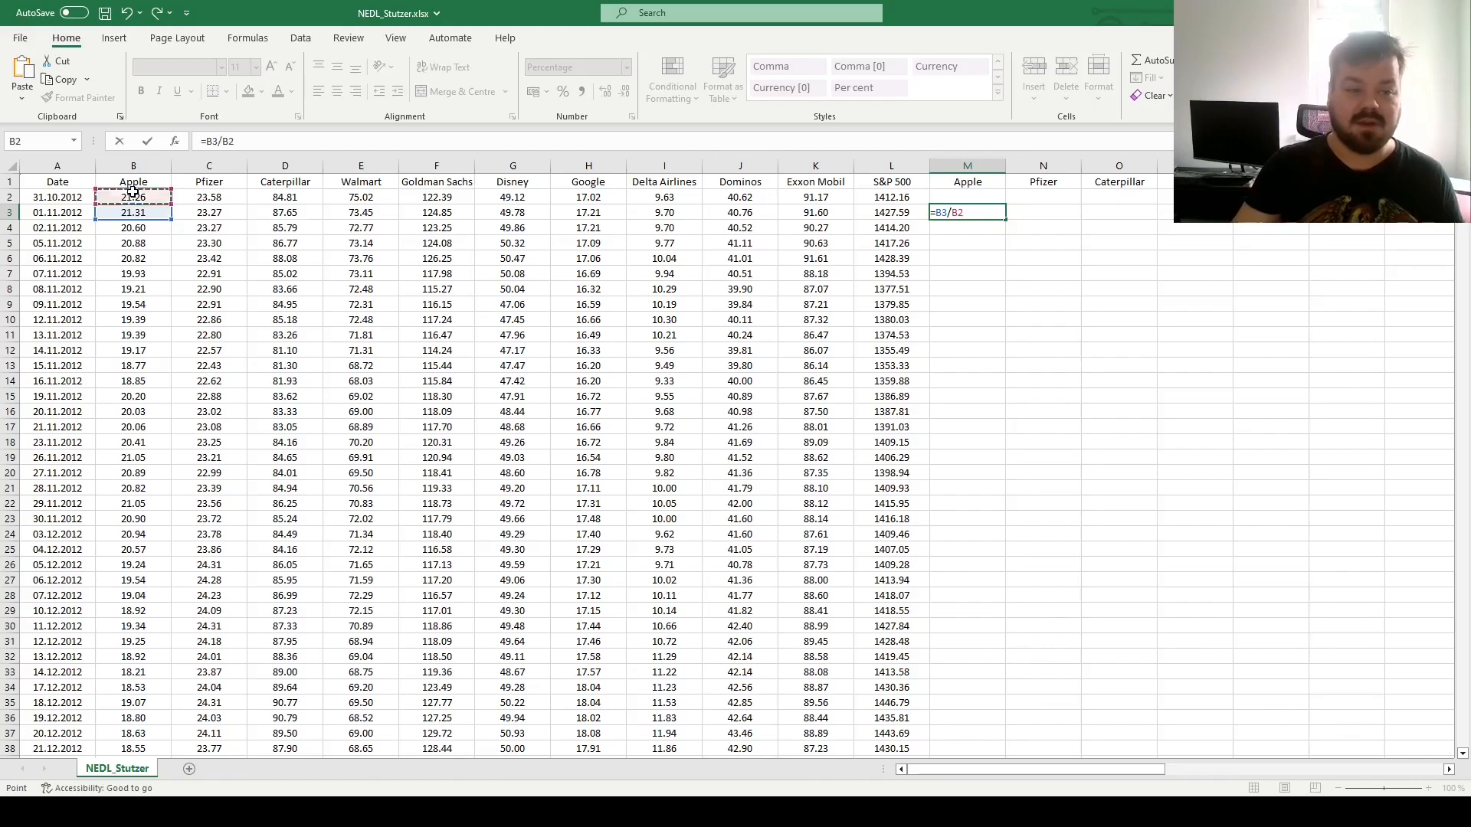
type("-1")
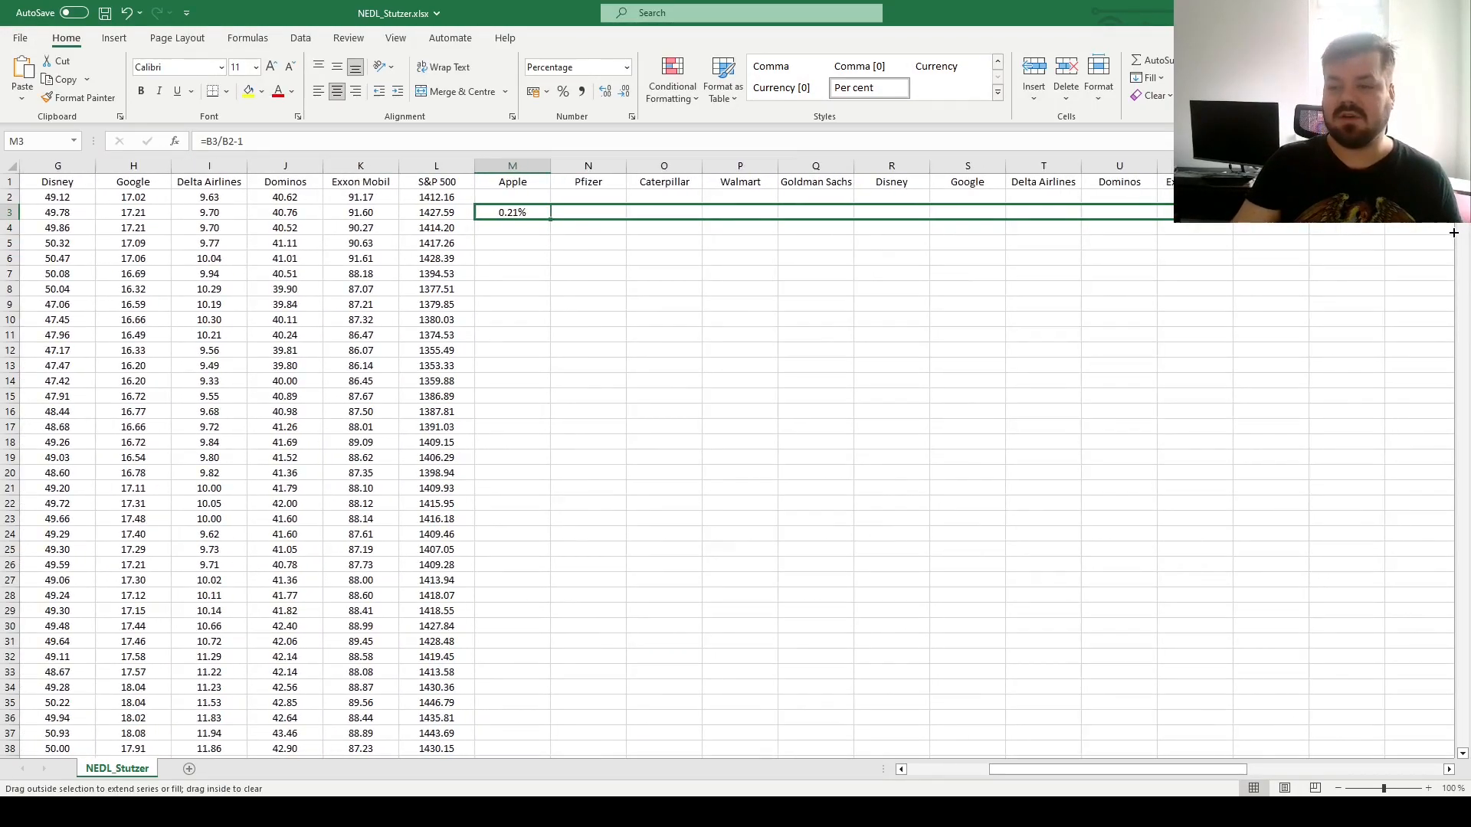
left_click_drag(551, 212, 1158, 212)
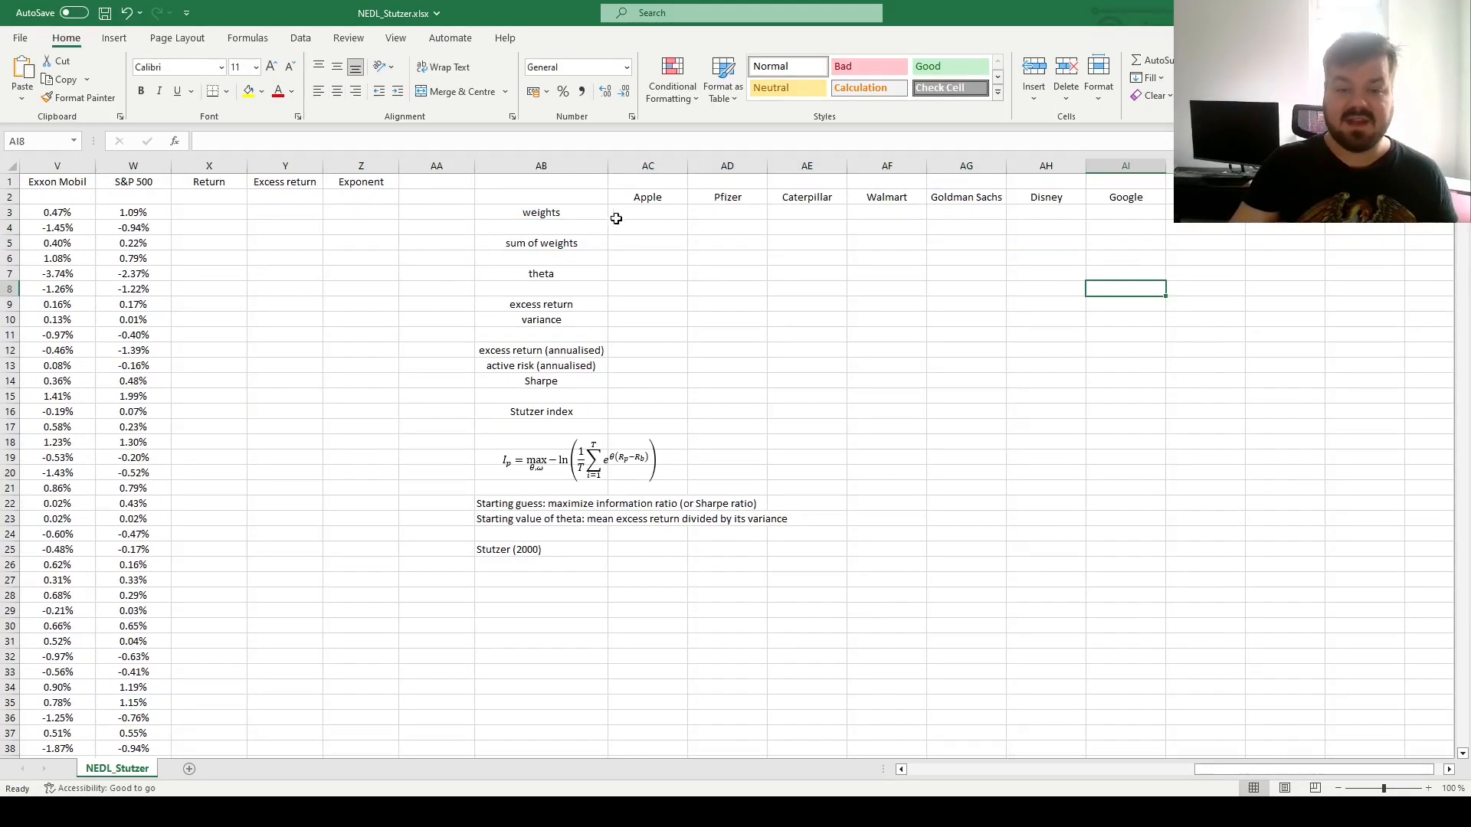
Enter equal =1/10 weights in AC3:AL3 and their total =SUM(AC3:AL3) in AC5.
type("=1/10")
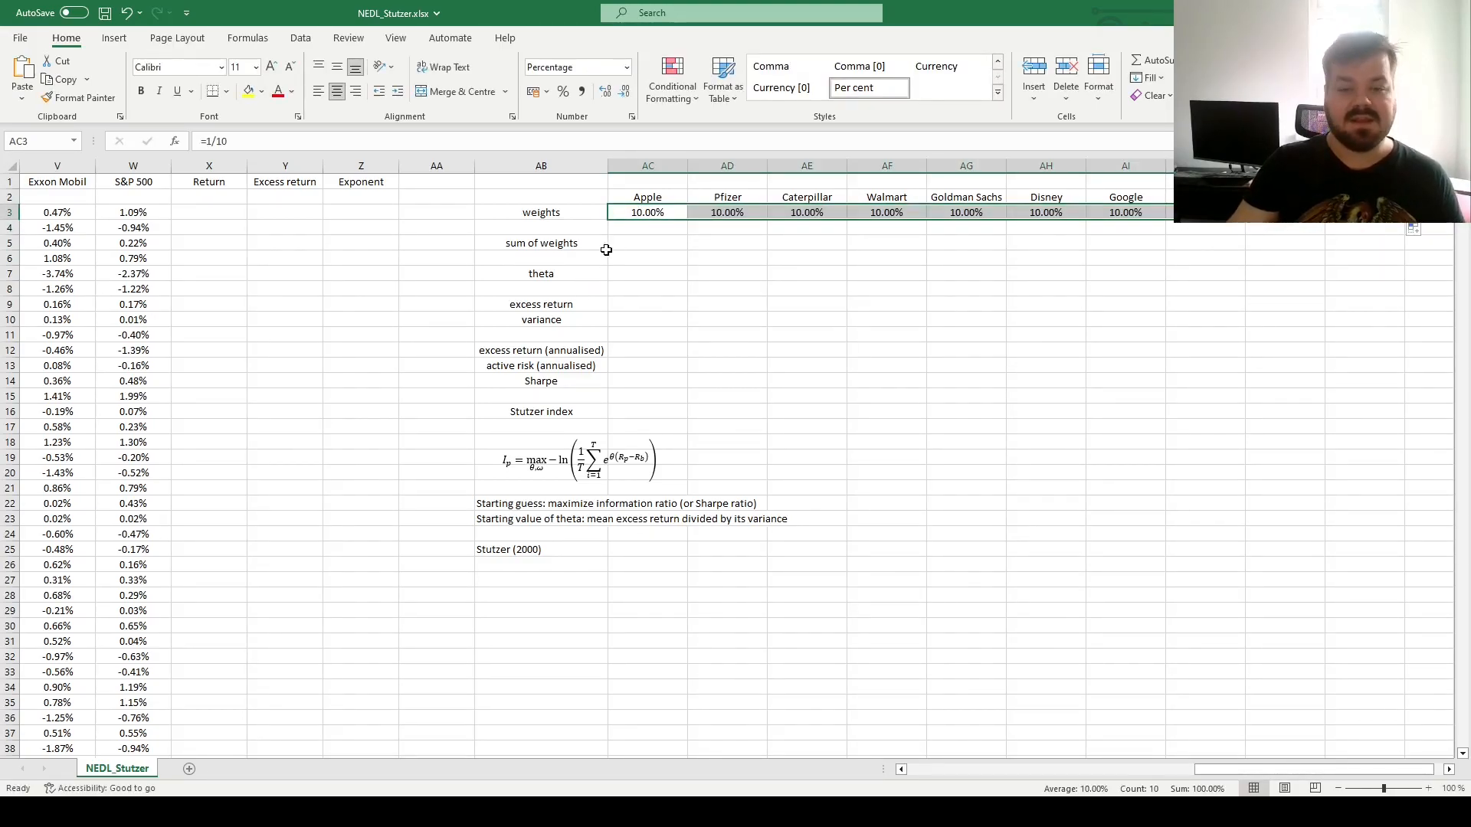
type("=SUM(")
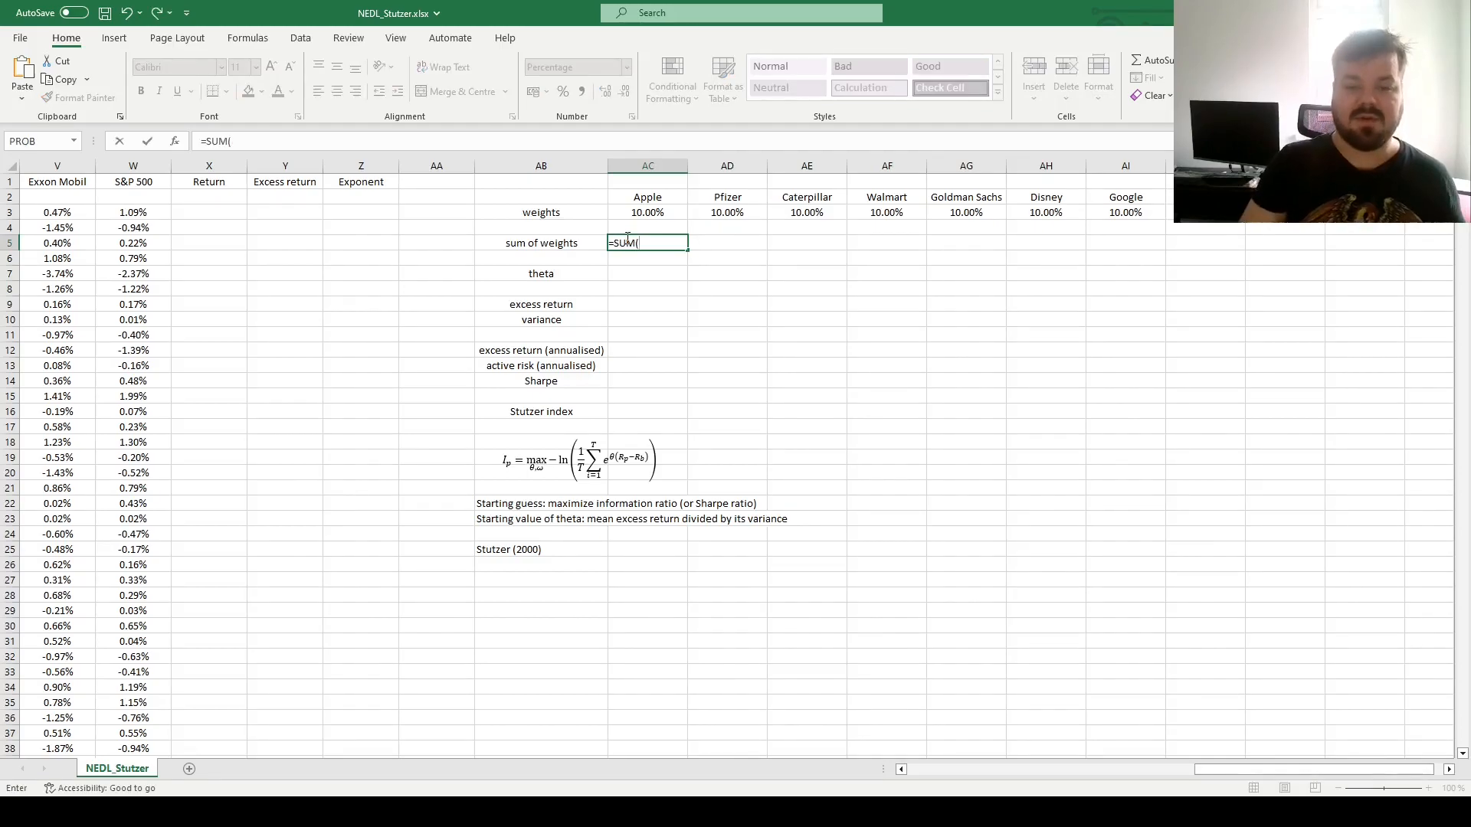
key("Enter")
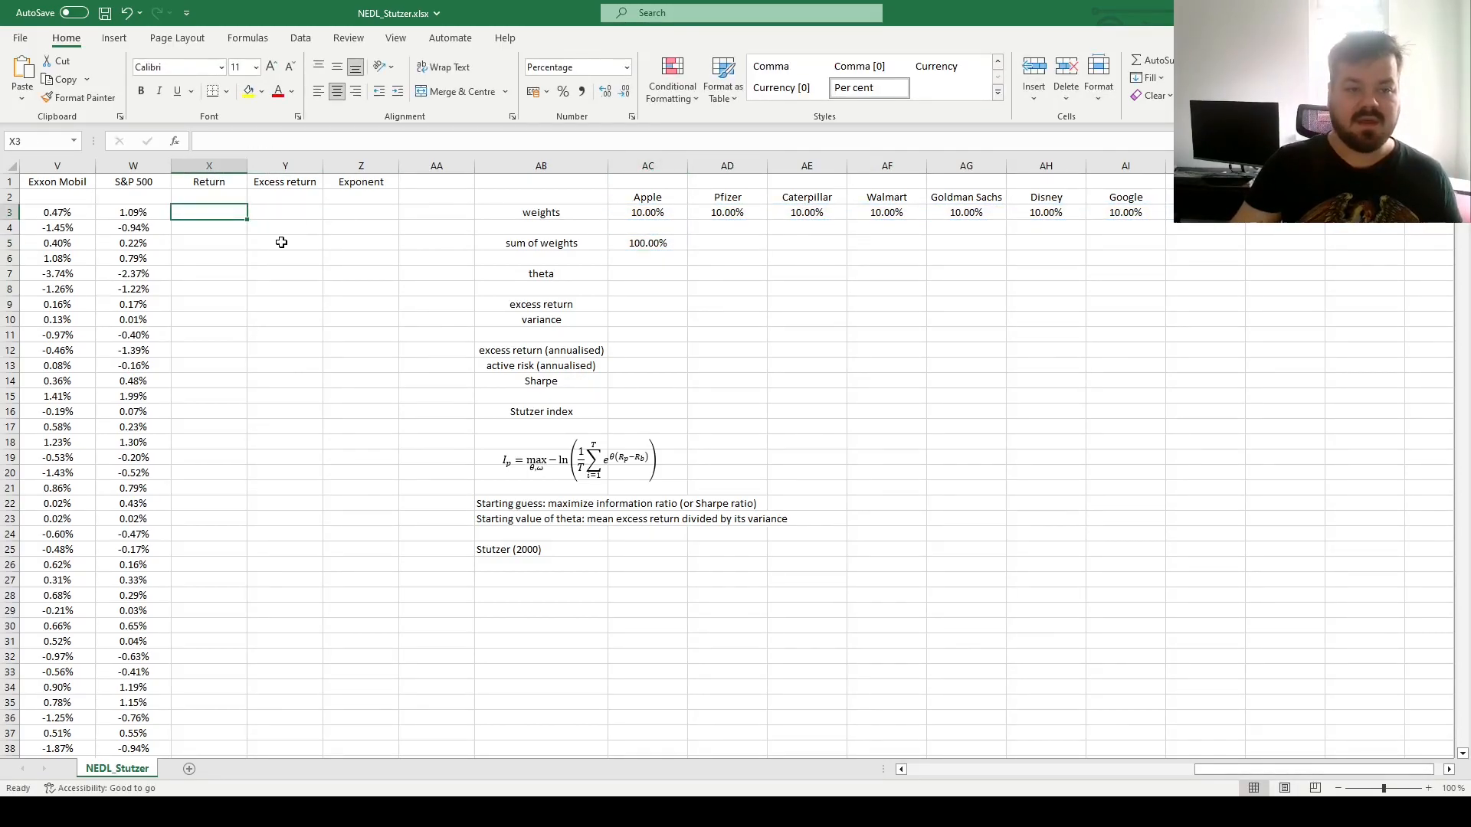
Compute portfolio return =SUMPRODUCT($AC$3:$AL$3,M3:V3) in X3 and excess return =X3-W3 in Y3.
type("=SUMPRODUCT(")
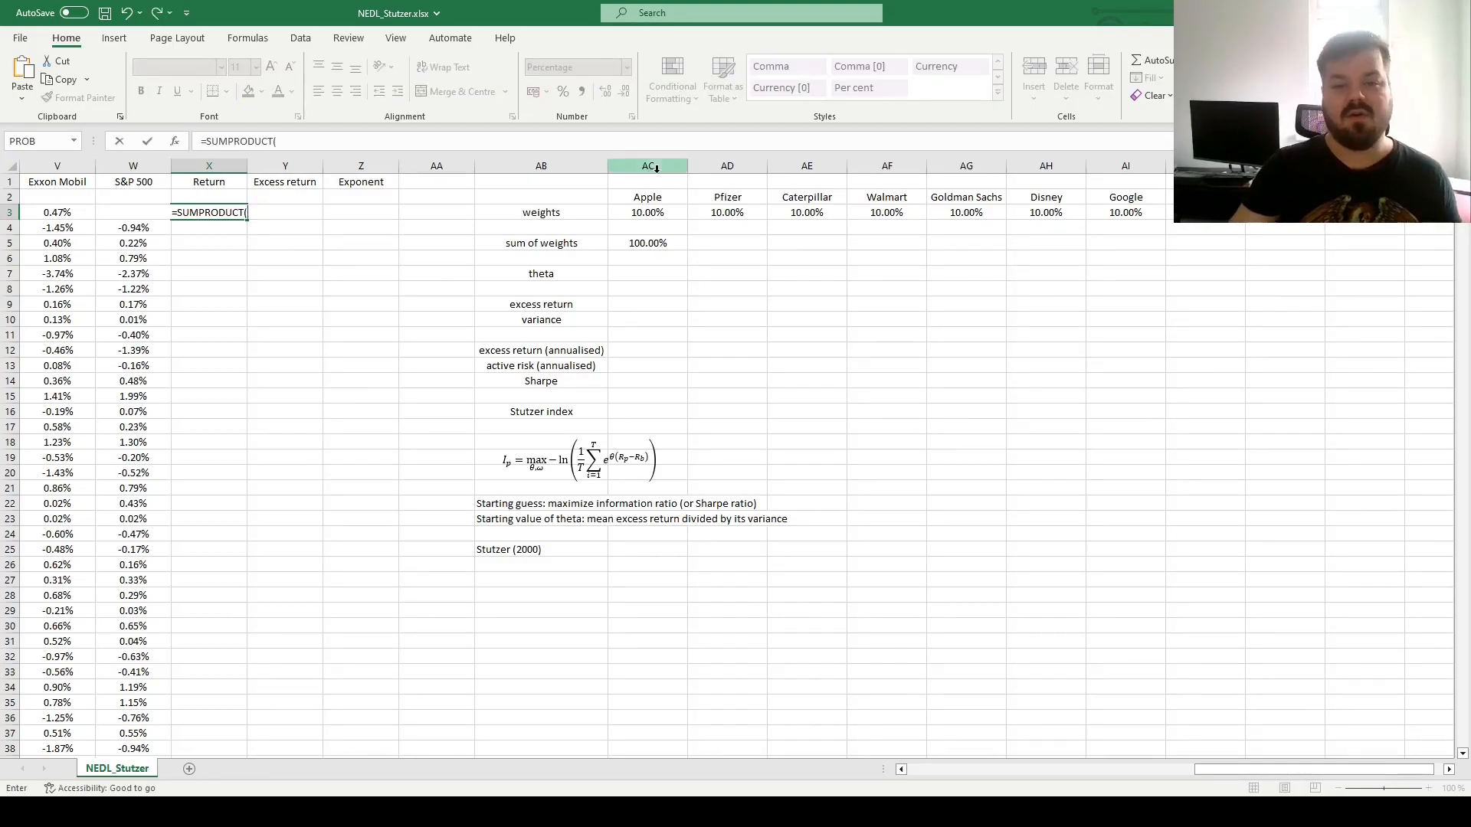
left_click_drag(647, 212, 1125, 212)
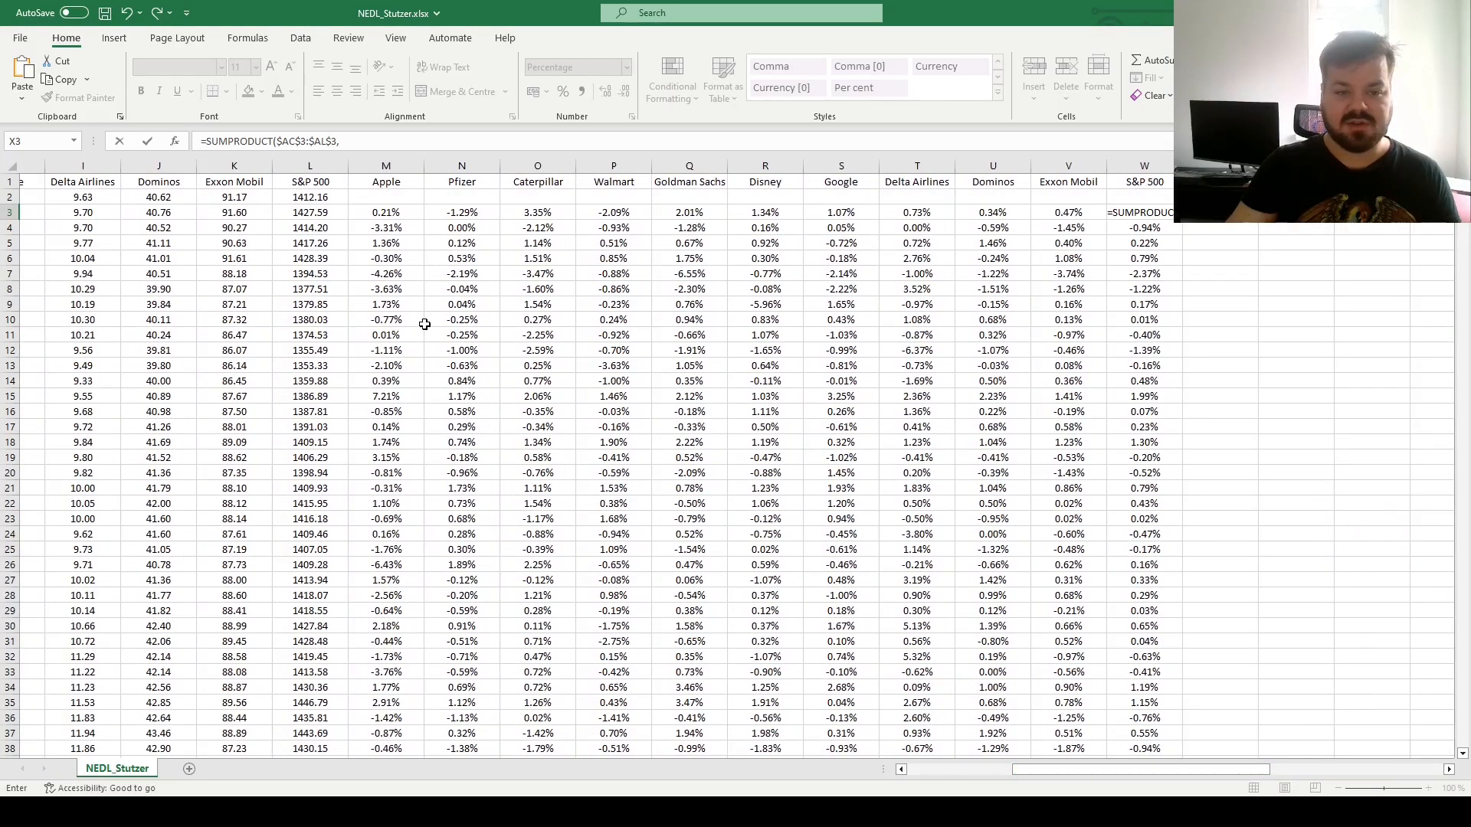
left_click_drag(385, 212, 1066, 212)
type("=X3")
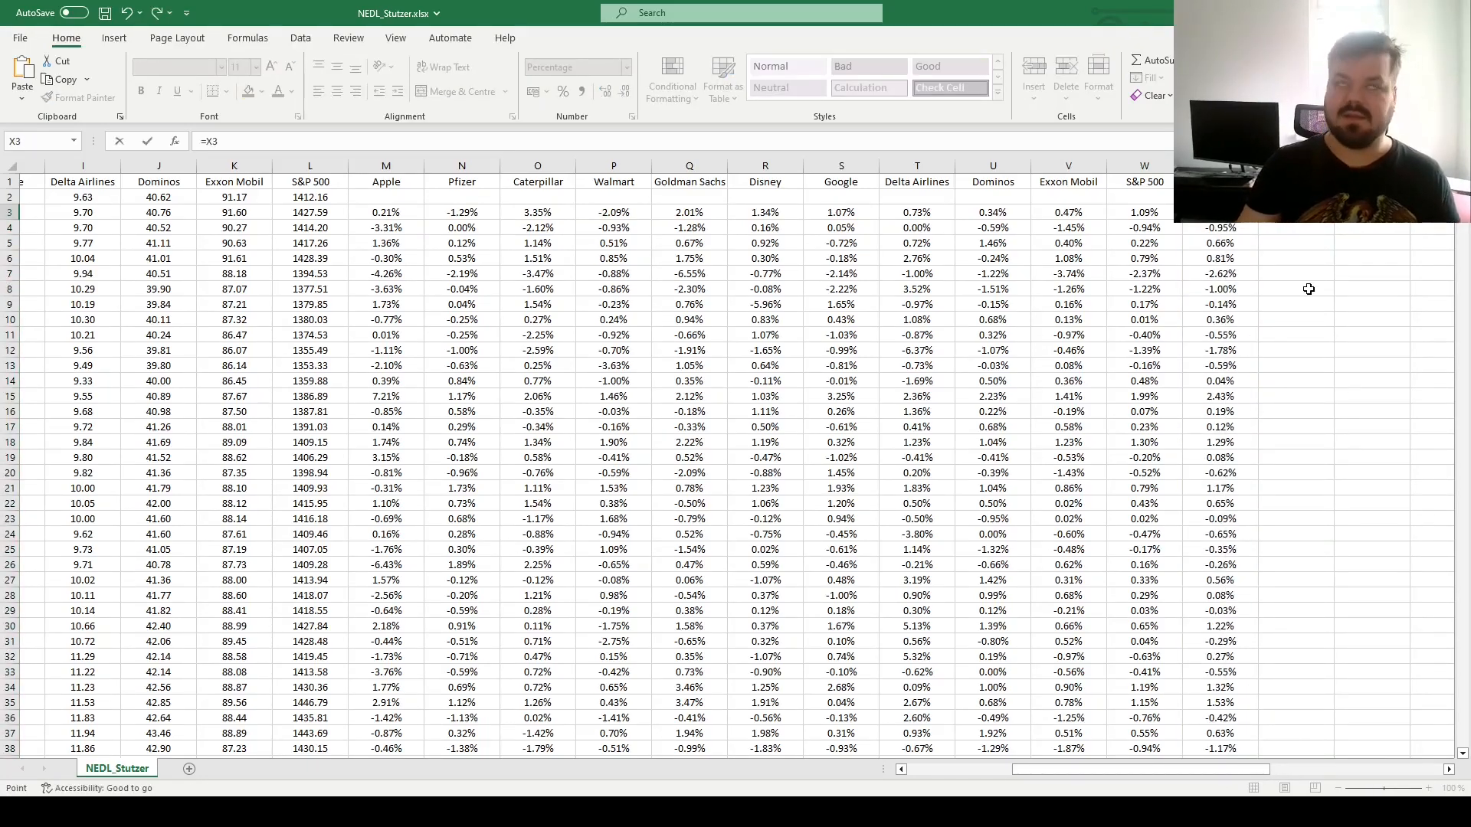
type("-")
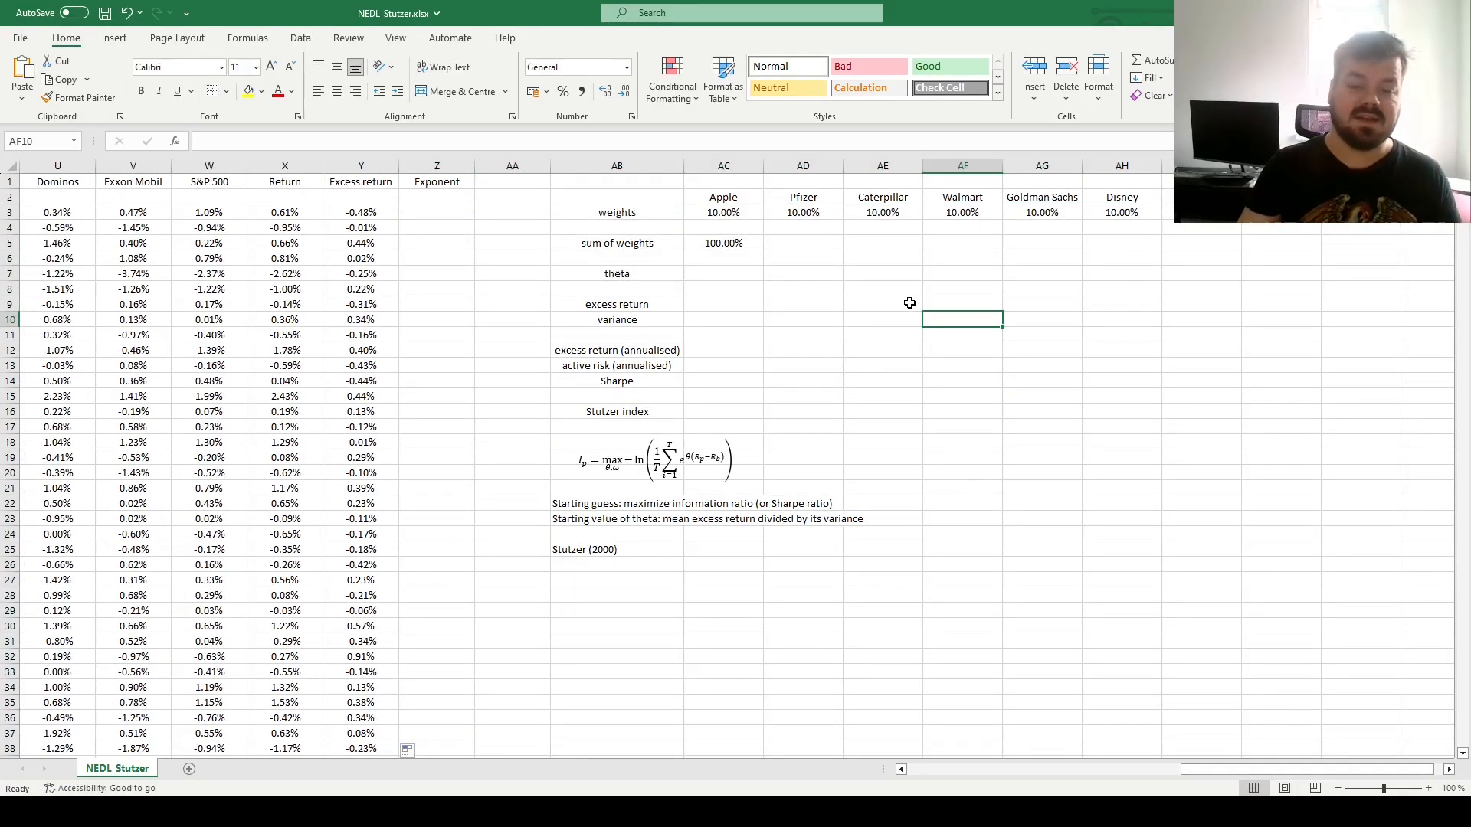
mouse_move(542, 295)
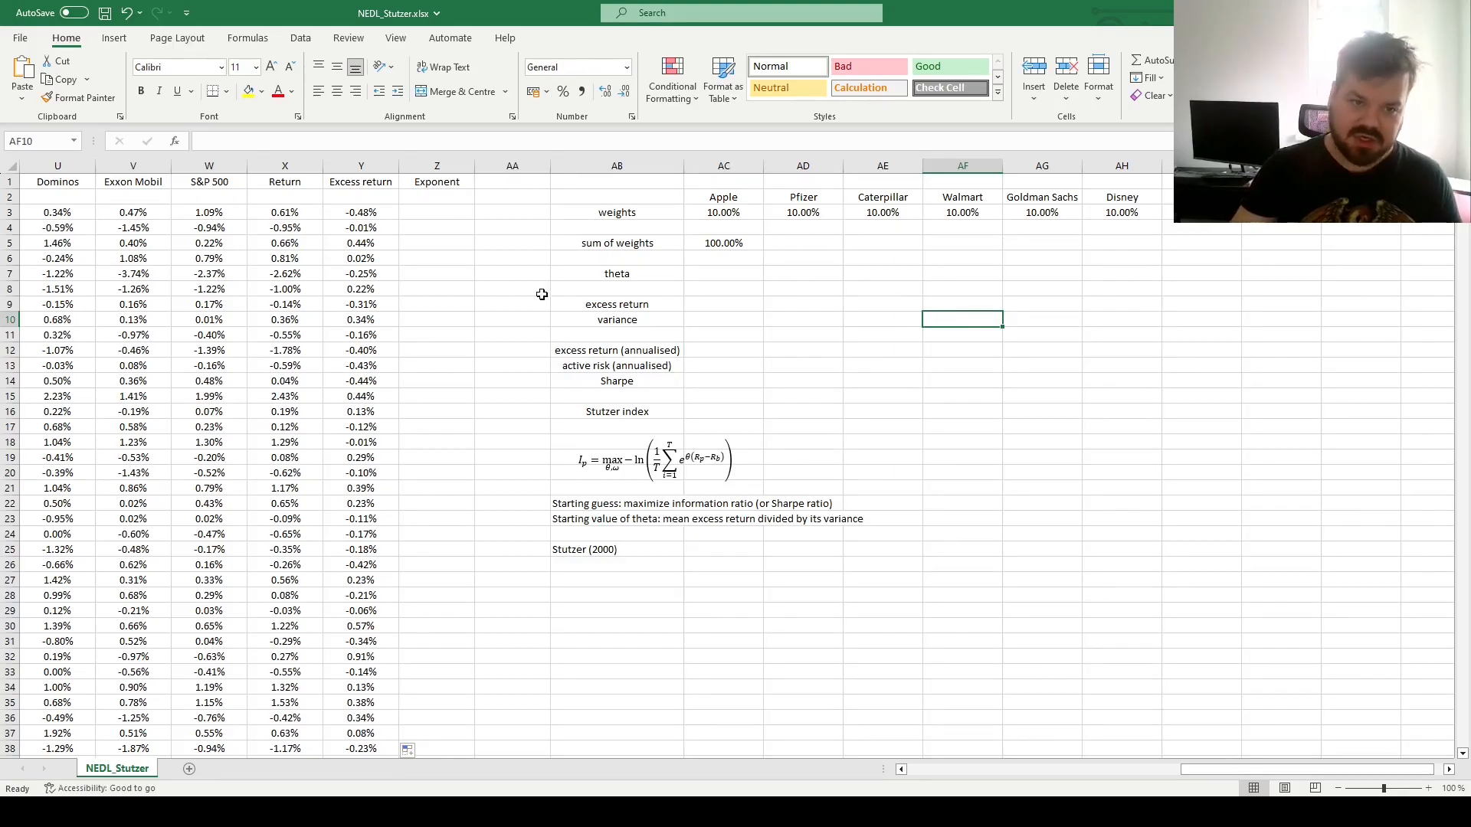
mouse_move(485, 259)
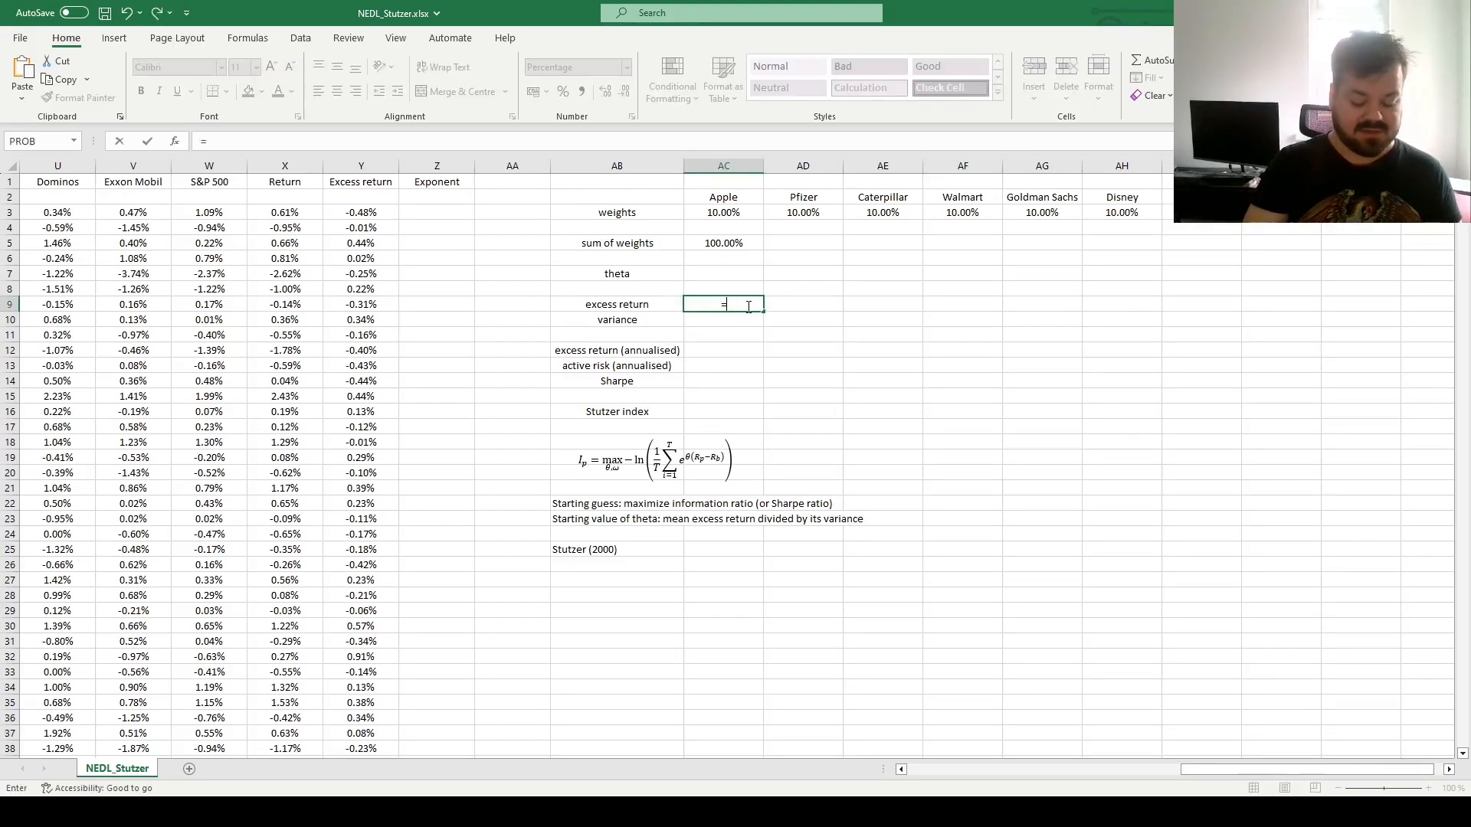
Enter =AVERAGE(Y3:Y2519) in AC9 and =VAR.S(Y3:Y2519) in AC10 for mean and variance of excess returns.
type("=AVERAGE(")
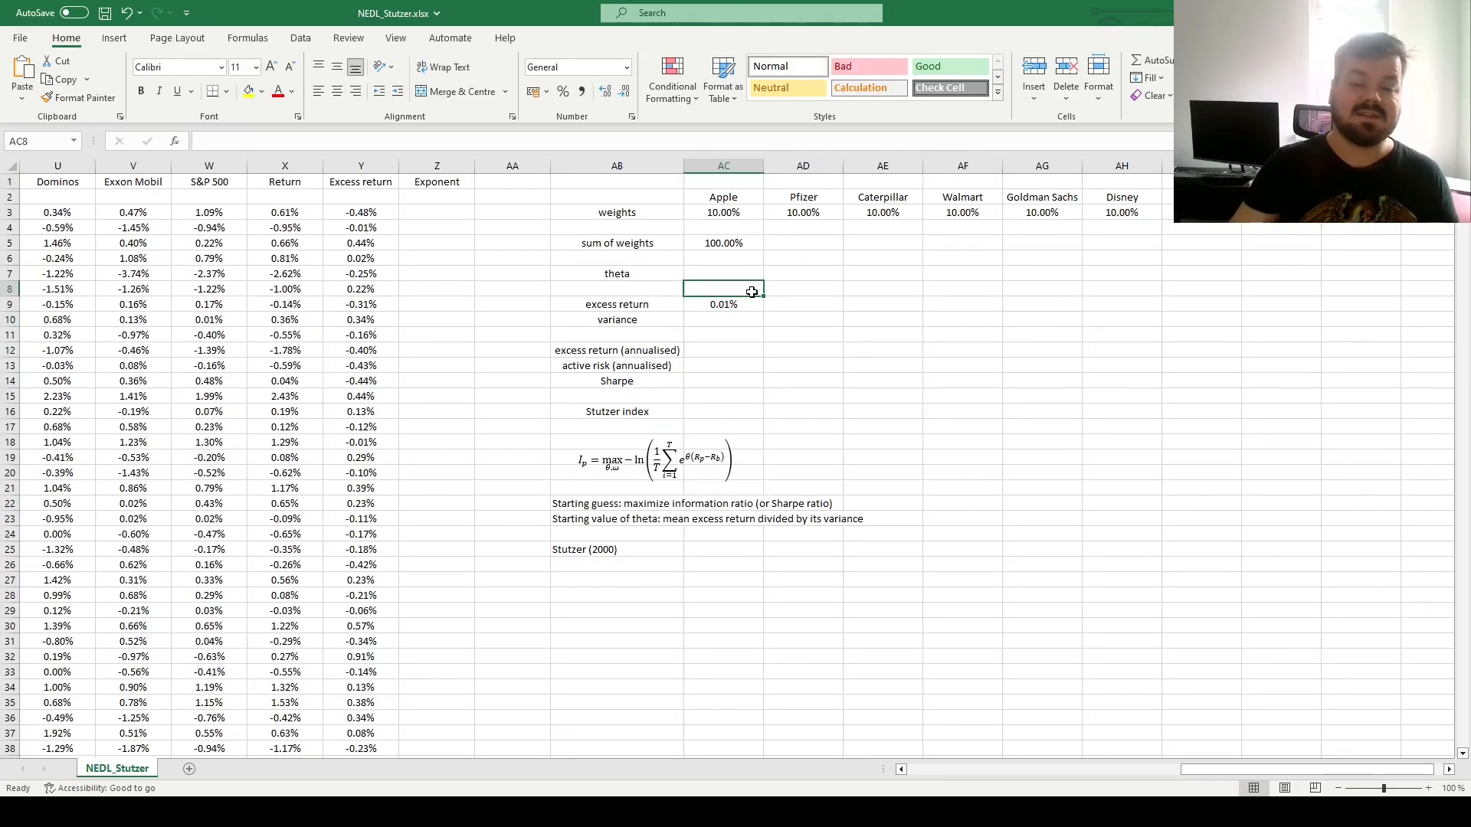
left_click(723, 304)
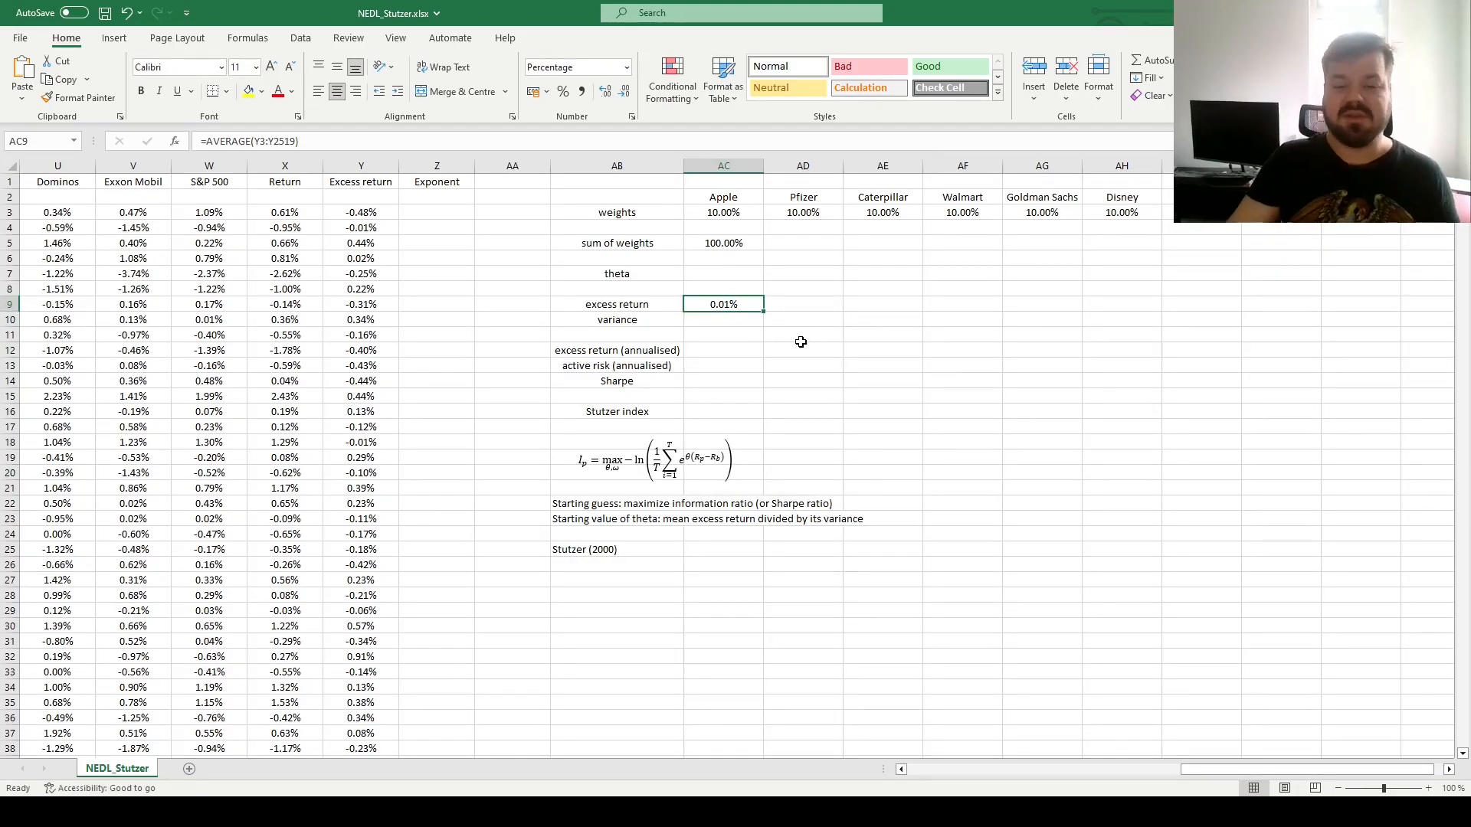
left_click(722, 318)
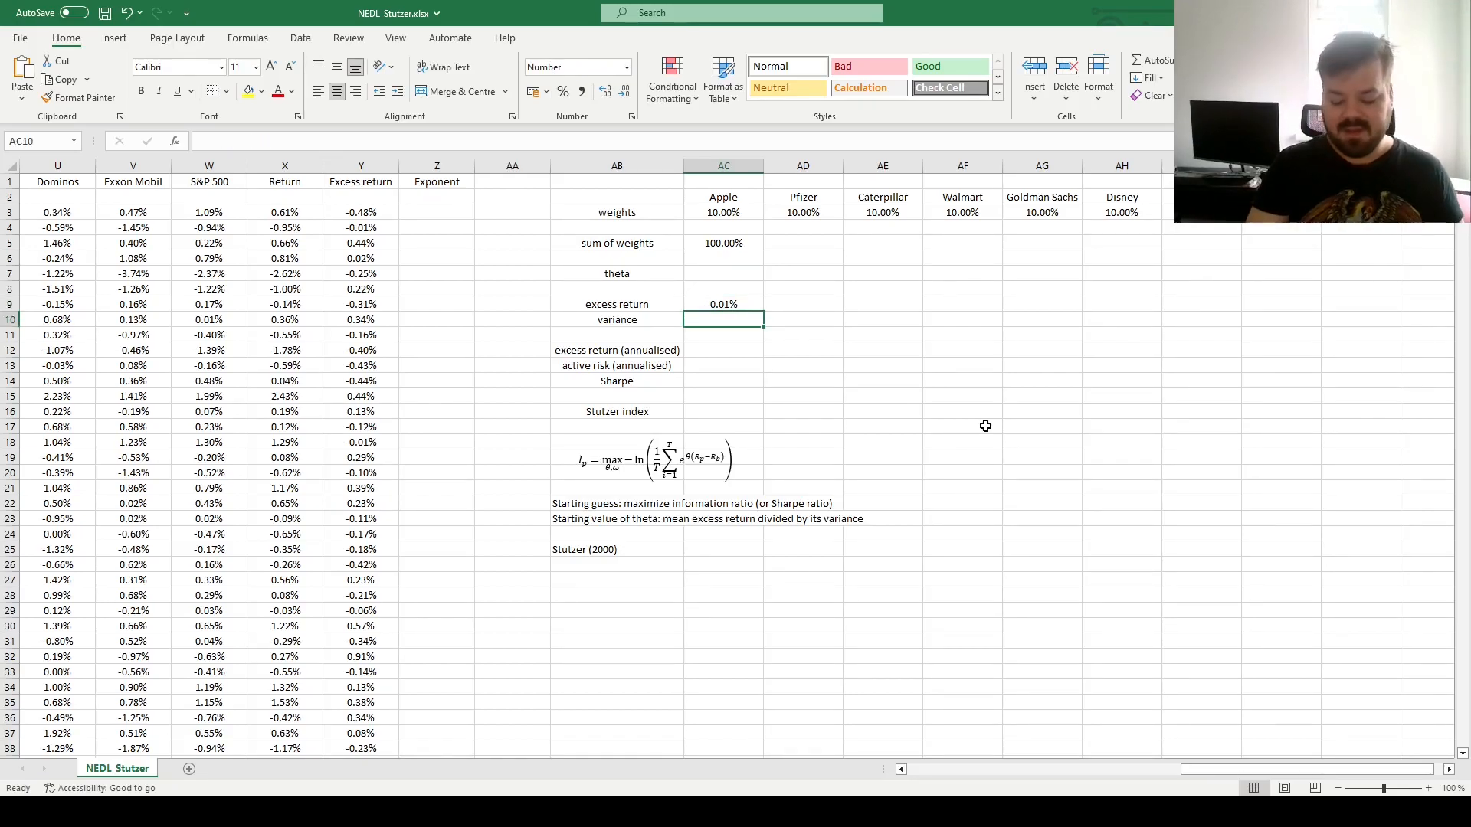
type("=VAR.S(")
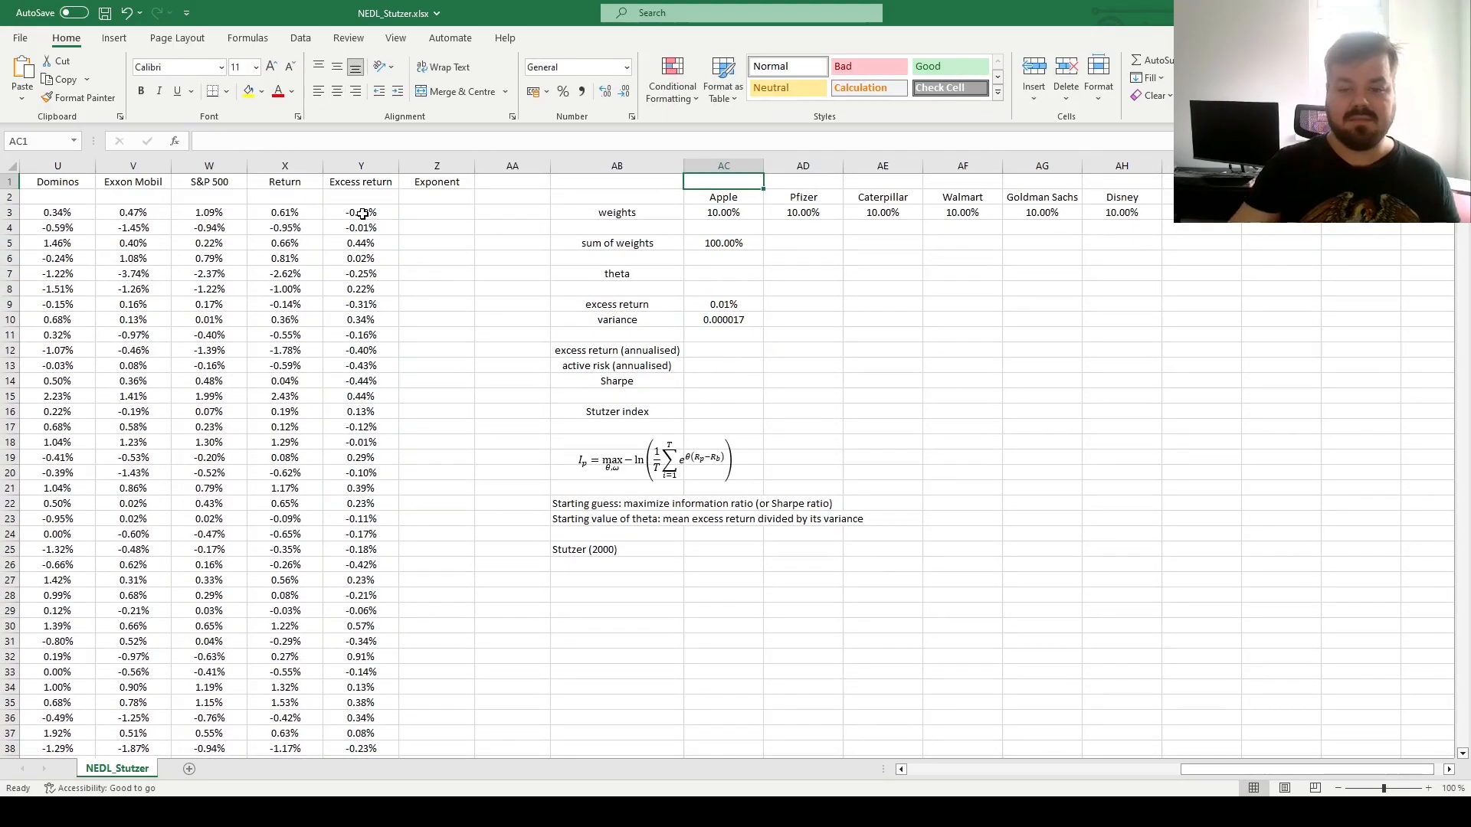
left_click(722, 319)
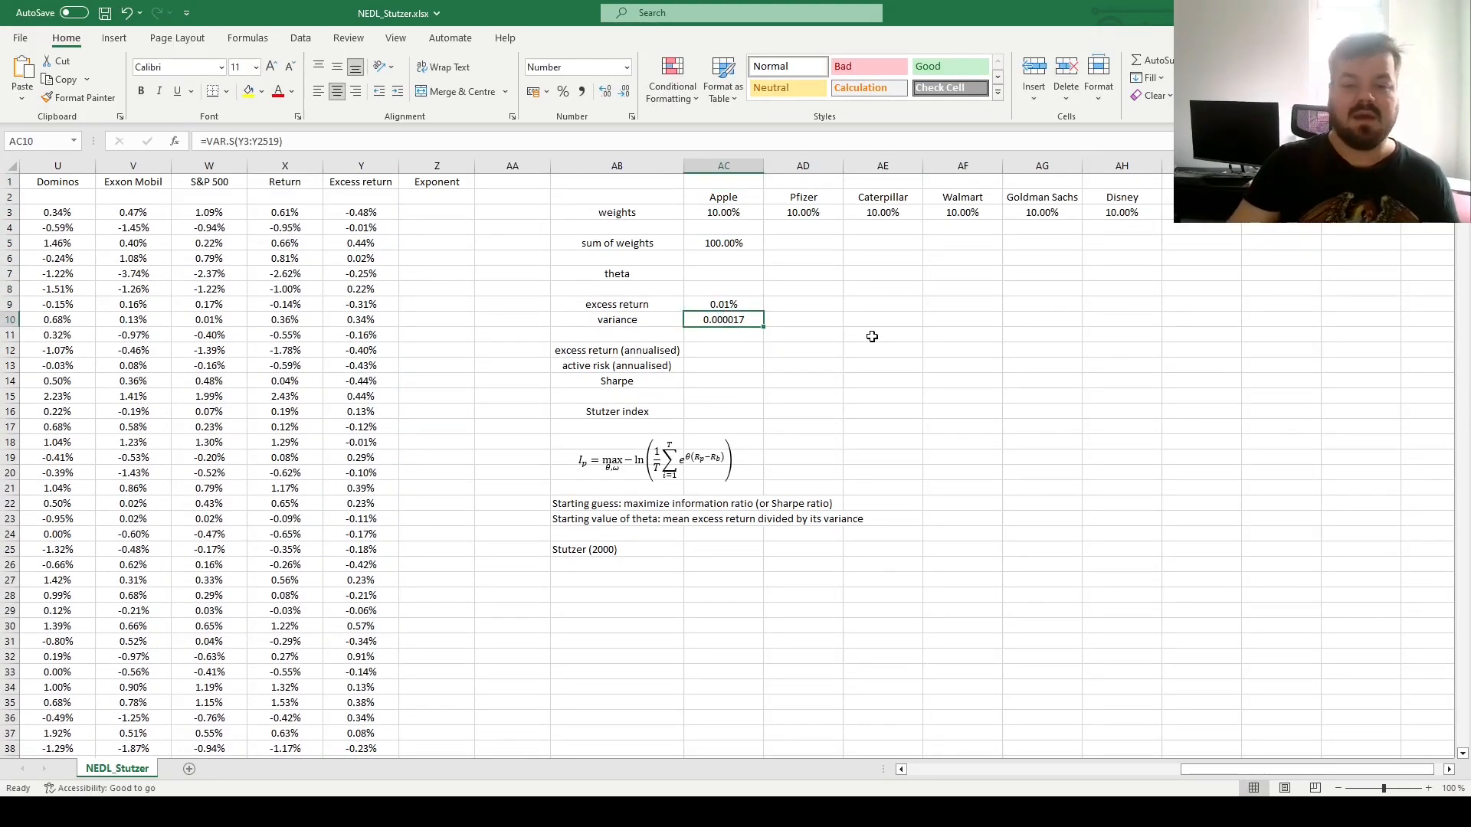
mouse_move(840, 368)
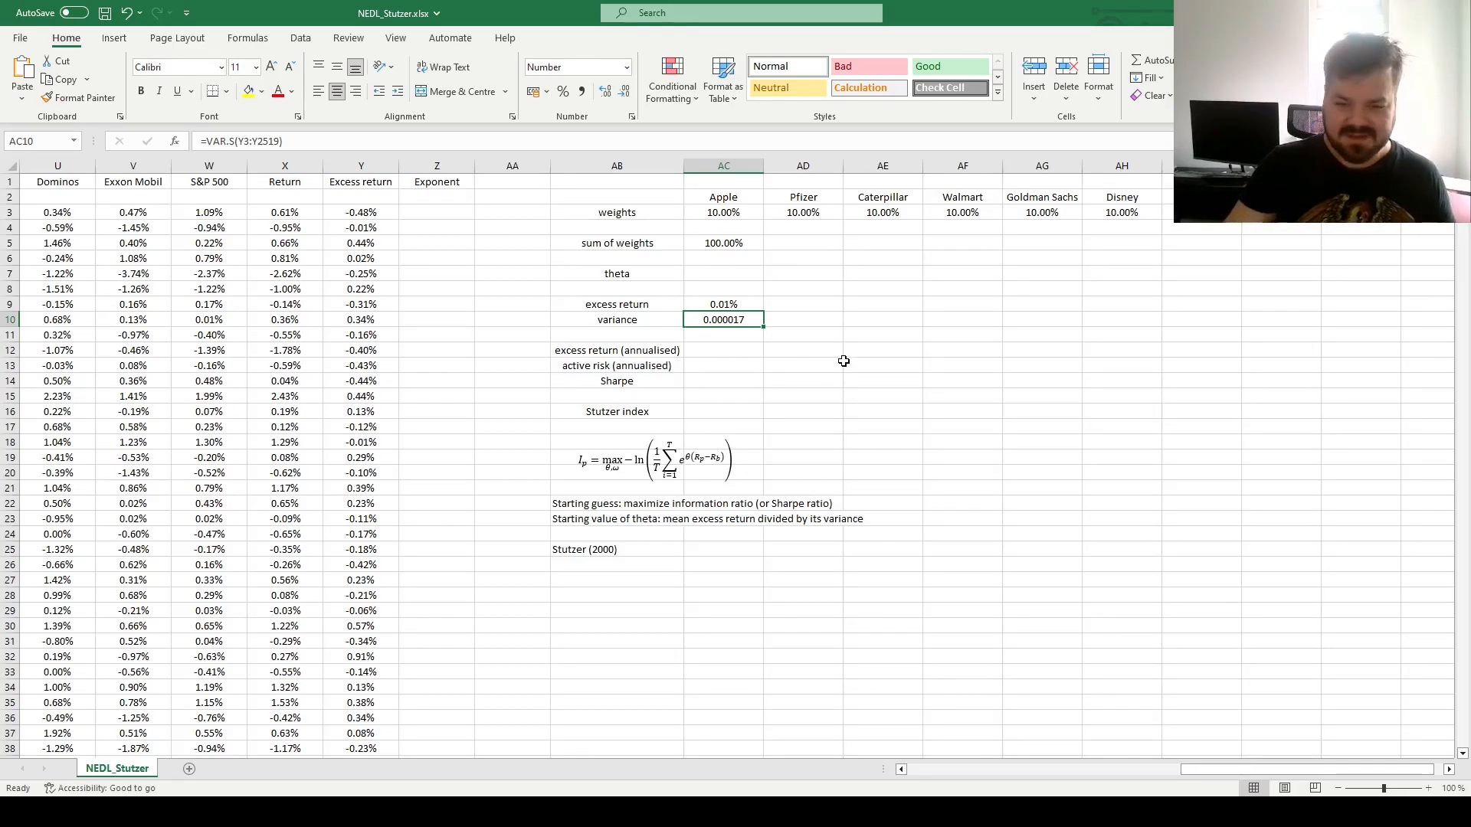
mouse_move(752, 348)
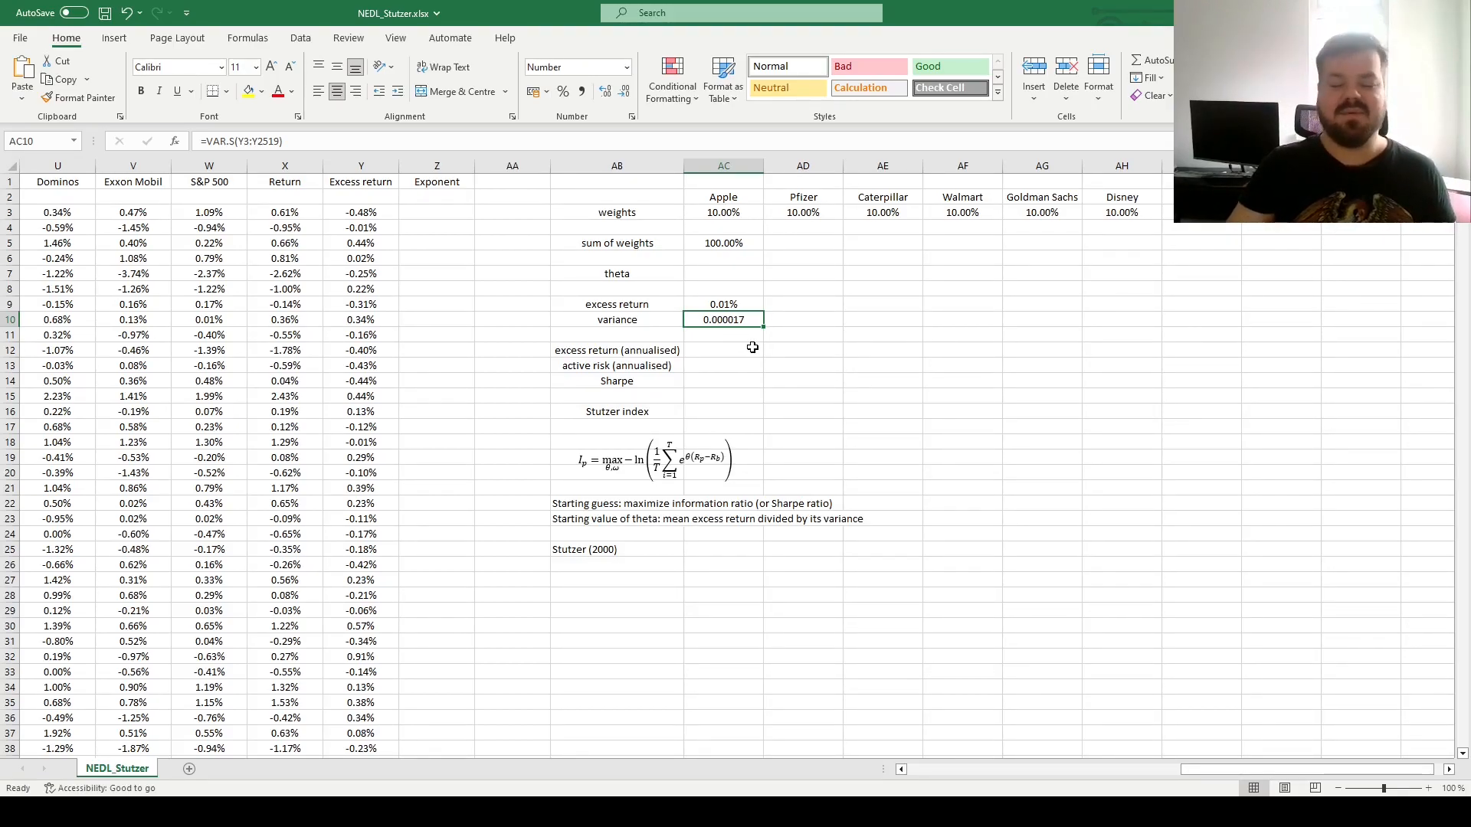
mouse_move(906, 464)
type("=")
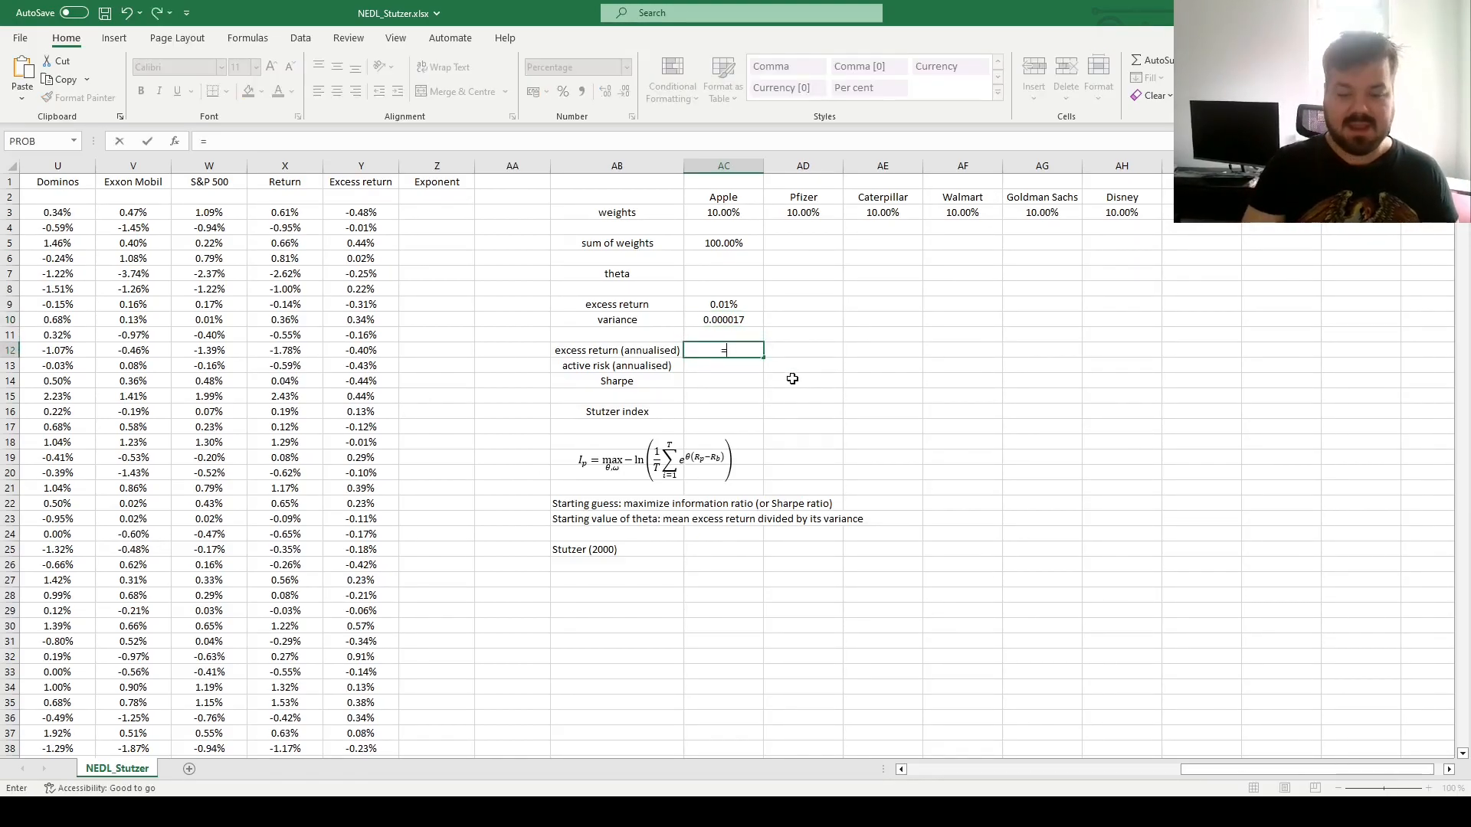
Enter the annualised excess return =PRODUCT(1+Y3:Y2519)^(1/10)-1 in AC12, giving 3.48%.
type("P")
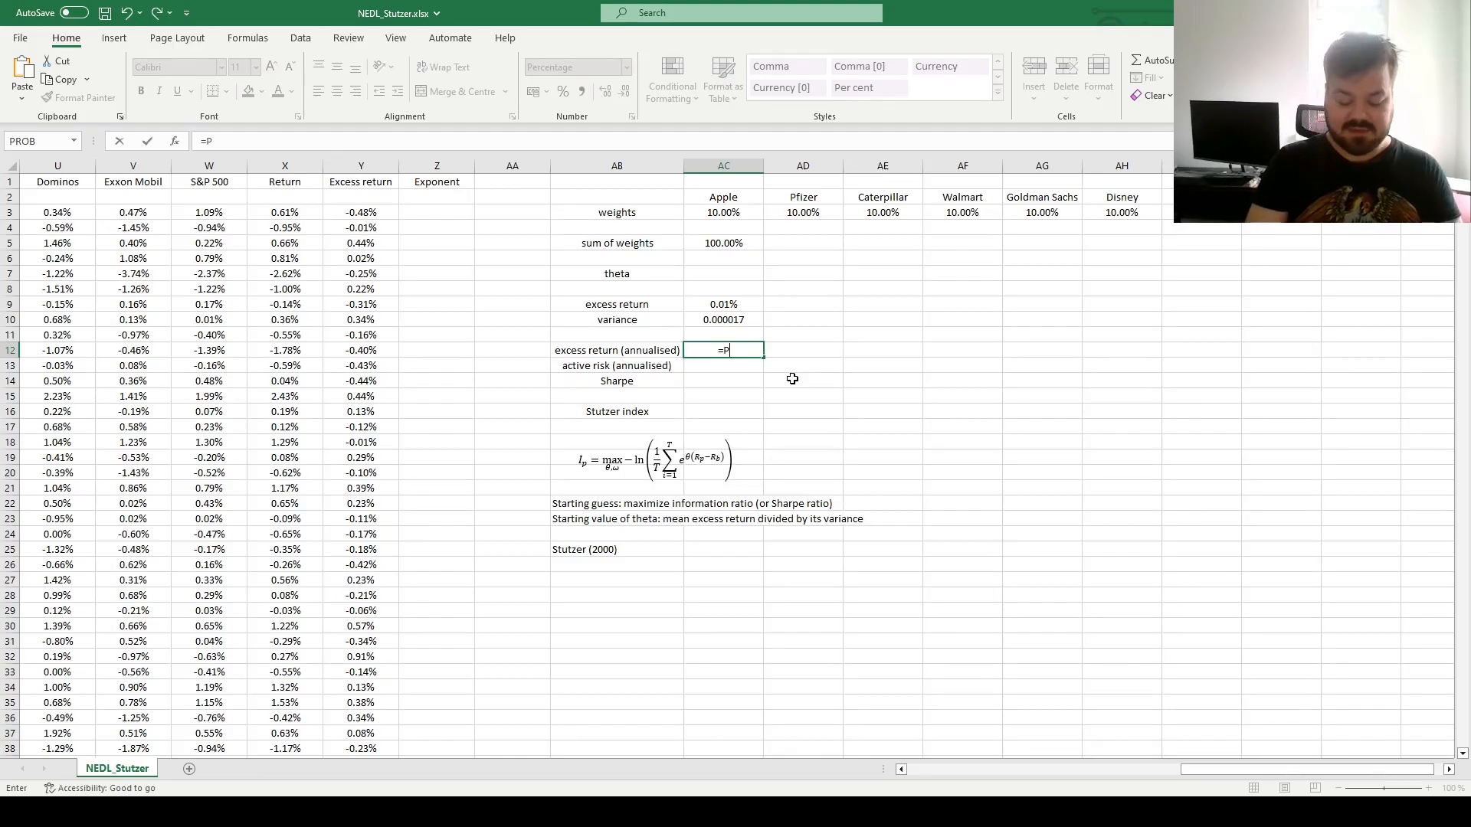
type("RODUCT(1+Y3:Y2519")
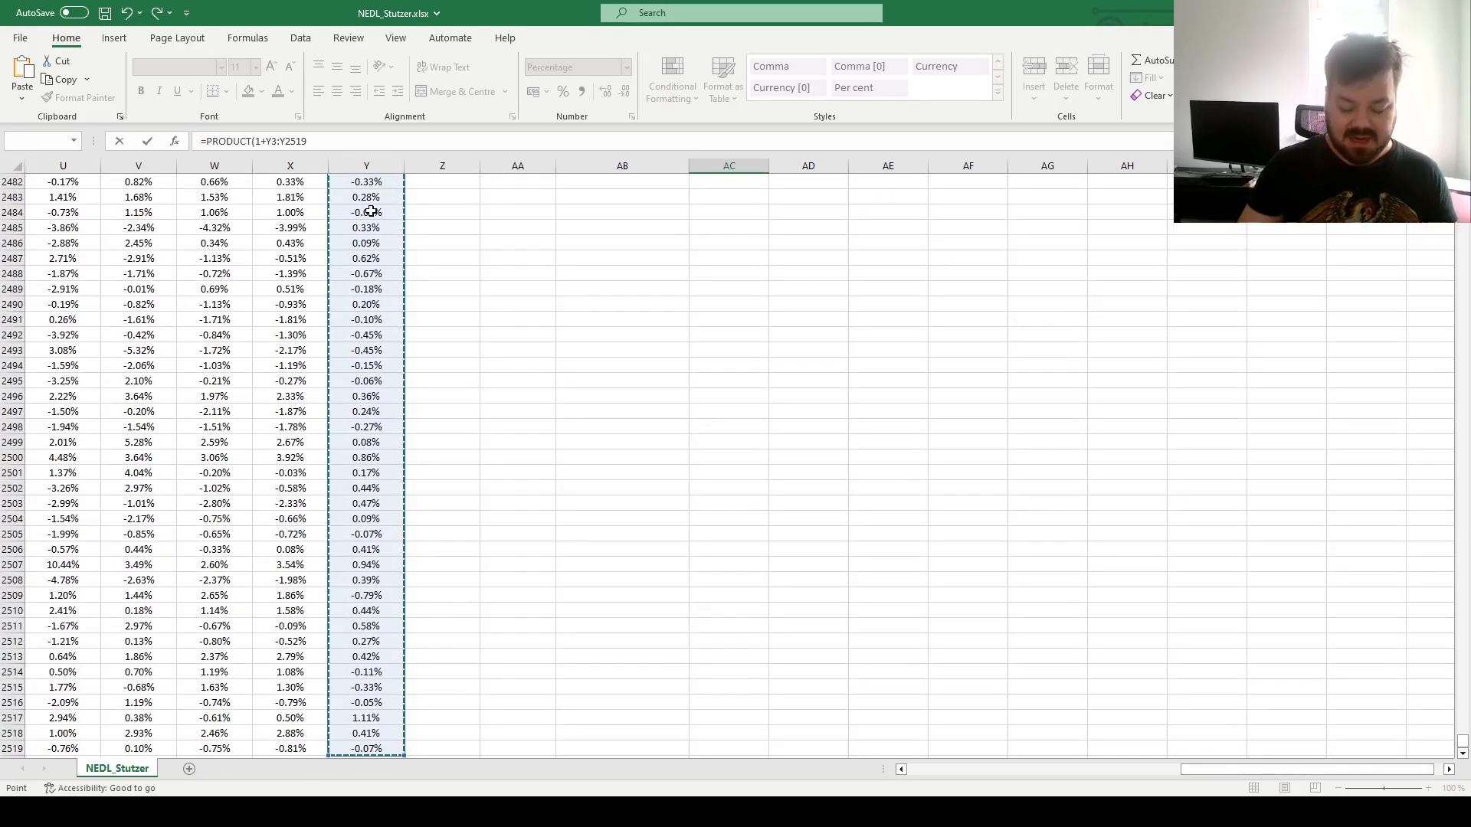
type("^(")
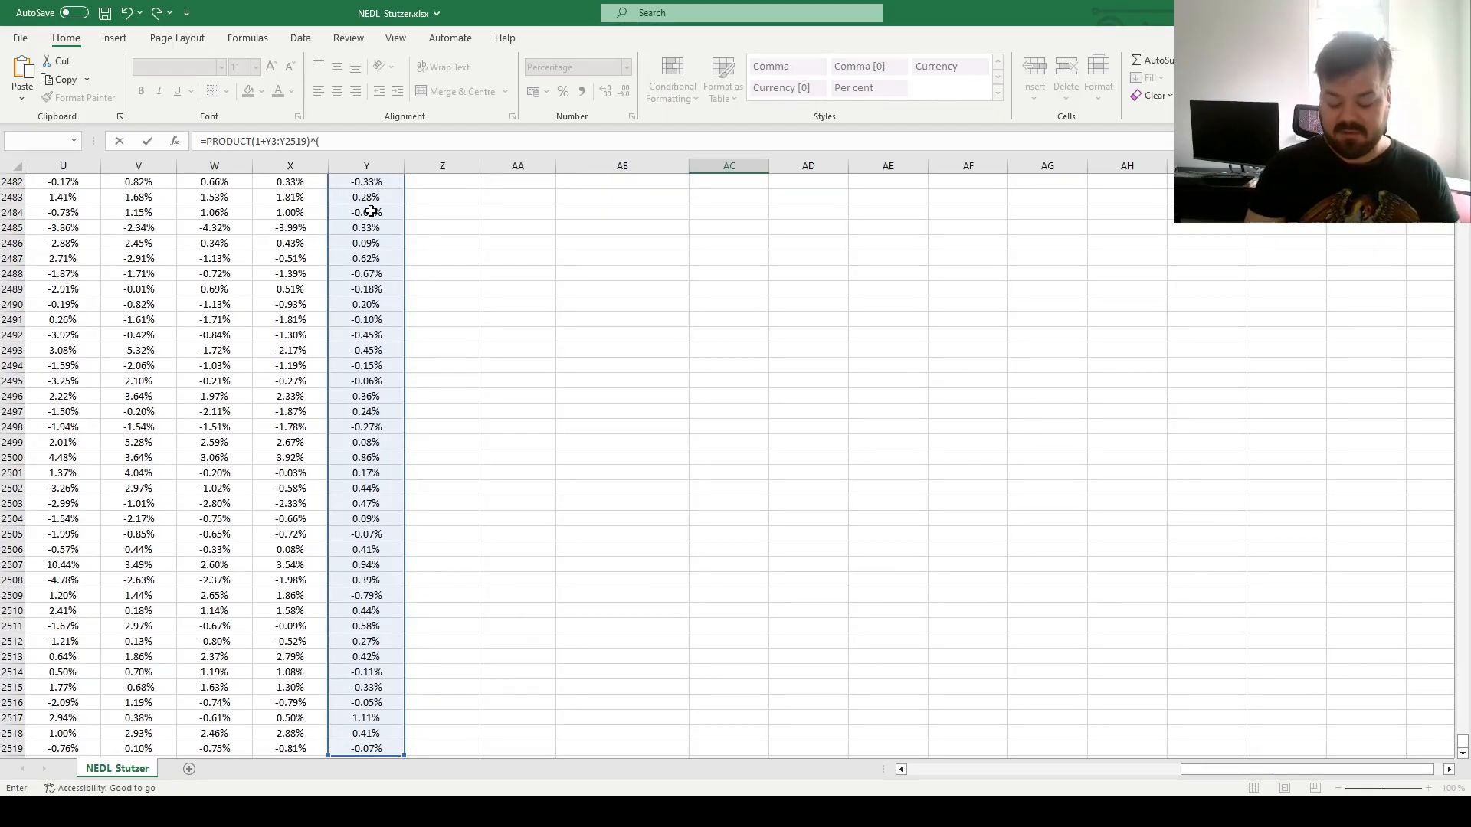
type("1/10) - 1")
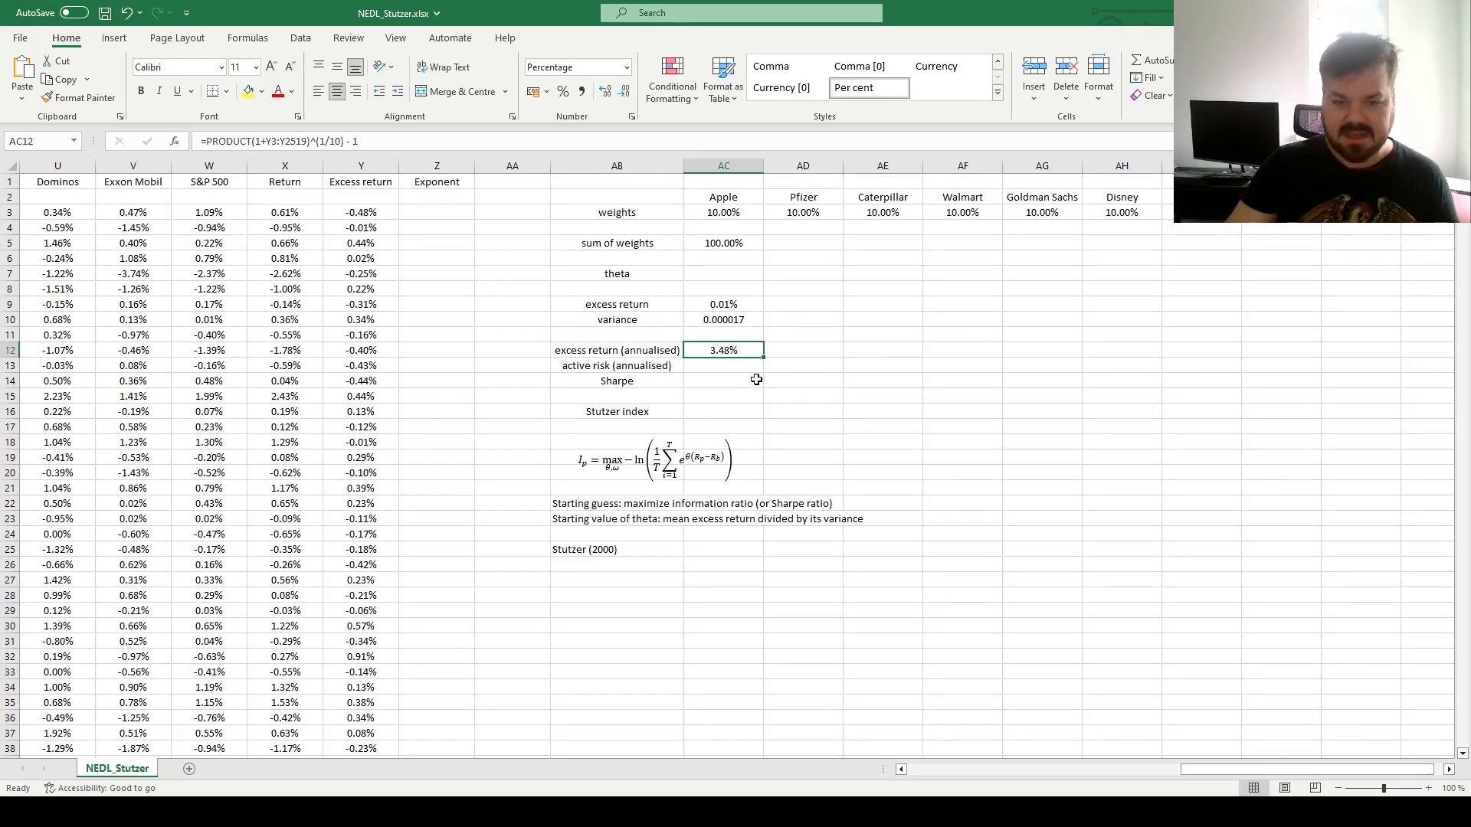
mouse_move(752, 350)
type("=")
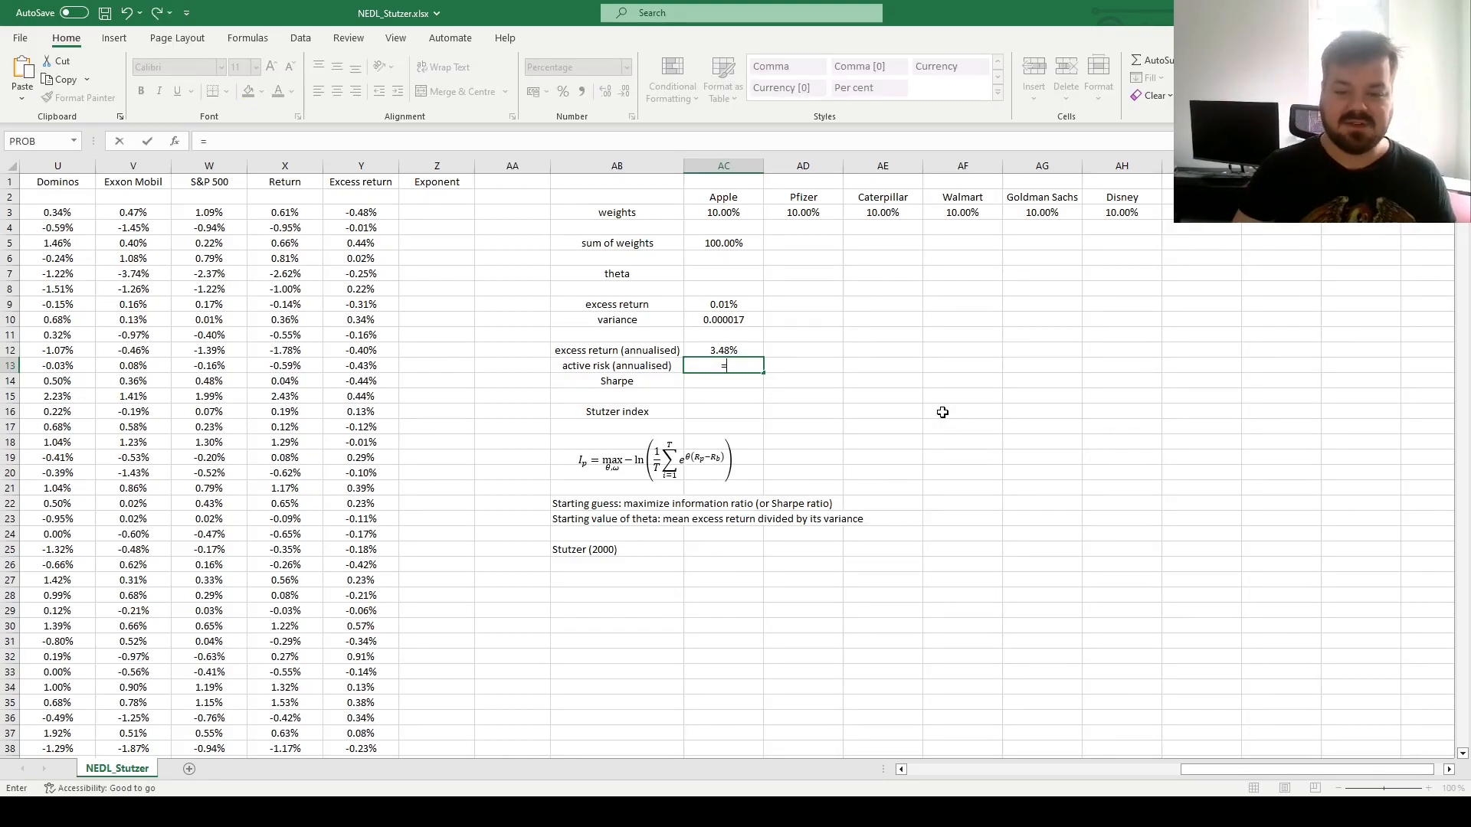
Enter annualised active risk =STDEV.S(Y3:Y2519)*SQRT(252) in AC13, giving 6.61%.
type("S")
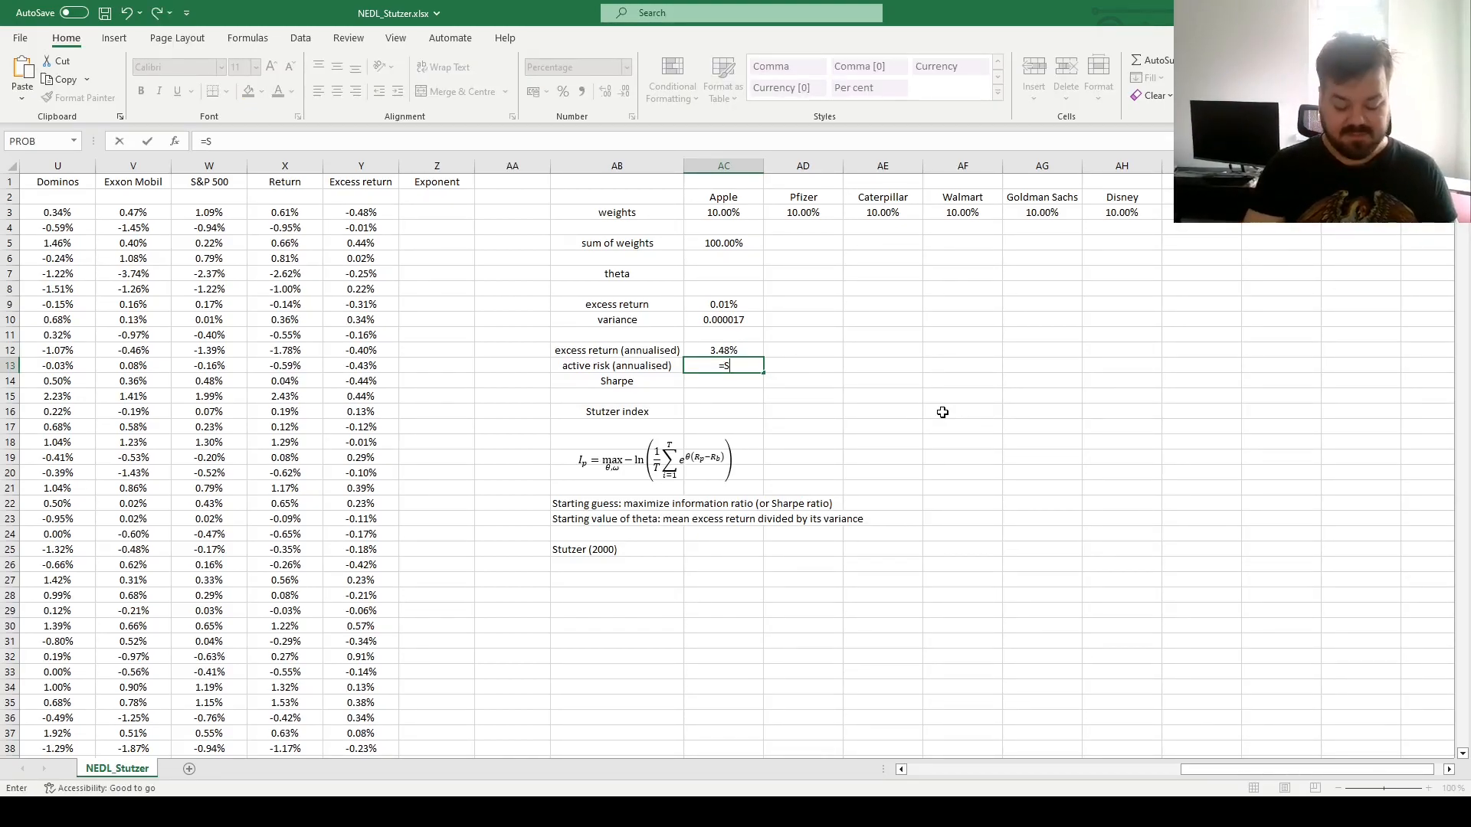
type("TDEV.S(Y3:Y2519")
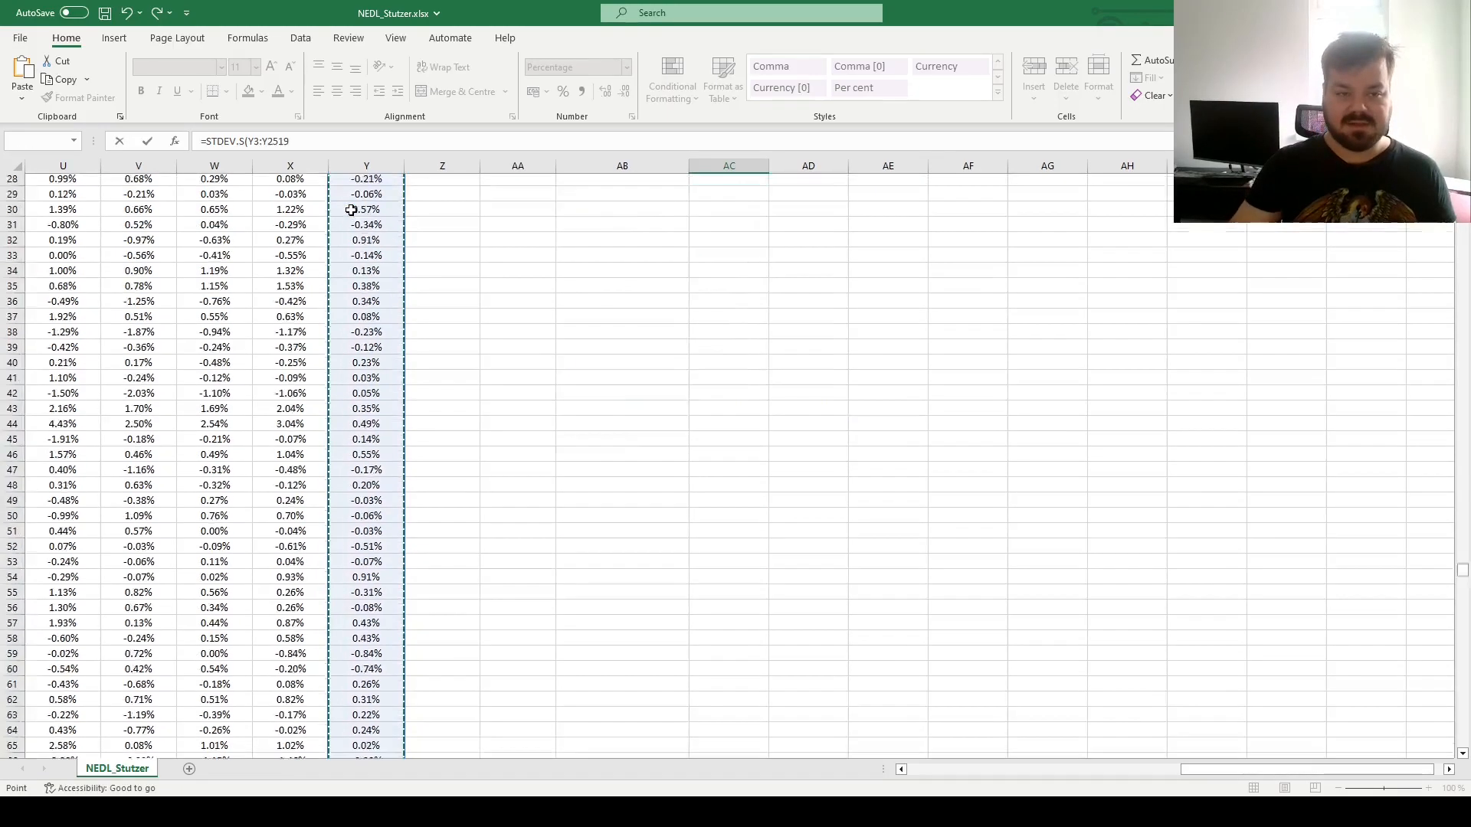
type("*SQRT(")
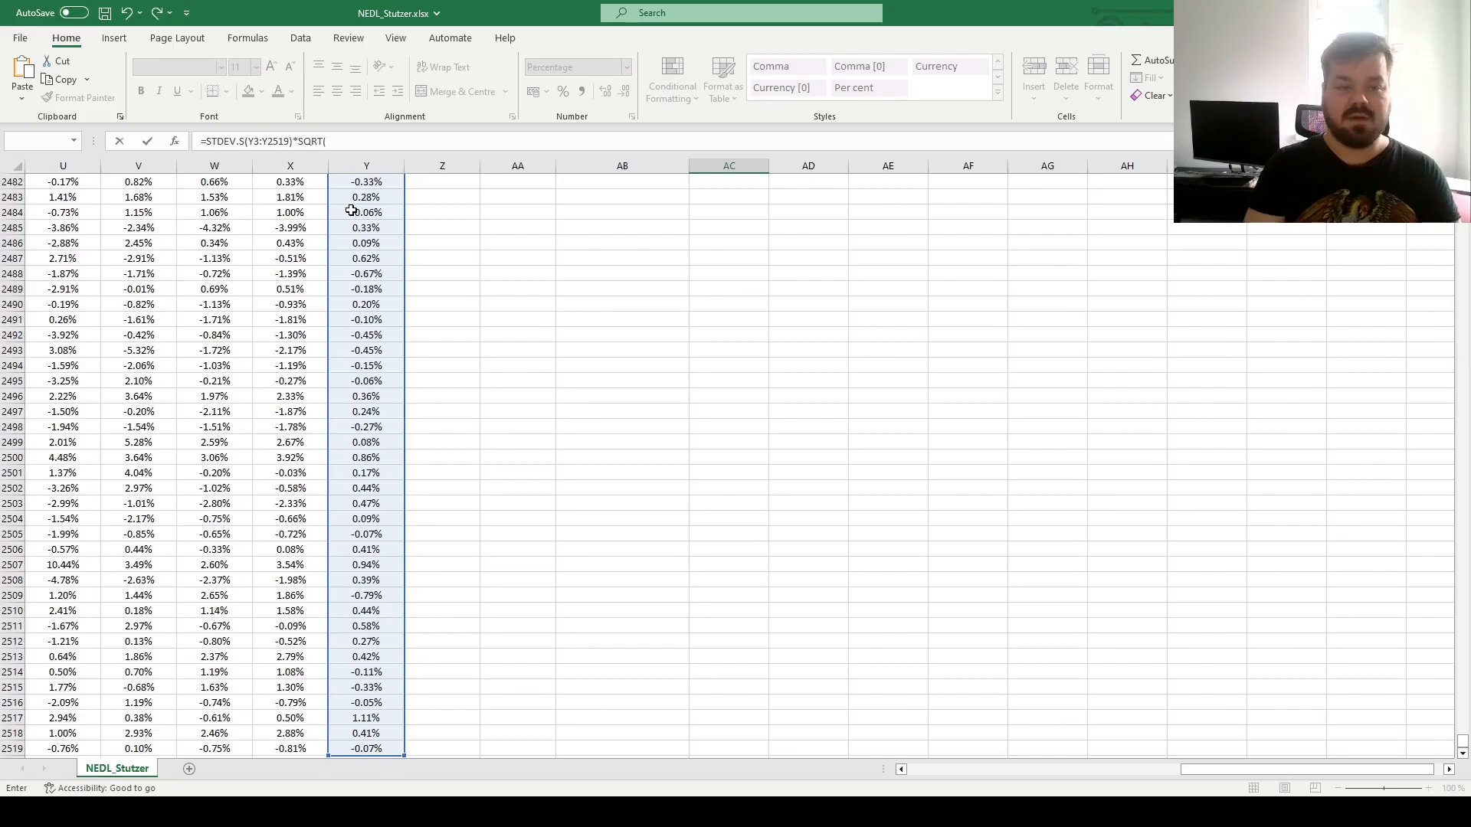
type("252)")
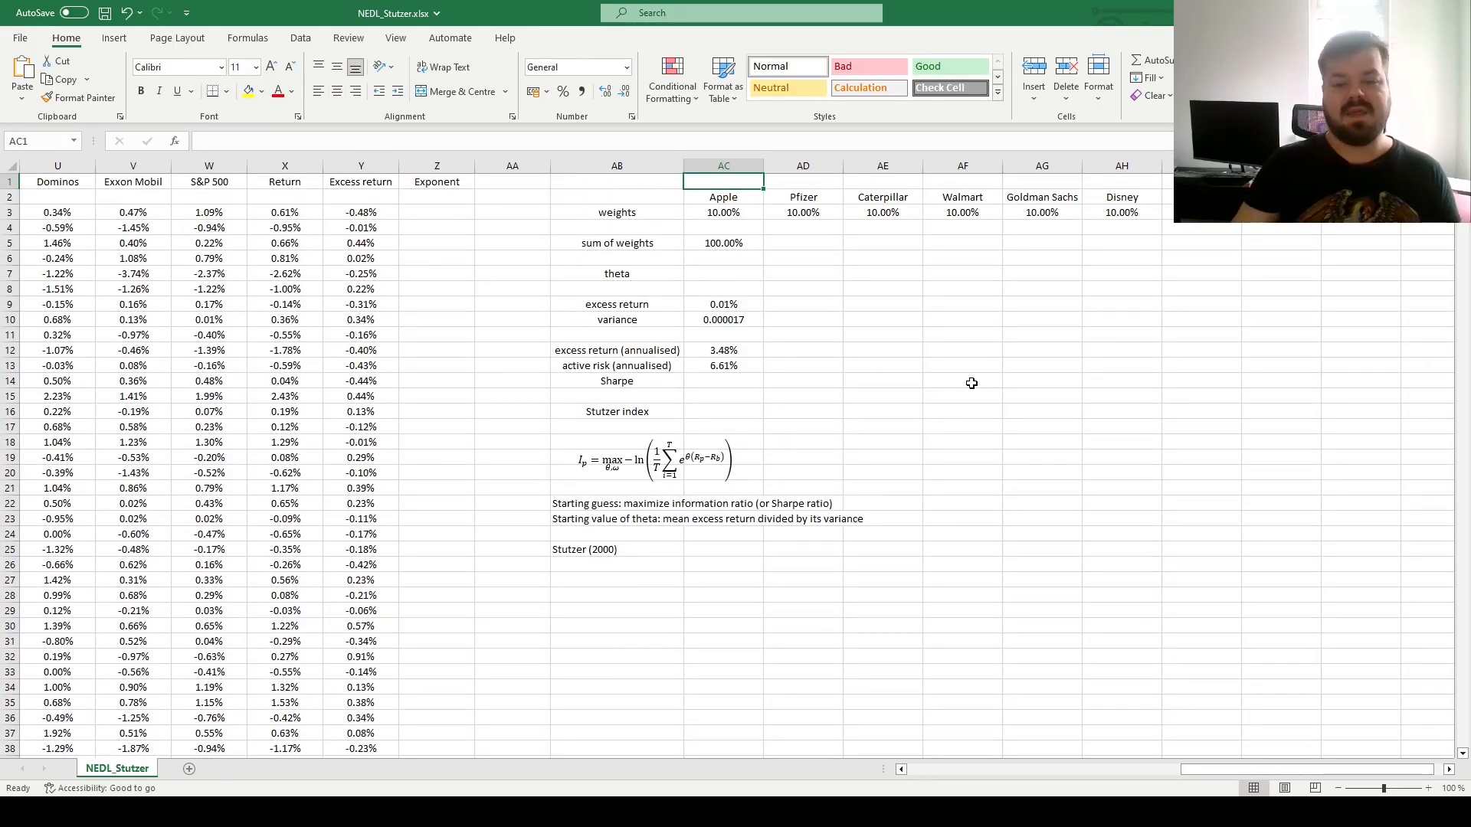
Enter the Sharpe ratio =AC12/AC13 in AC14, giving 0.5257.
left_click(722, 365)
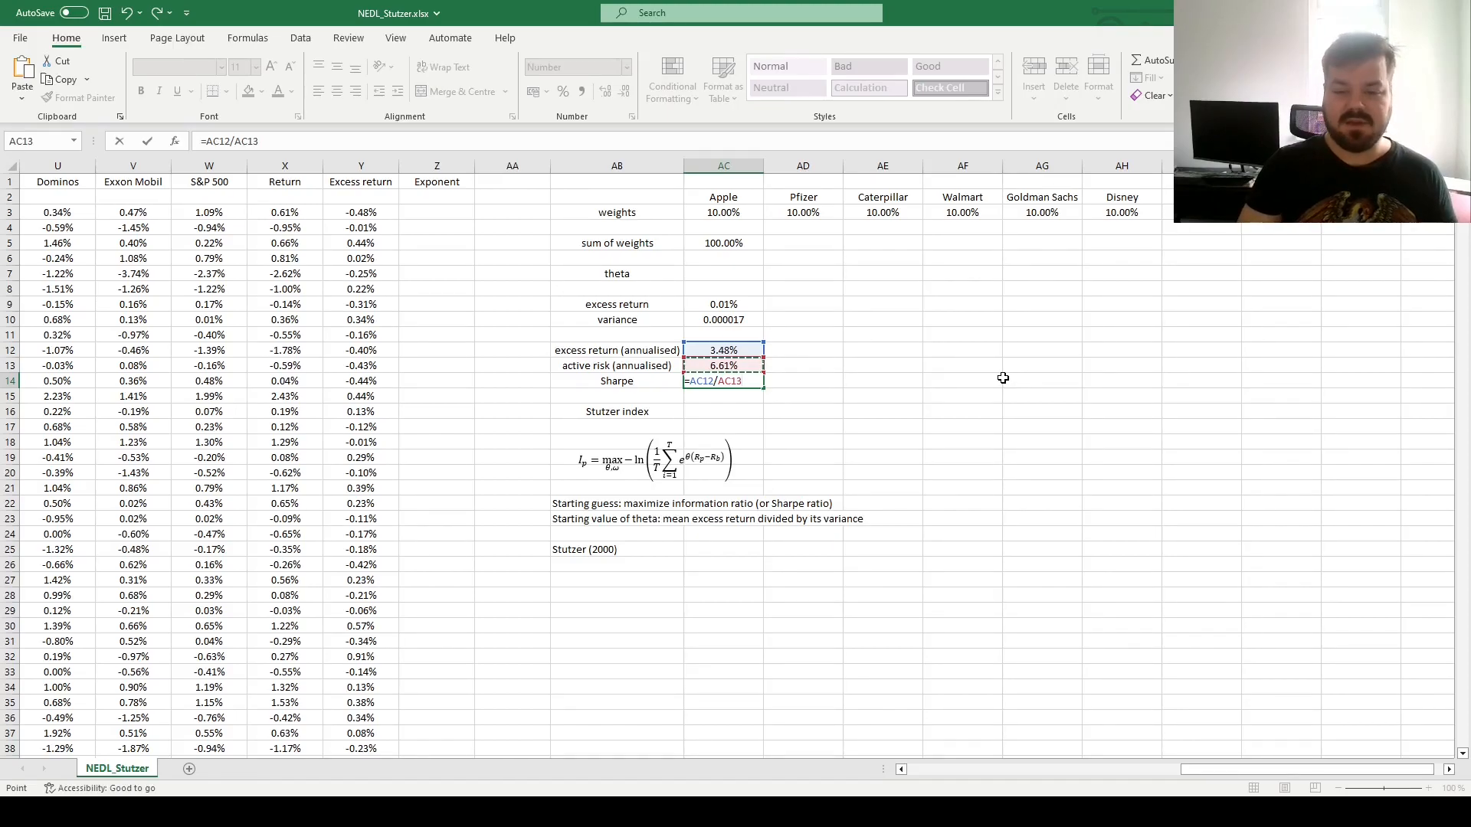
key("enter")
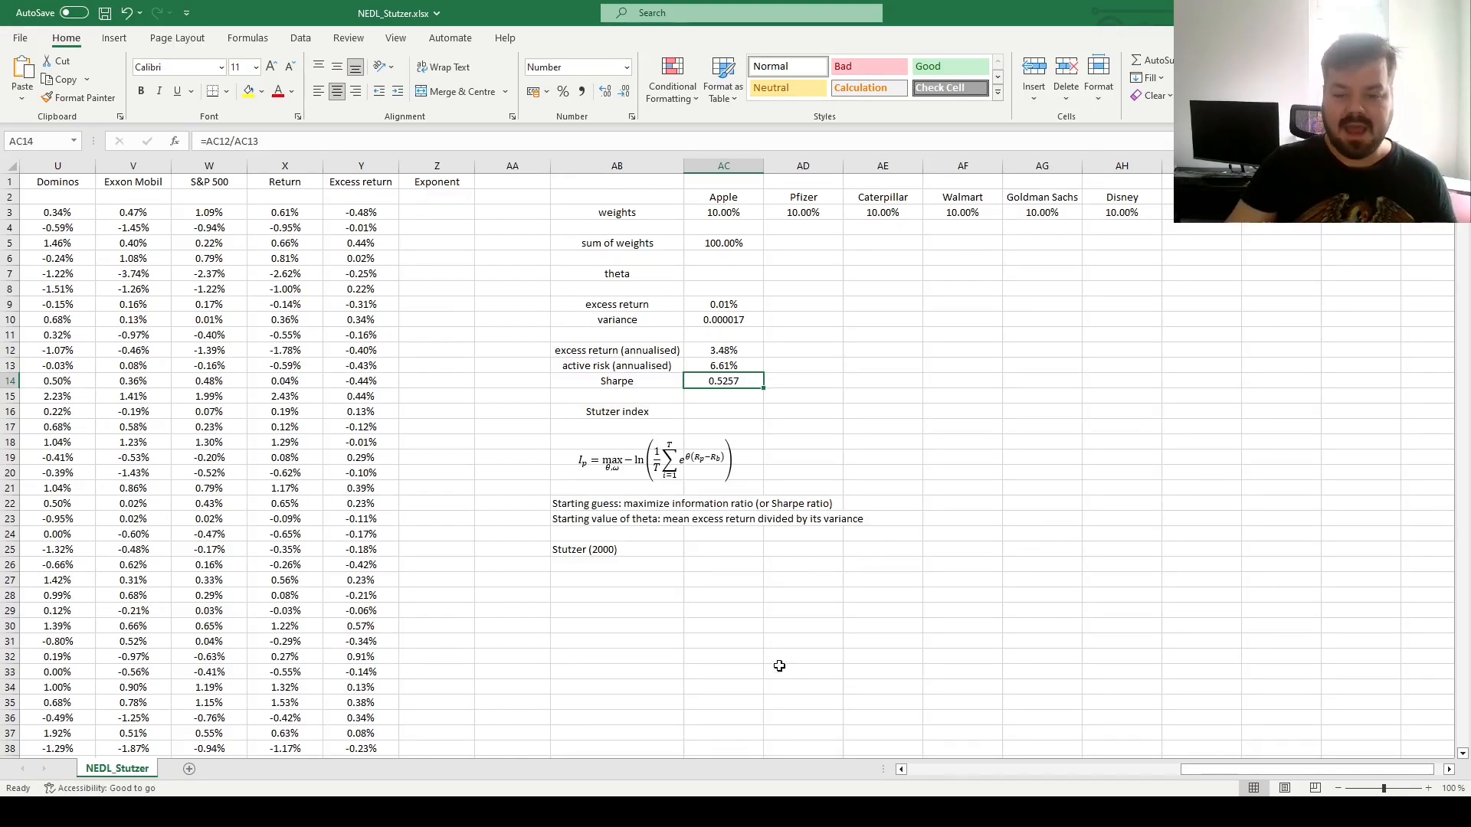
mouse_move(534, 514)
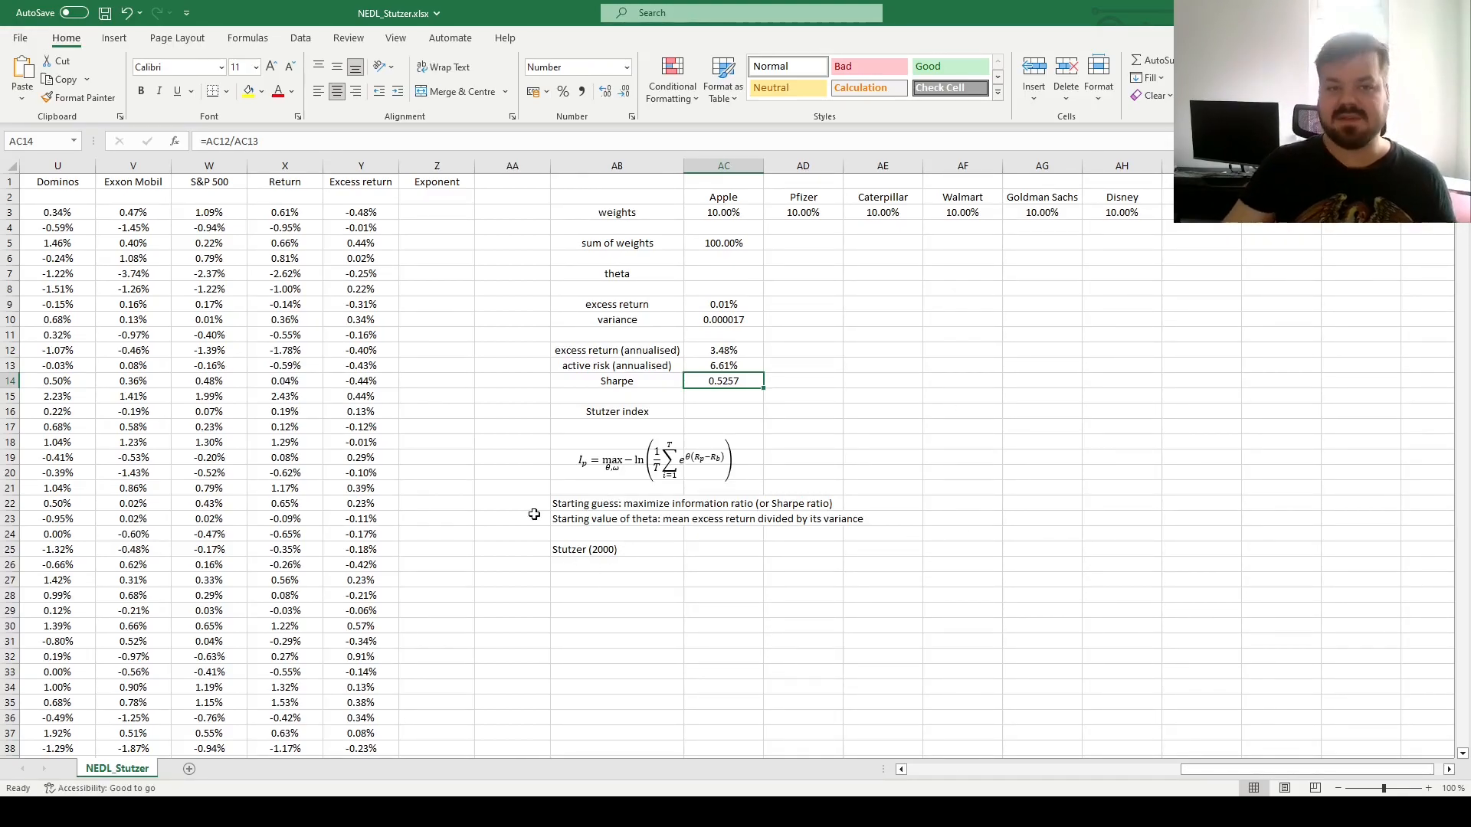
mouse_move(549, 545)
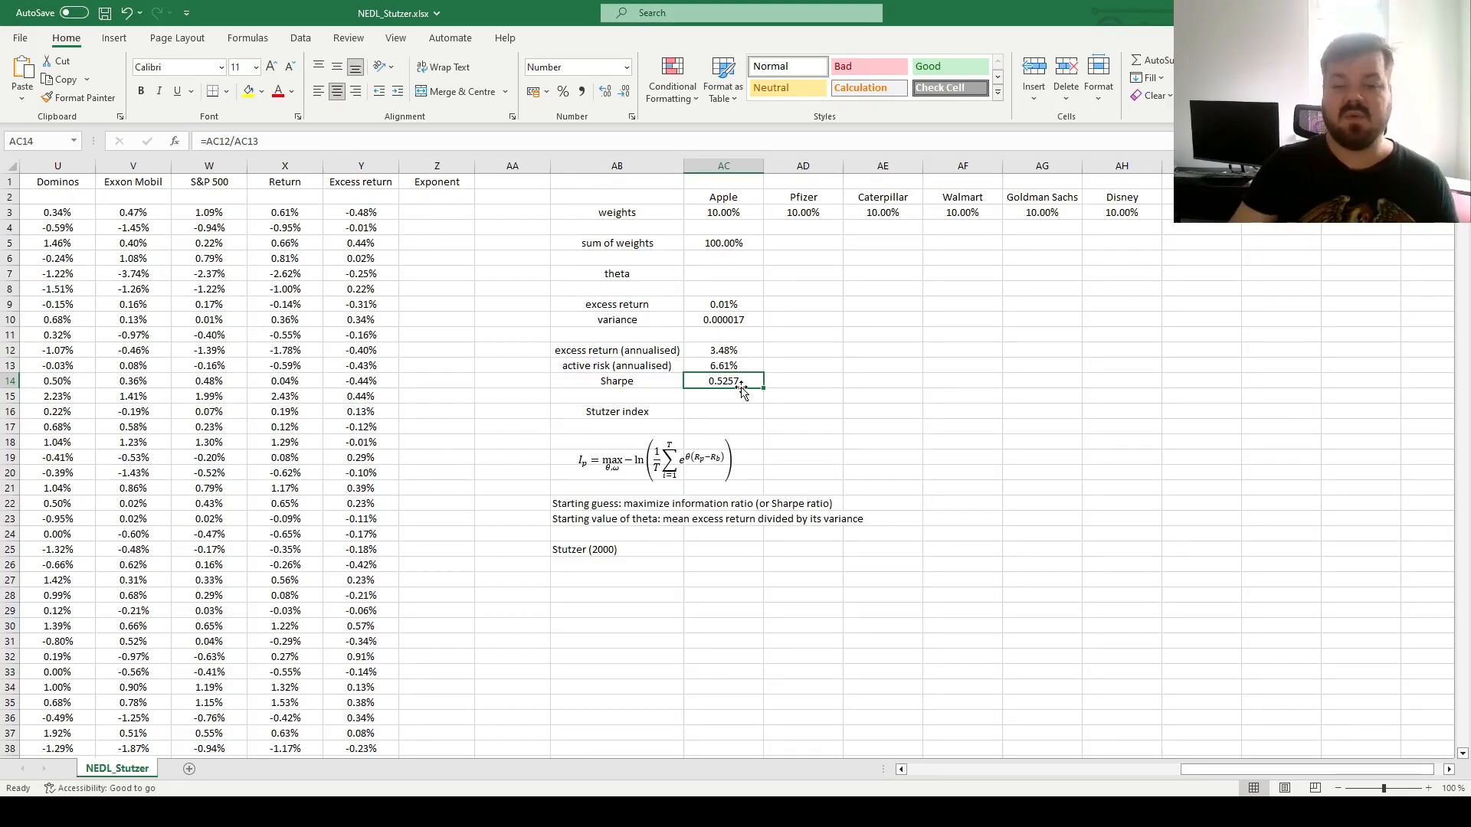
mouse_move(878, 395)
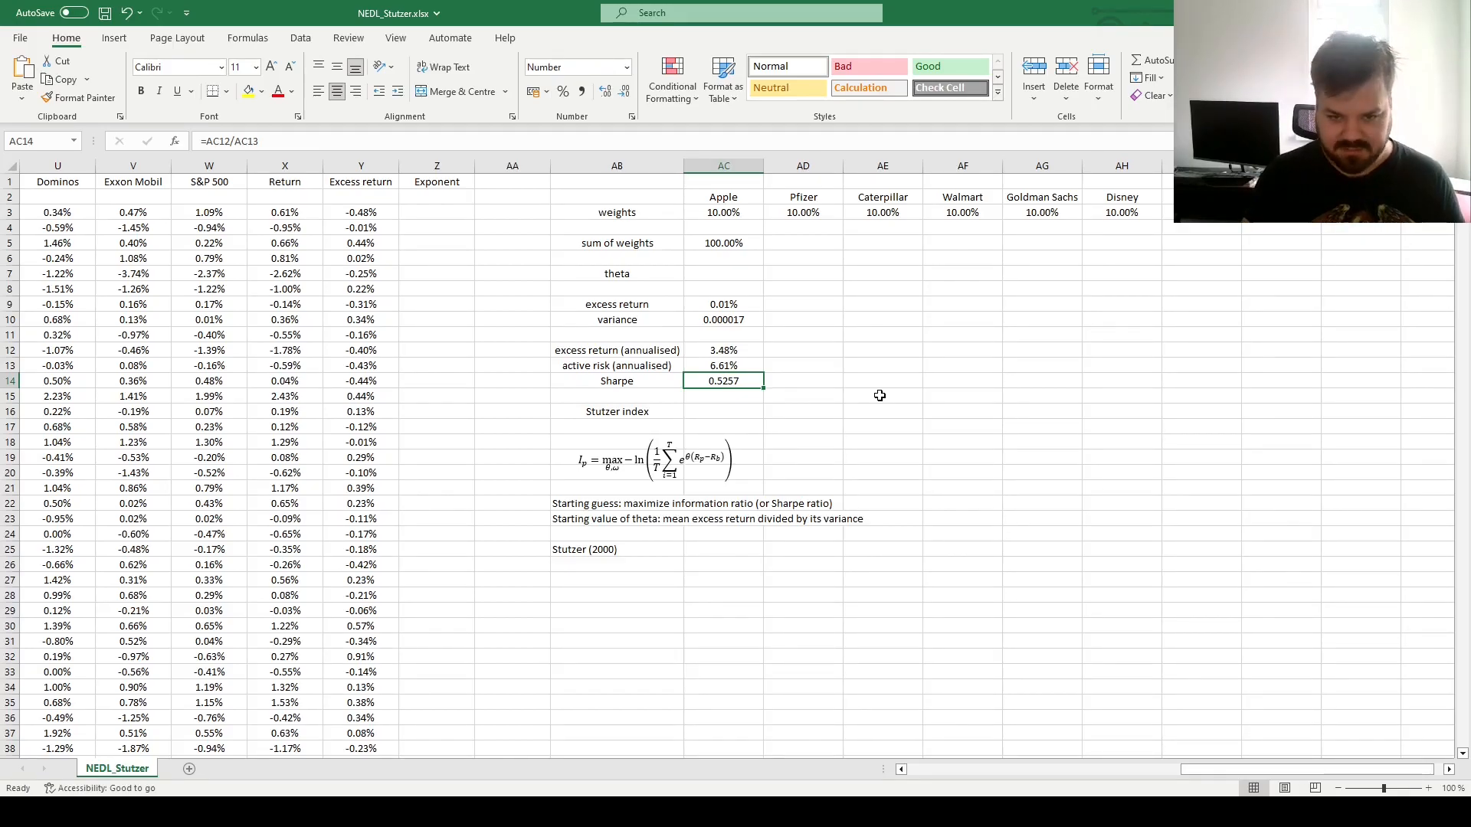
Configure Solver to maximise $AC$14 by changing $AC$3:$AL$3 with weights >=0, $AC$5=1, unconstrained-non-negative off.
left_click(301, 37)
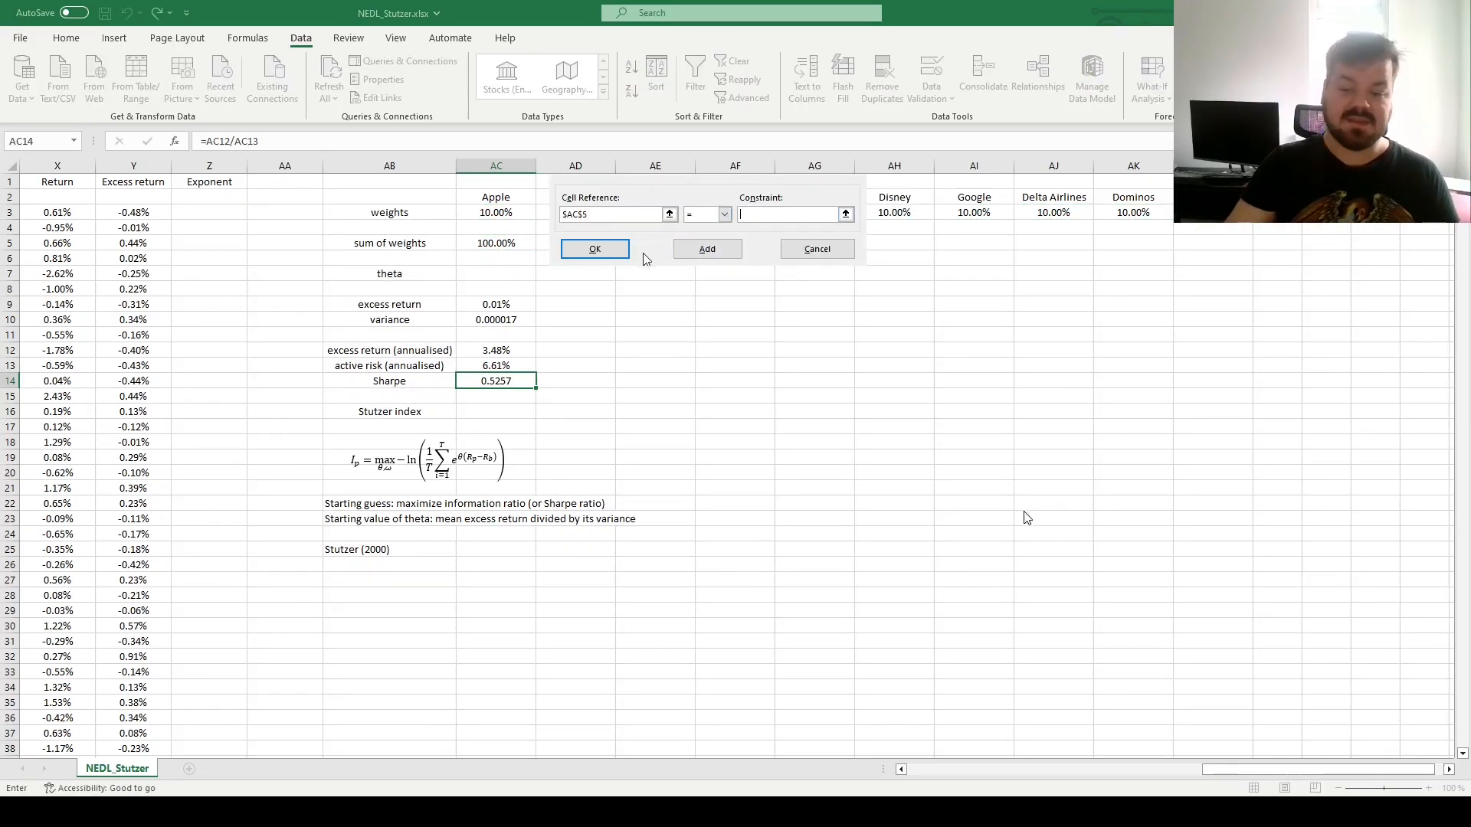
left_click(594, 249)
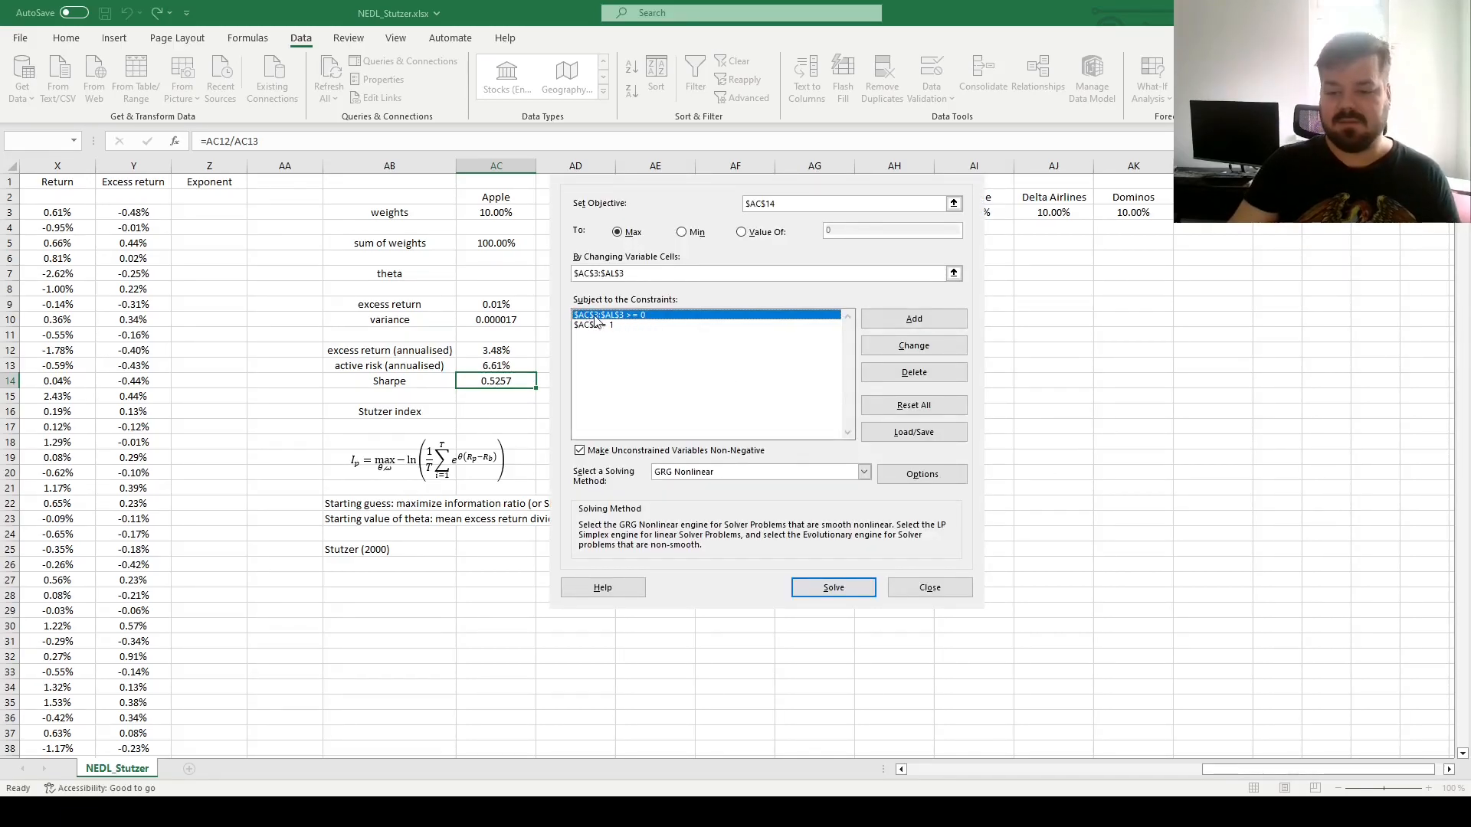
left_click(579, 450)
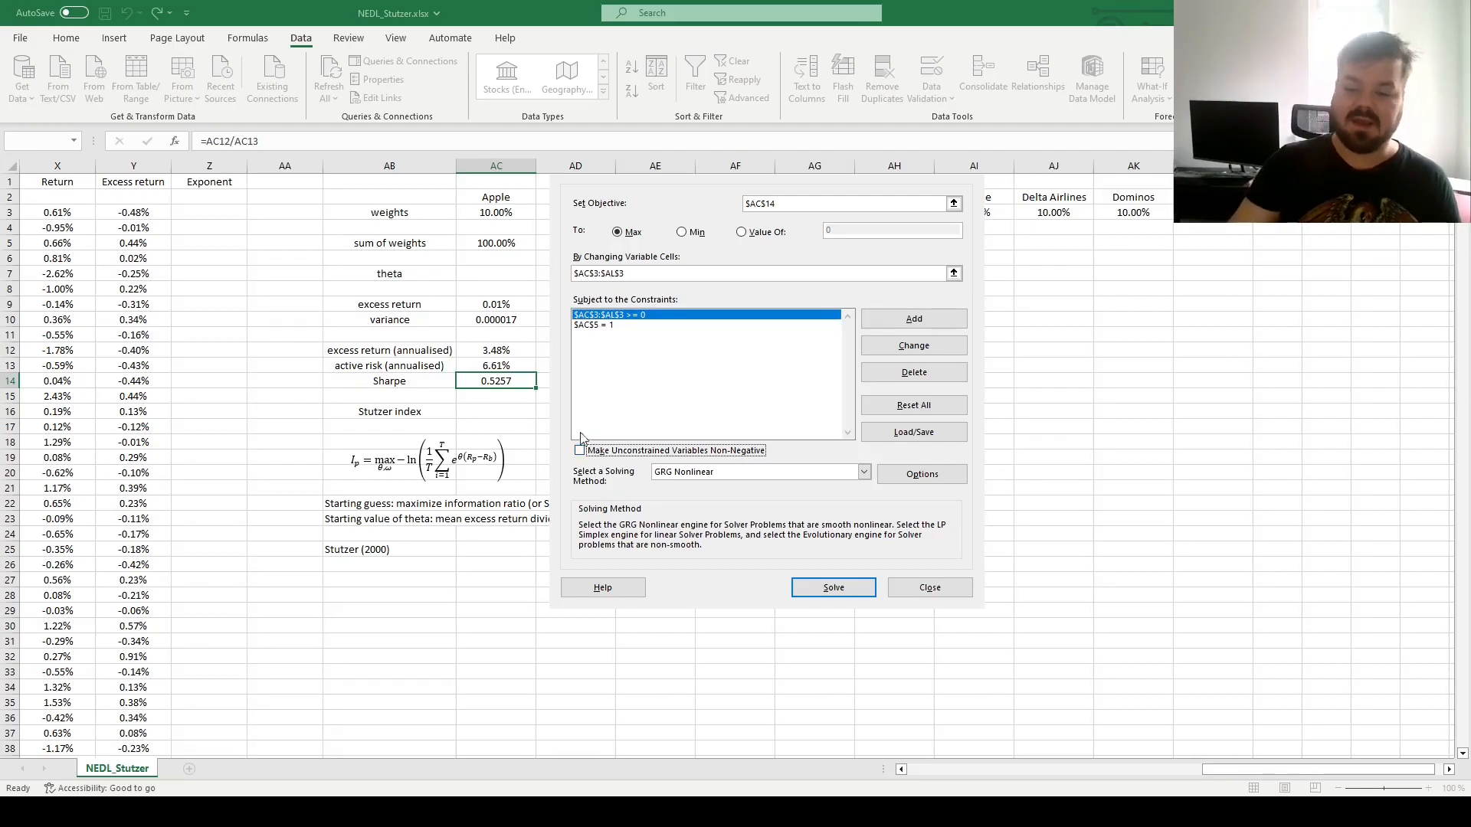
mouse_move(1004, 488)
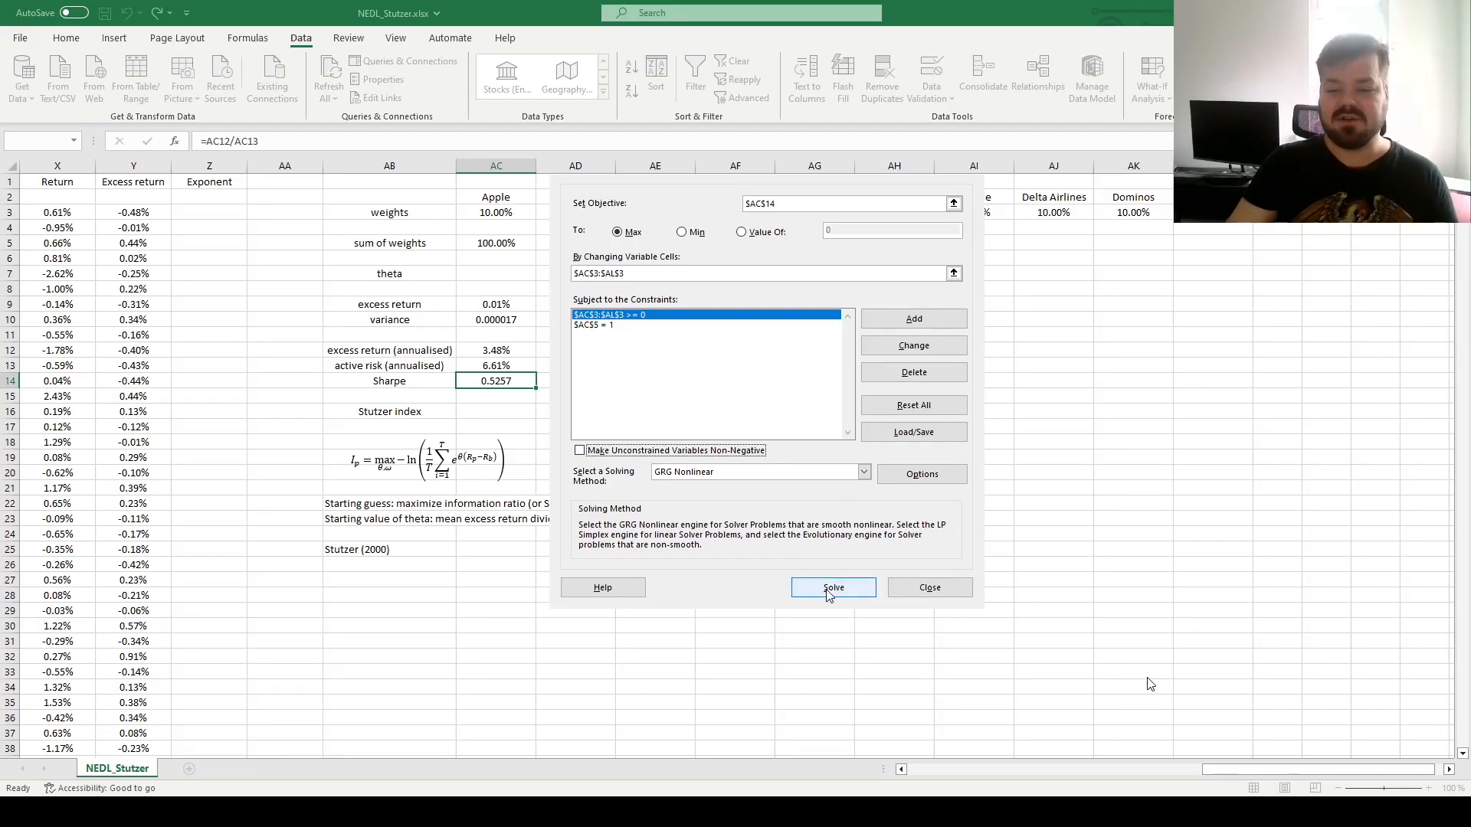
Run Solver to get optimised weights (Apple 26.22%, Google 23.53%) raising the Sharpe ratio to 1.0175.
left_click(831, 587)
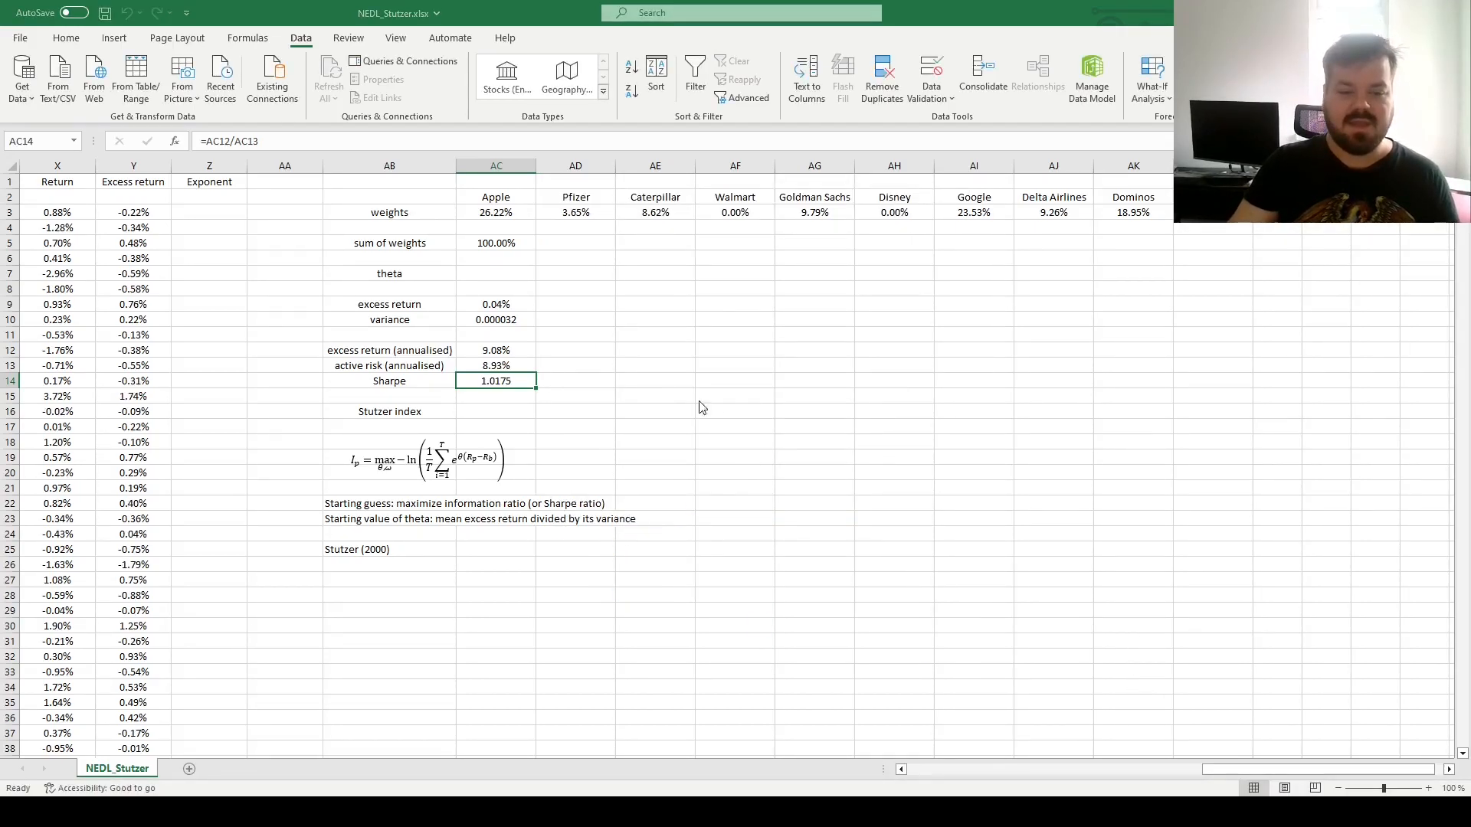
left_click_drag(496, 212, 1053, 212)
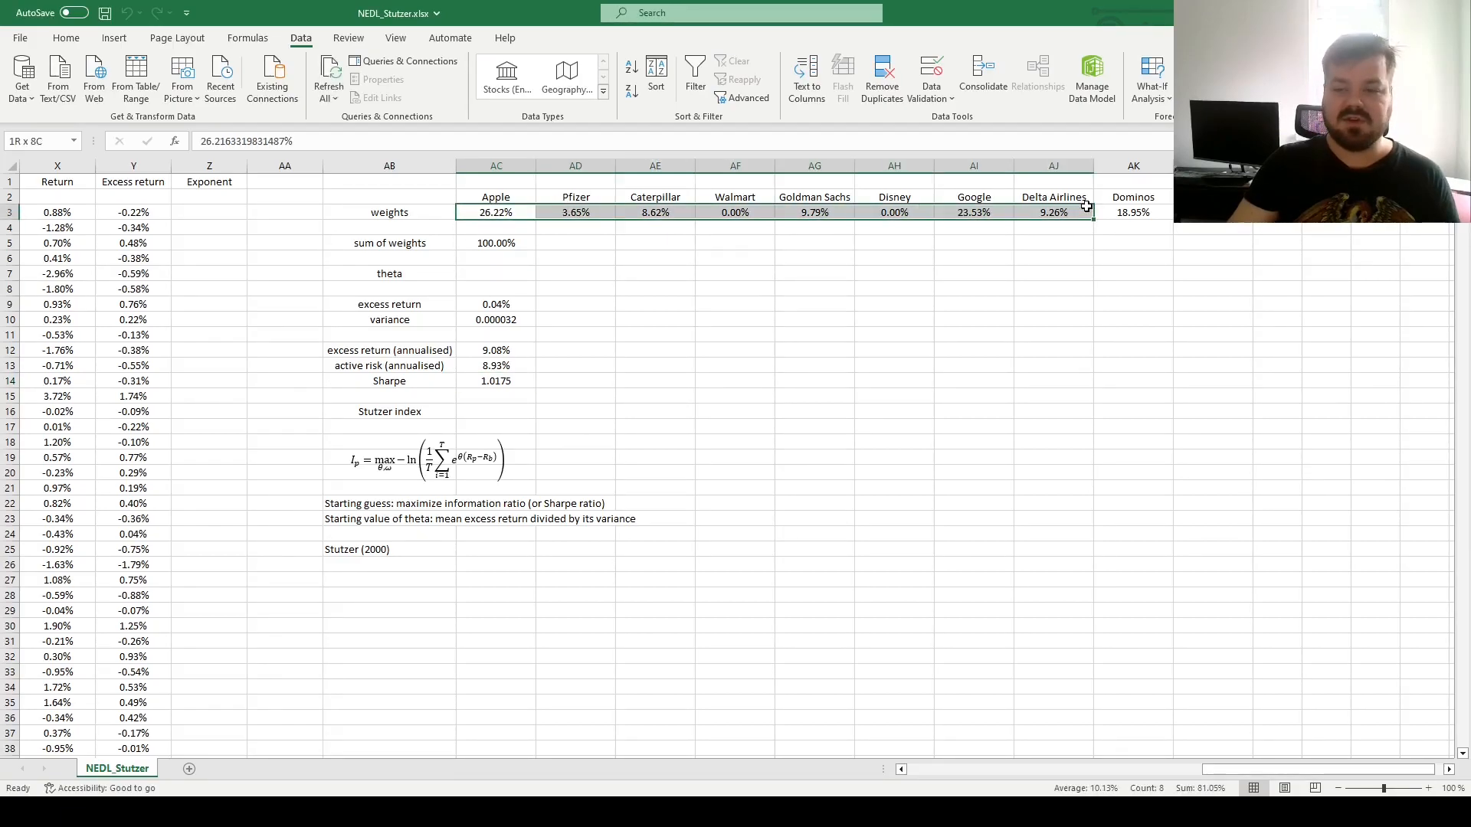
left_click(495, 212)
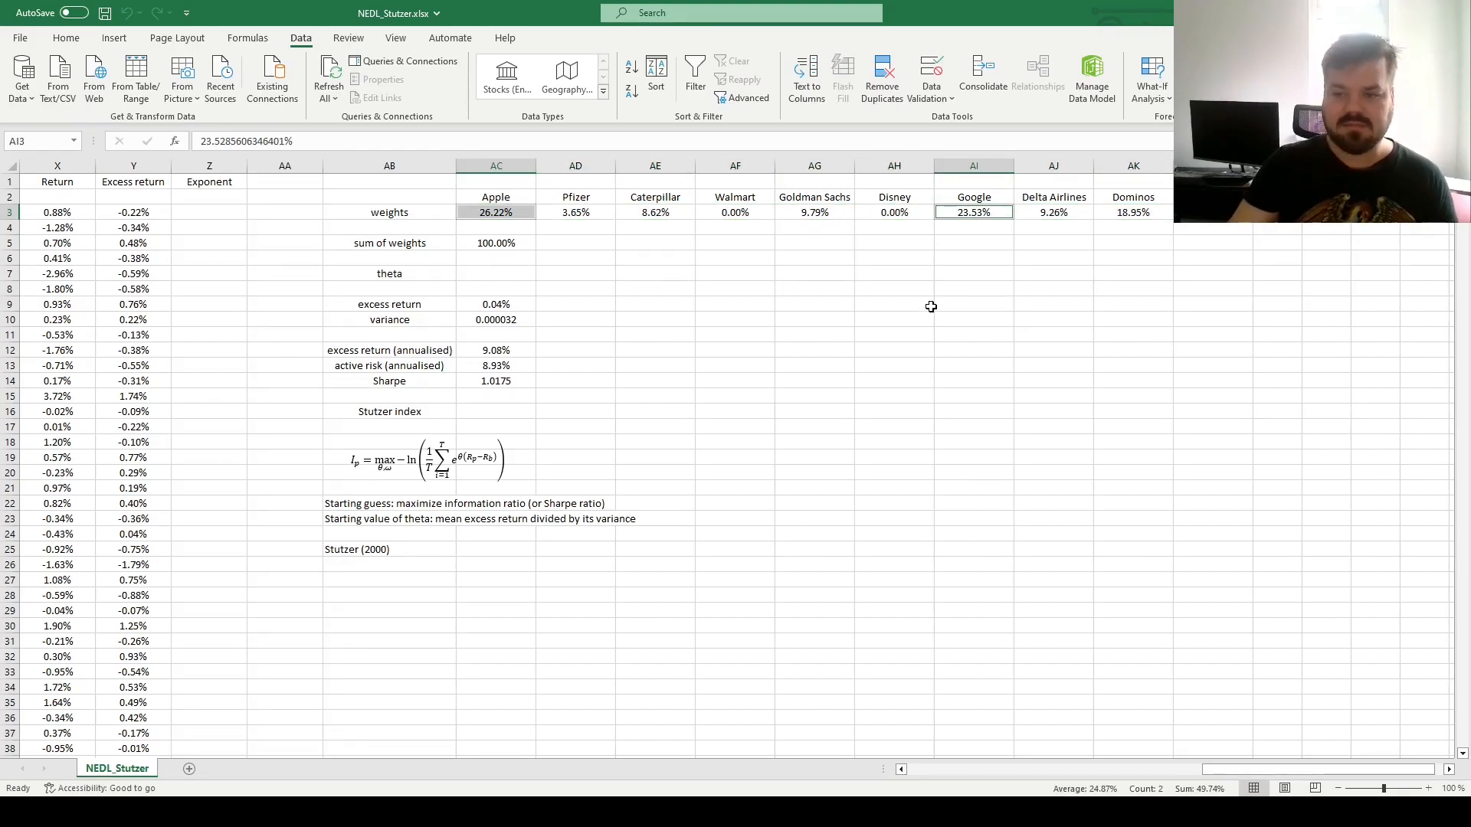
mouse_move(938, 301)
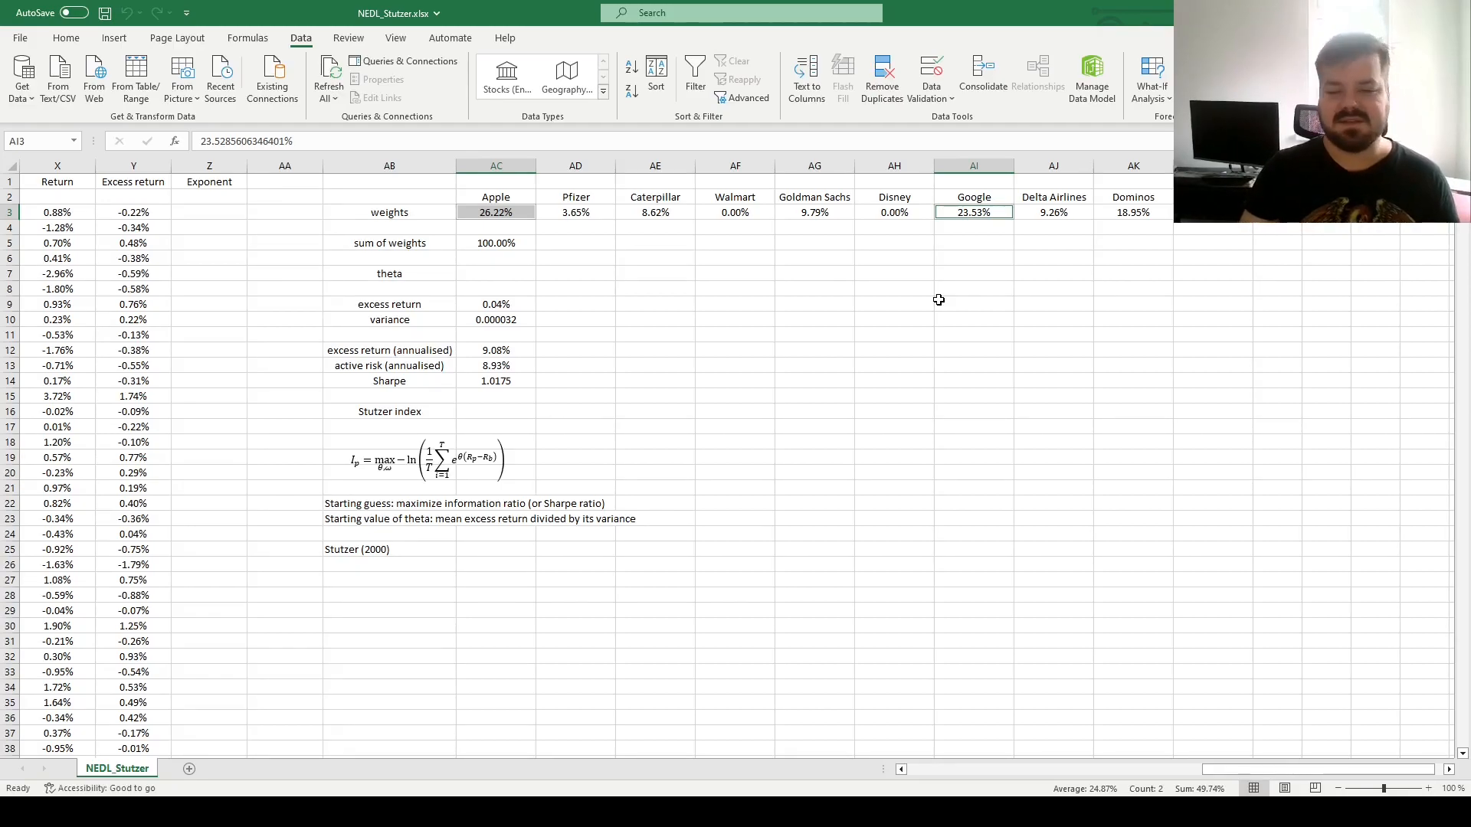
left_click(735, 213)
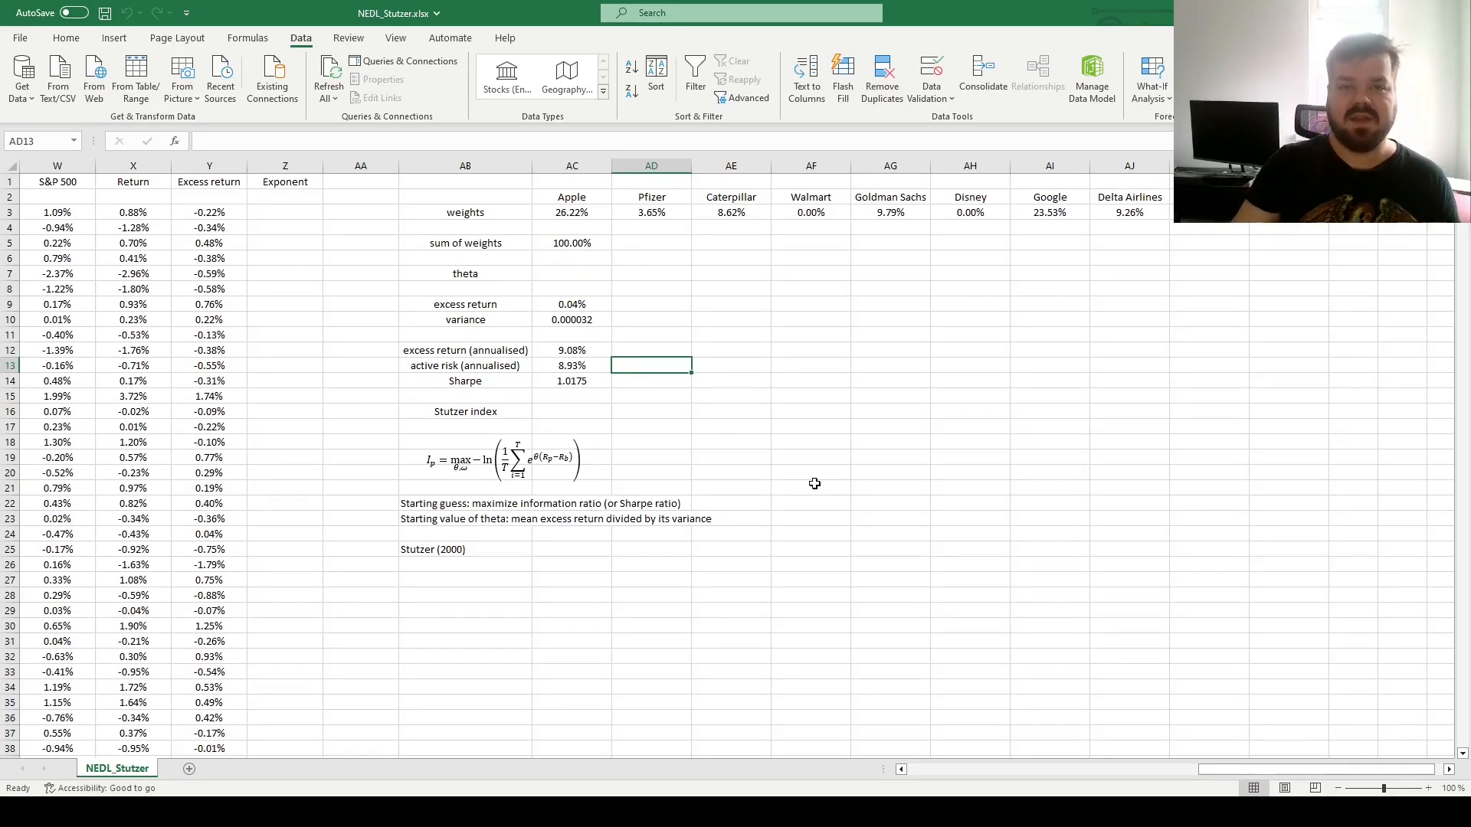
mouse_move(836, 445)
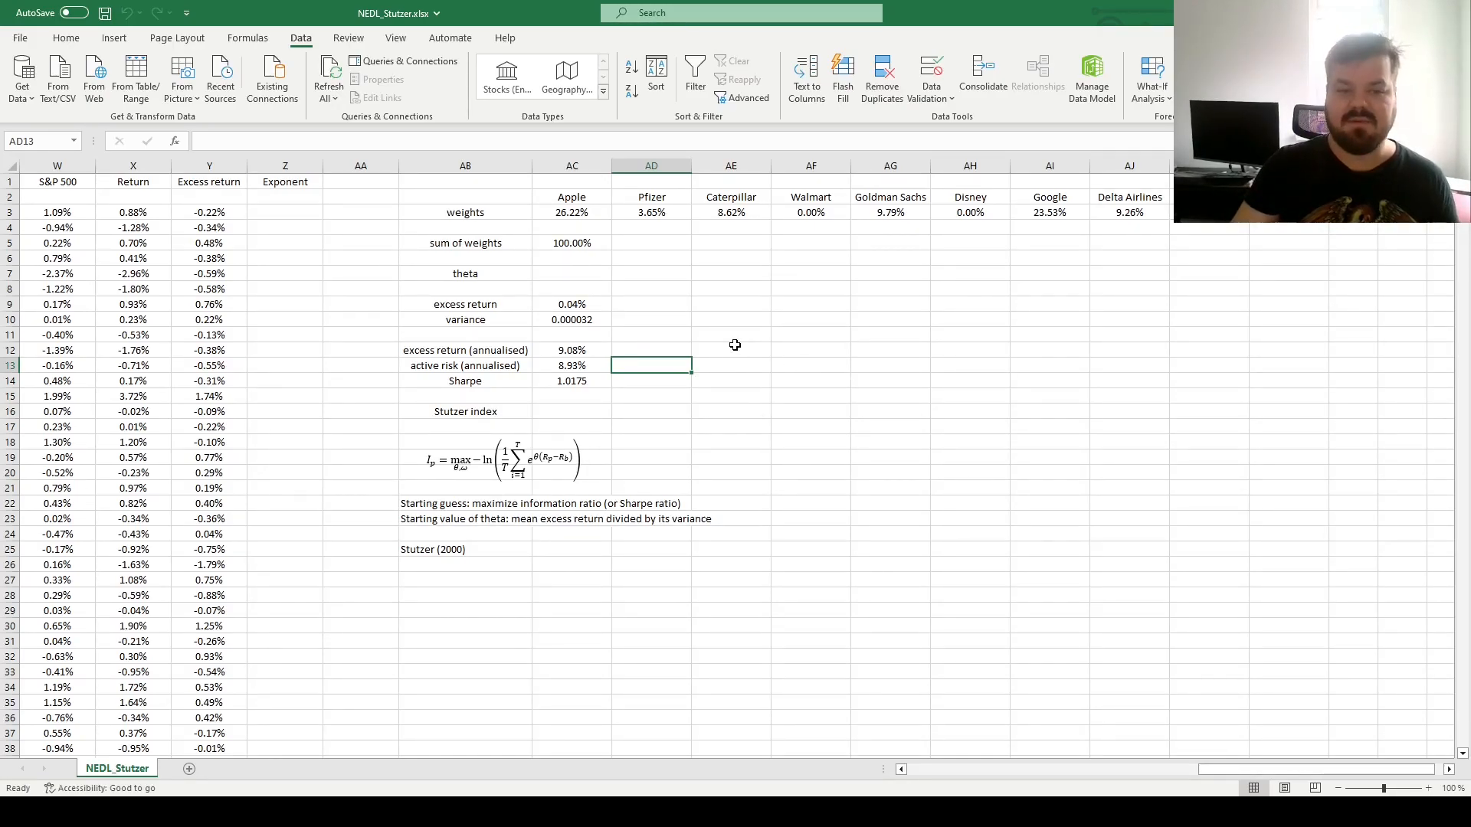
Enter the starting theta =-AC9/AC10 in AC7, giving -11.4225.
left_click(572, 273)
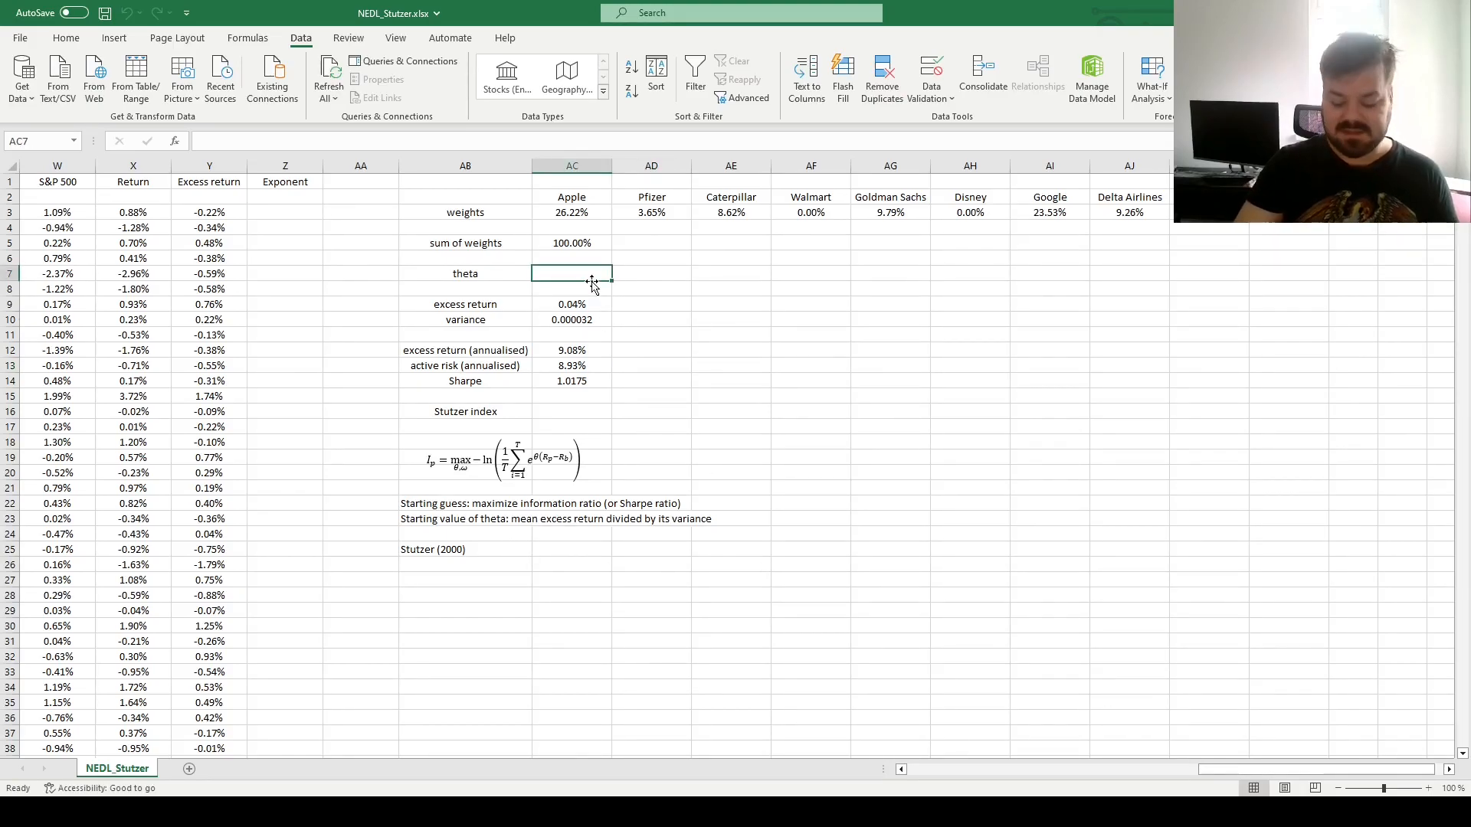
type("=-")
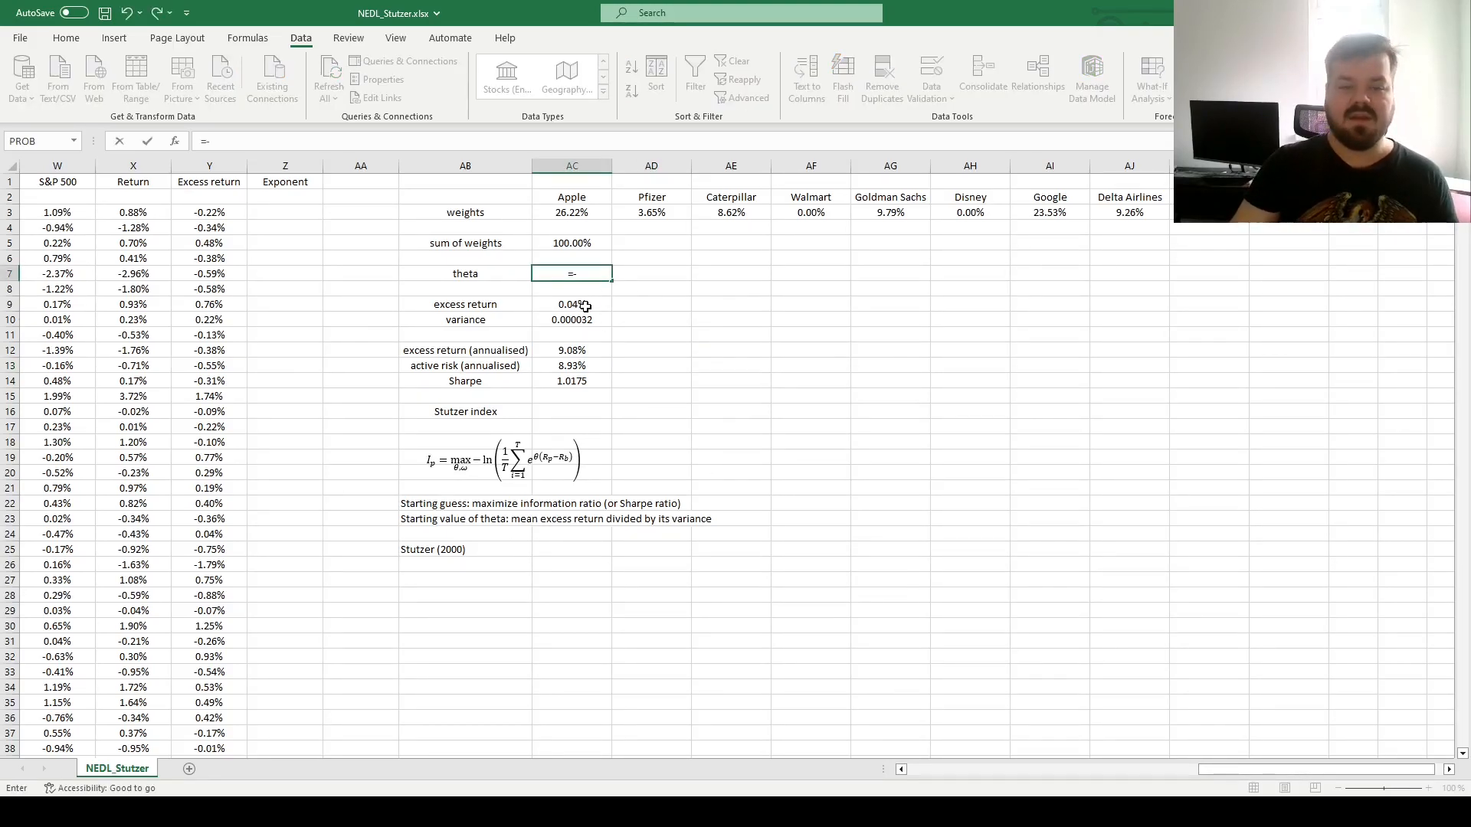
left_click(571, 304)
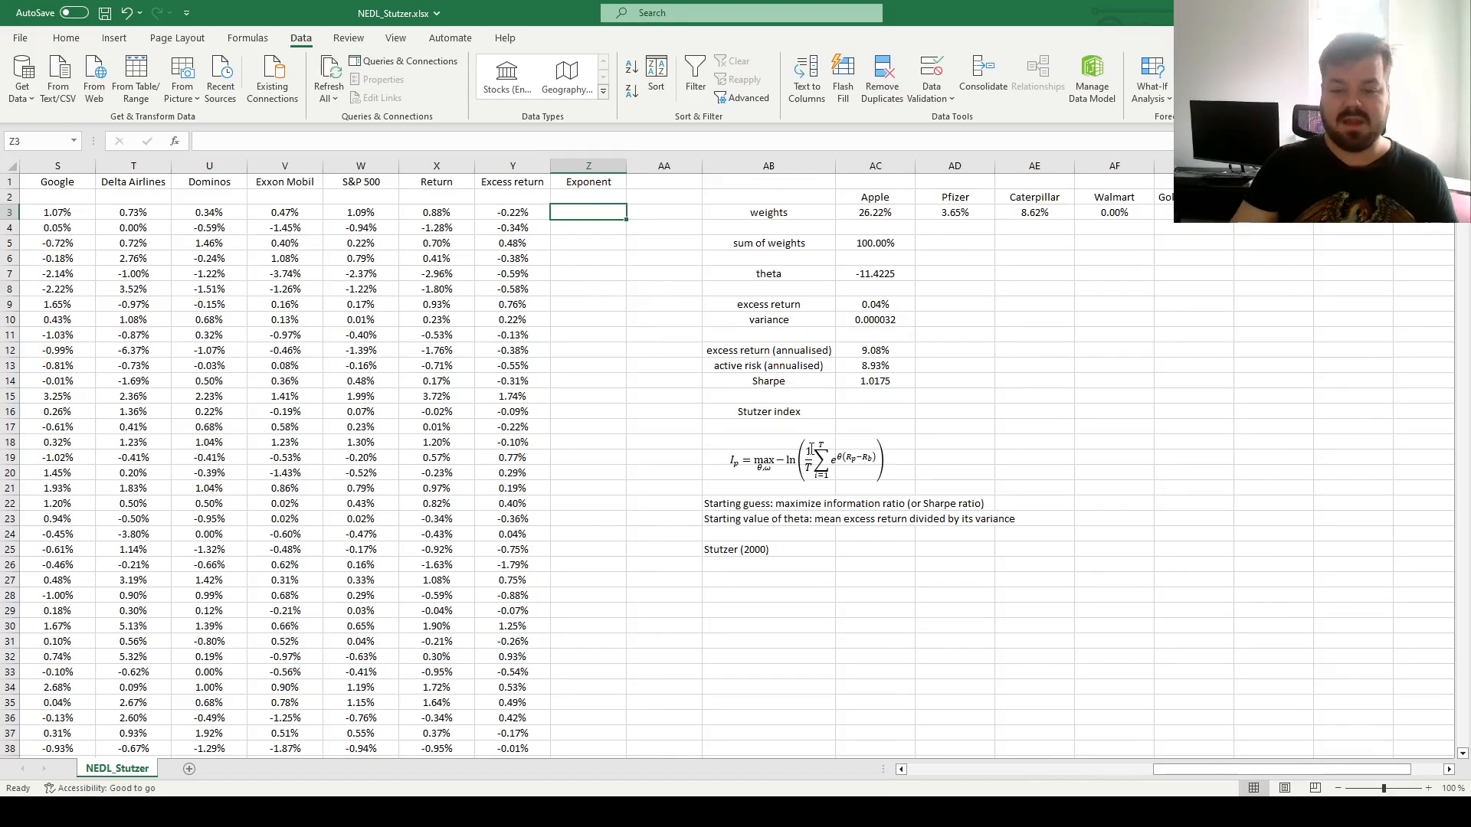
mouse_move(707, 645)
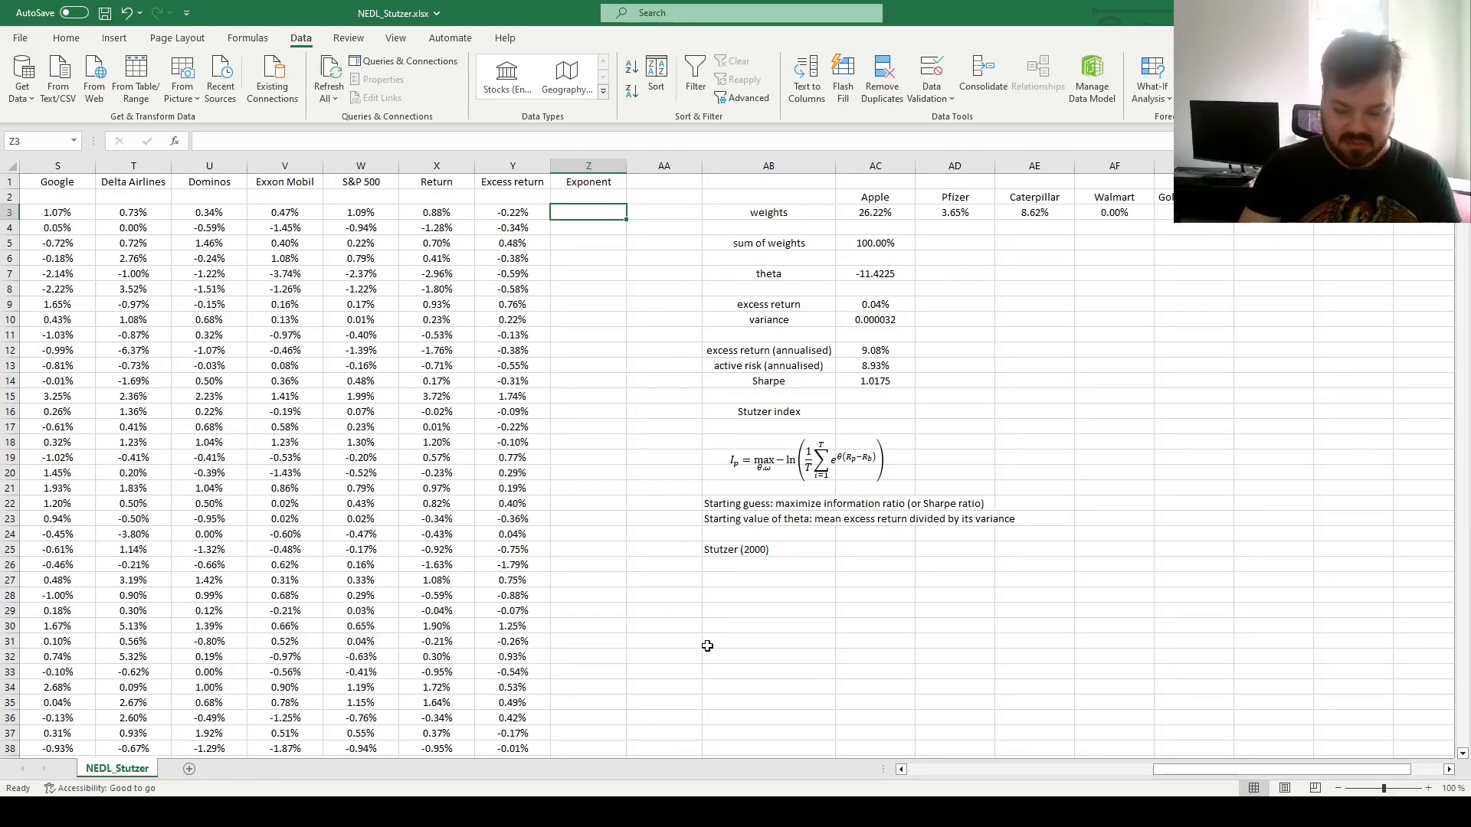
Enter =EXP($AC$7*Y3) in Z3 with theta locked, and fill it down all return rows.
type("=E")
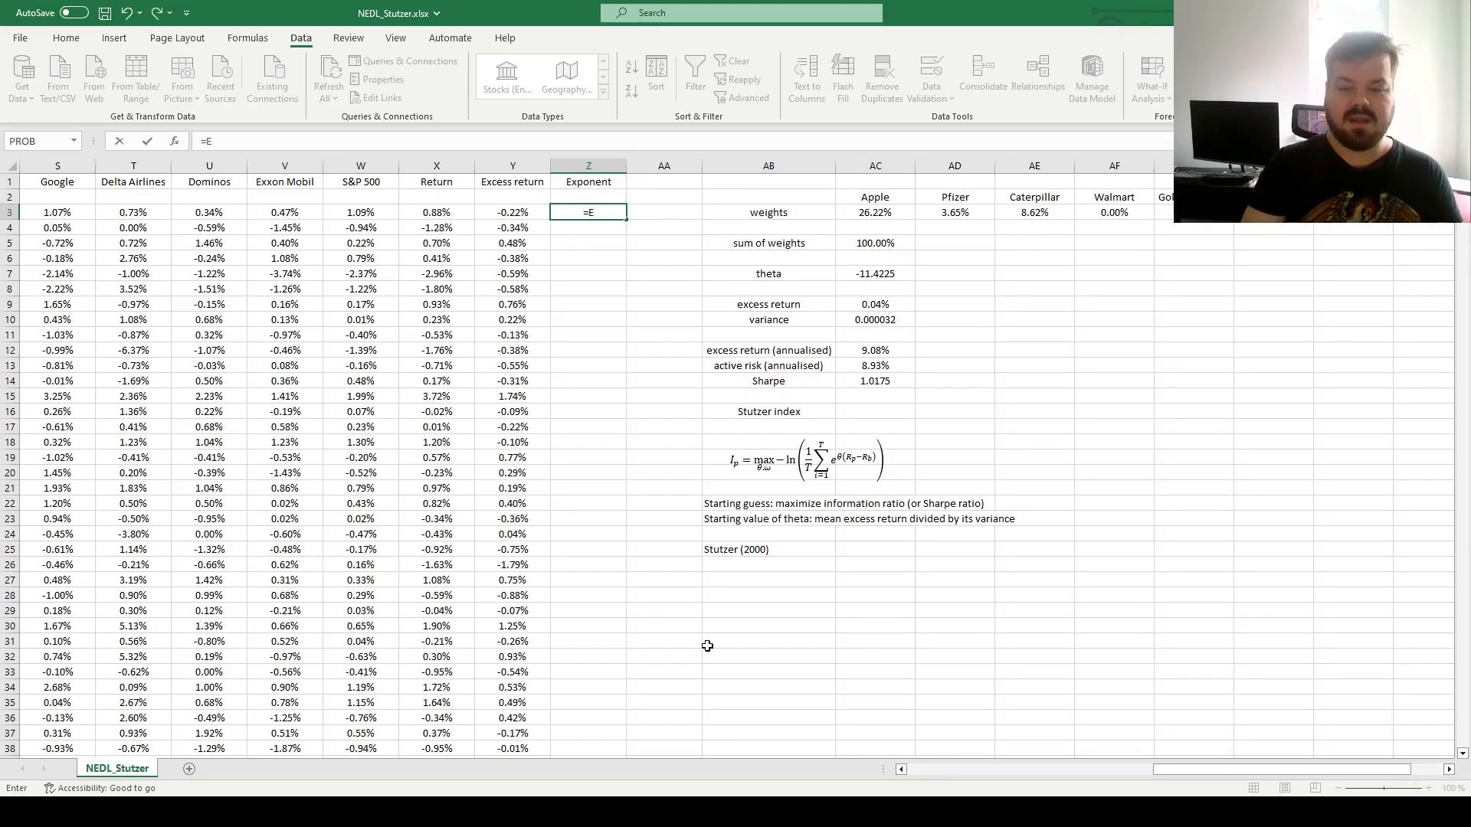
left_click(875, 272)
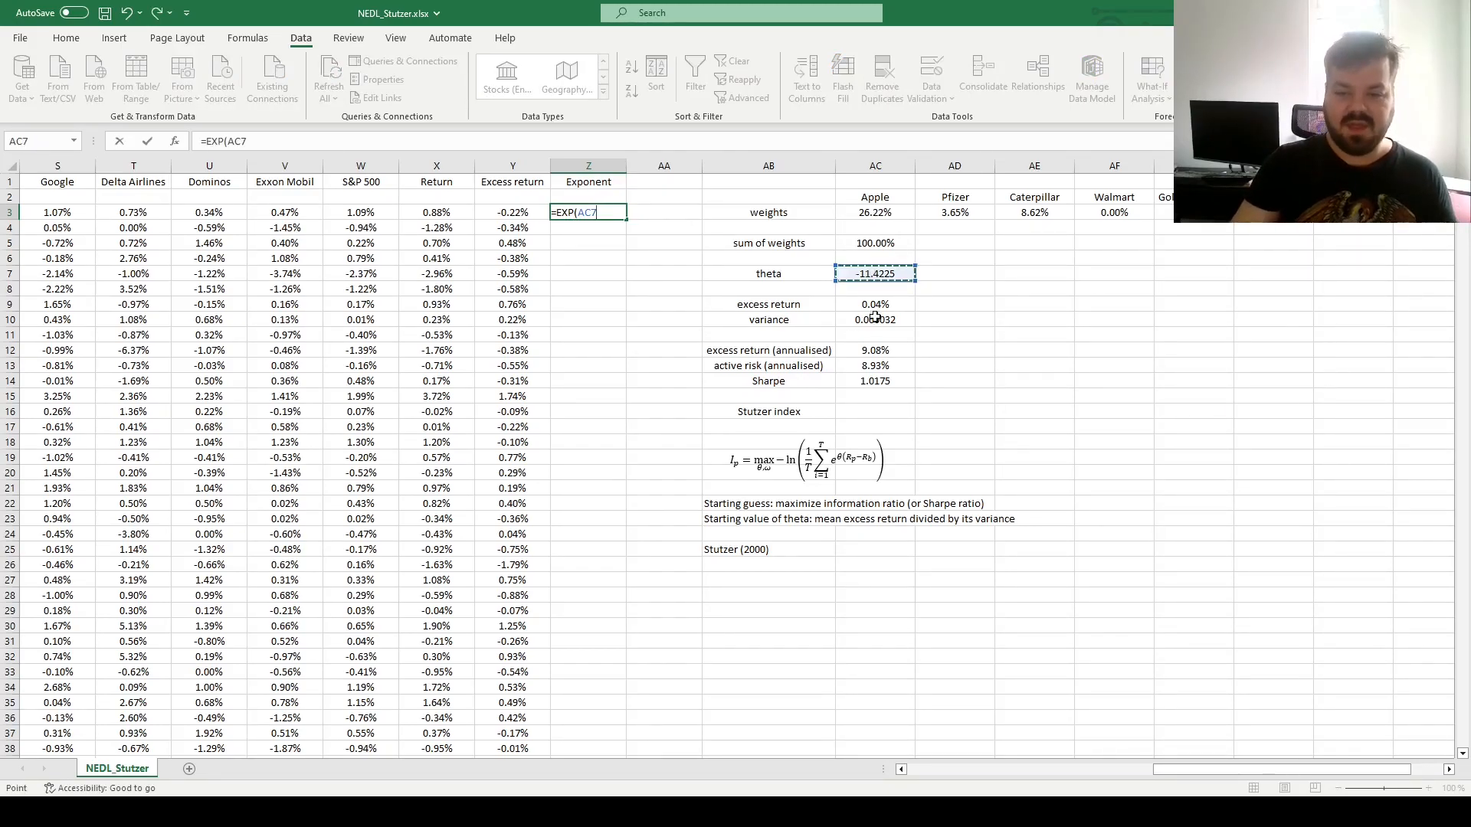
key("f4")
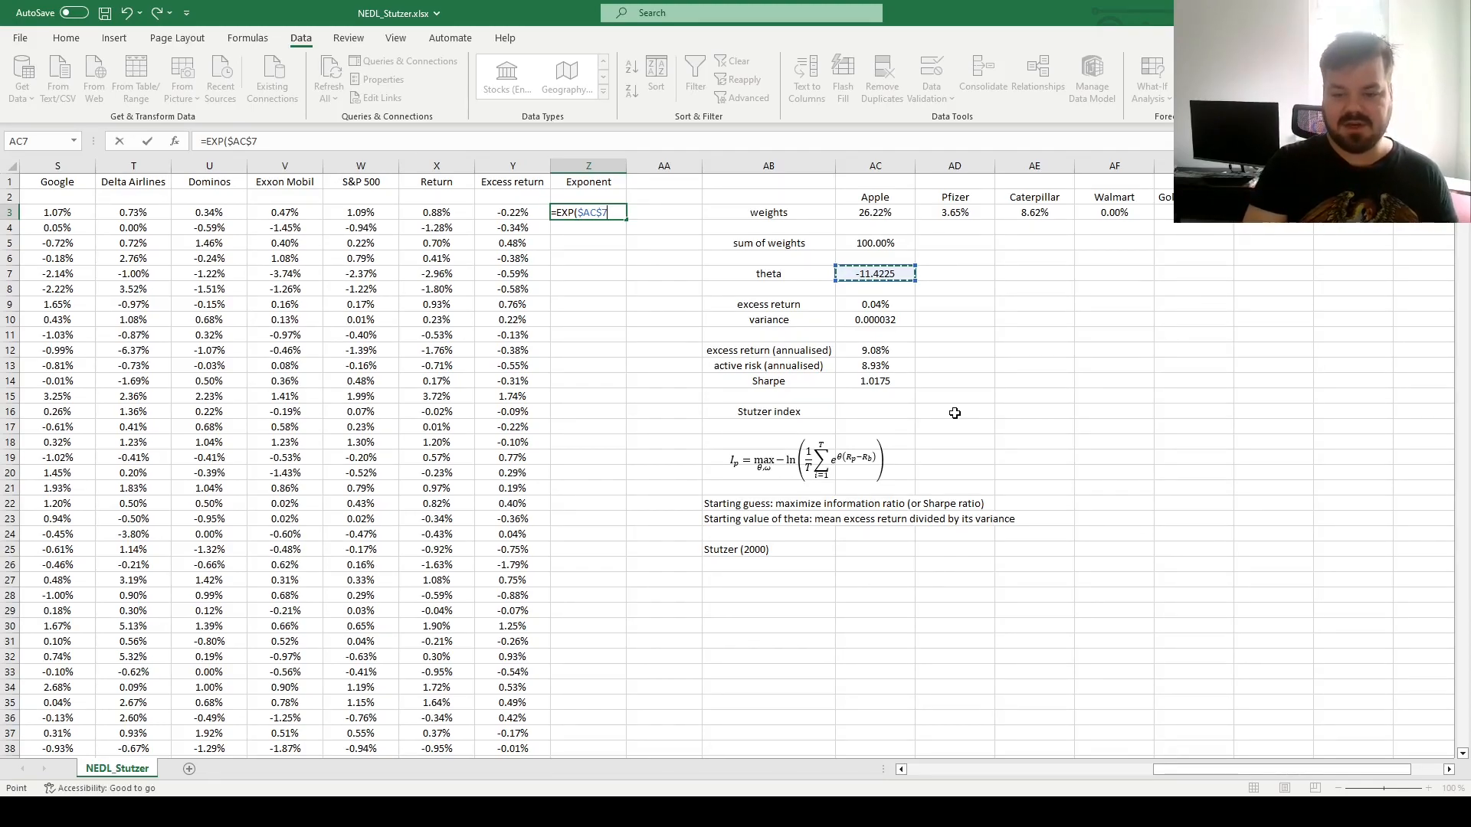
type("*")
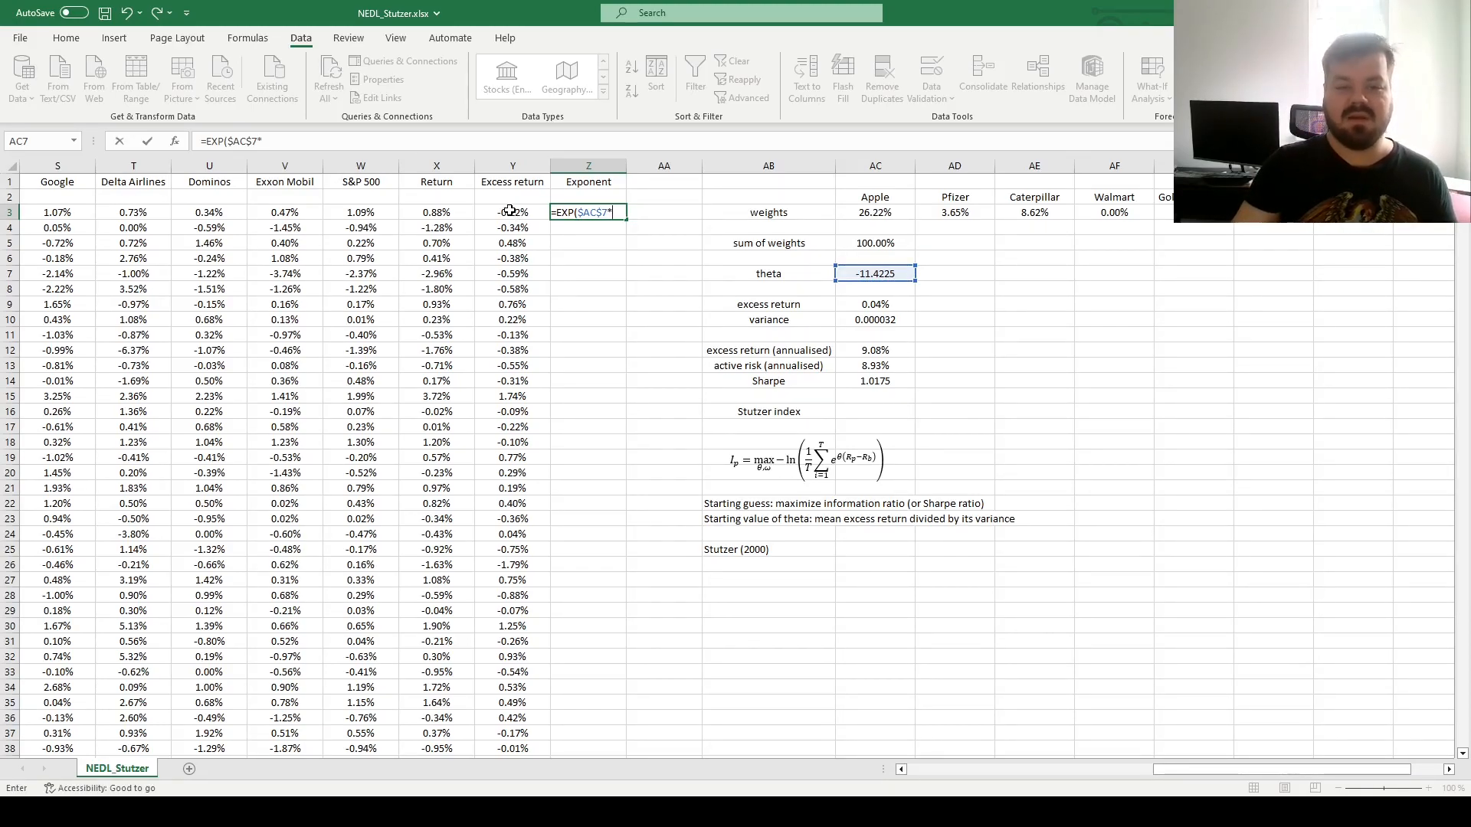
left_click(511, 213)
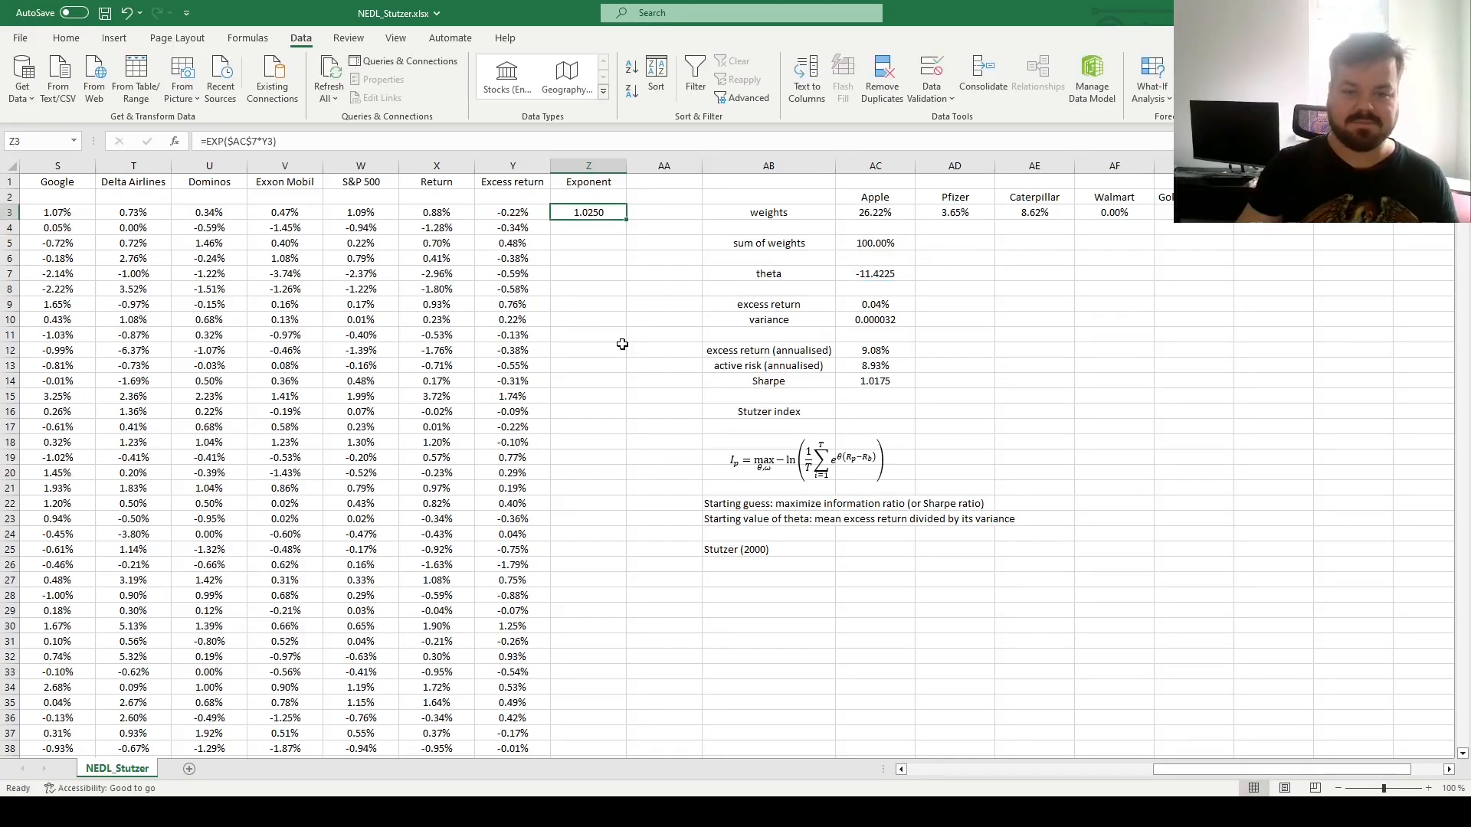
left_click_drag(589, 212, 589, 656)
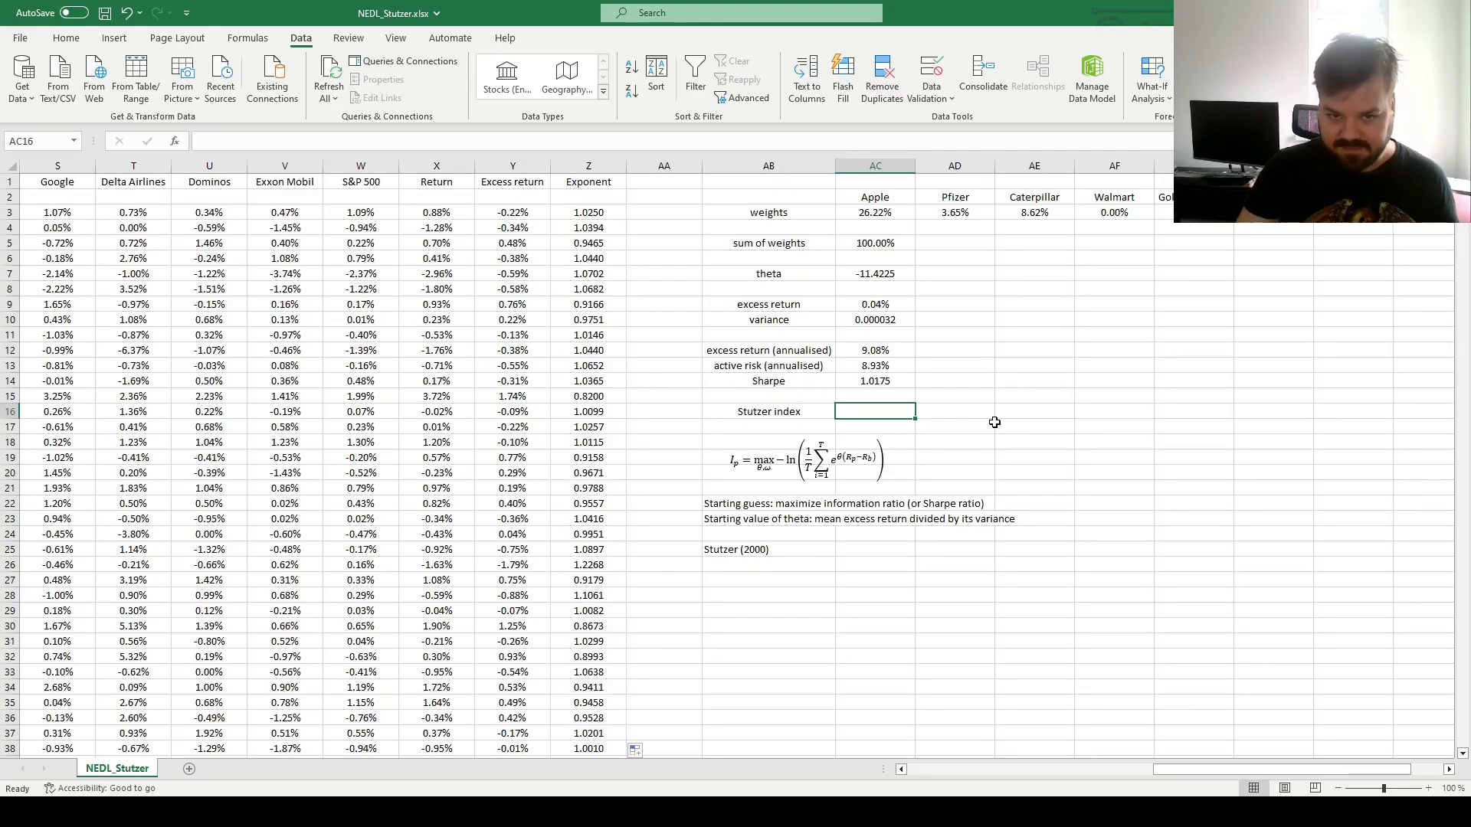
mouse_move(1023, 519)
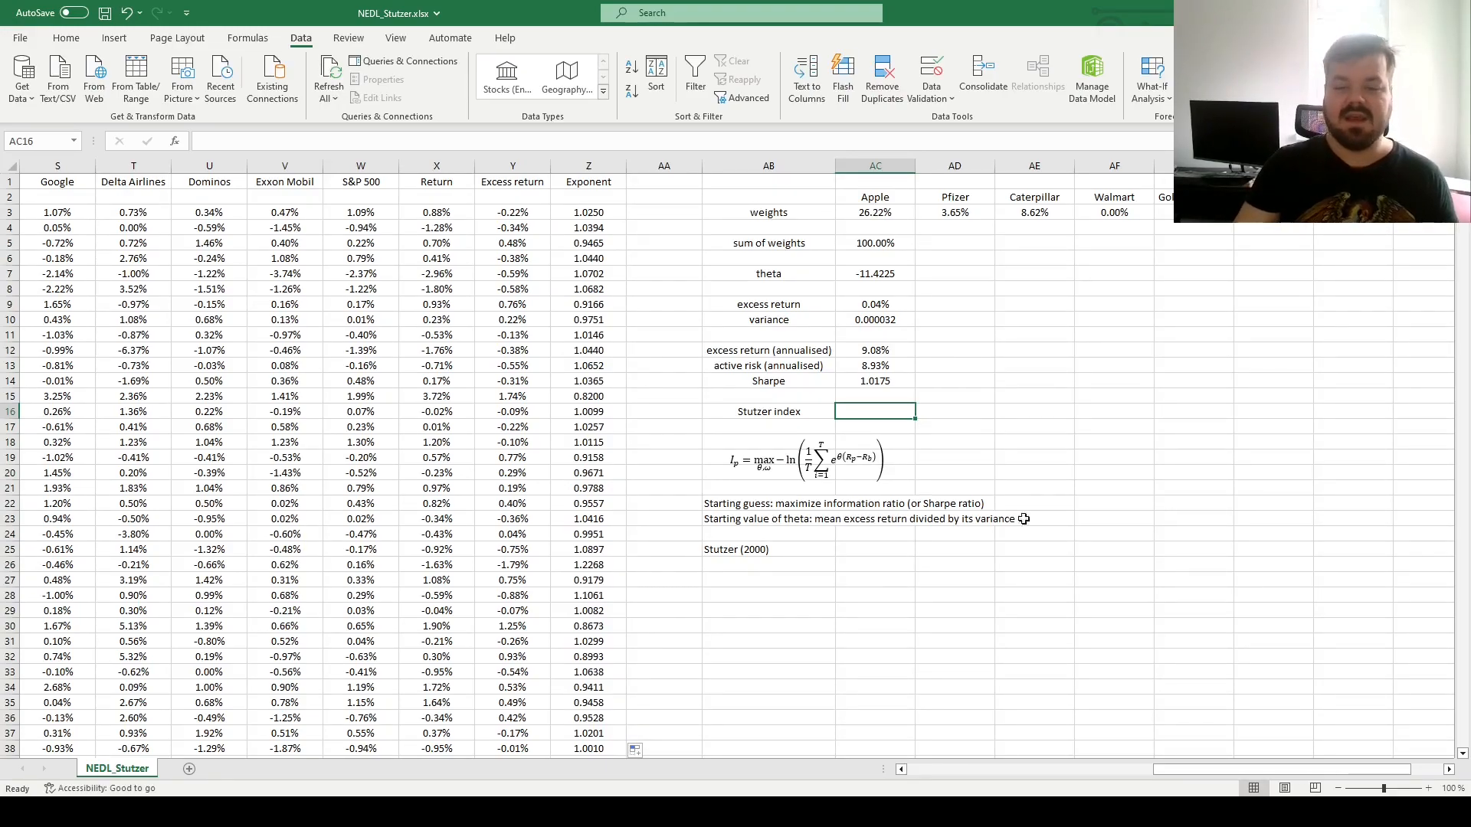
mouse_move(931, 405)
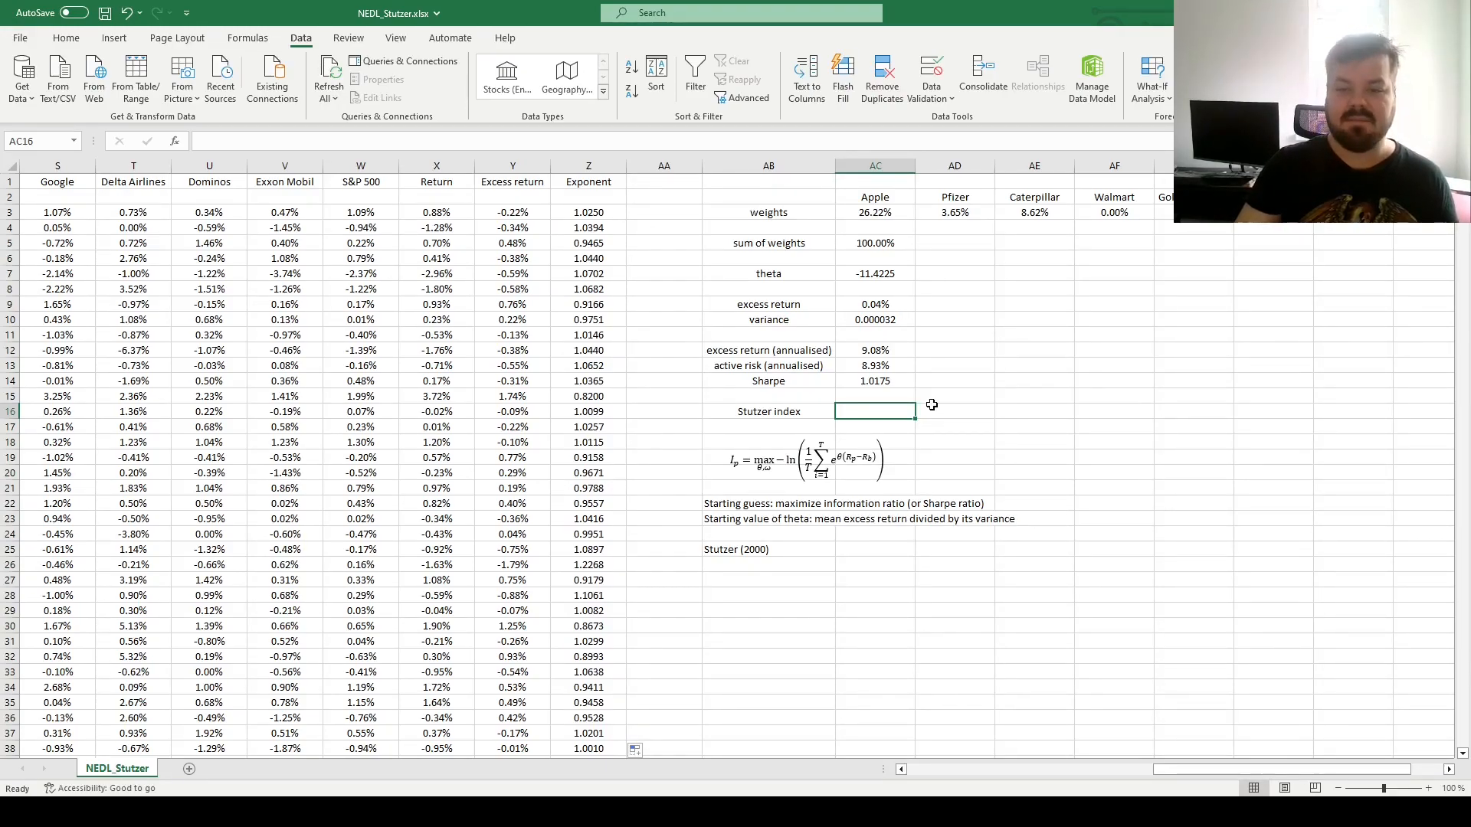
mouse_move(1109, 450)
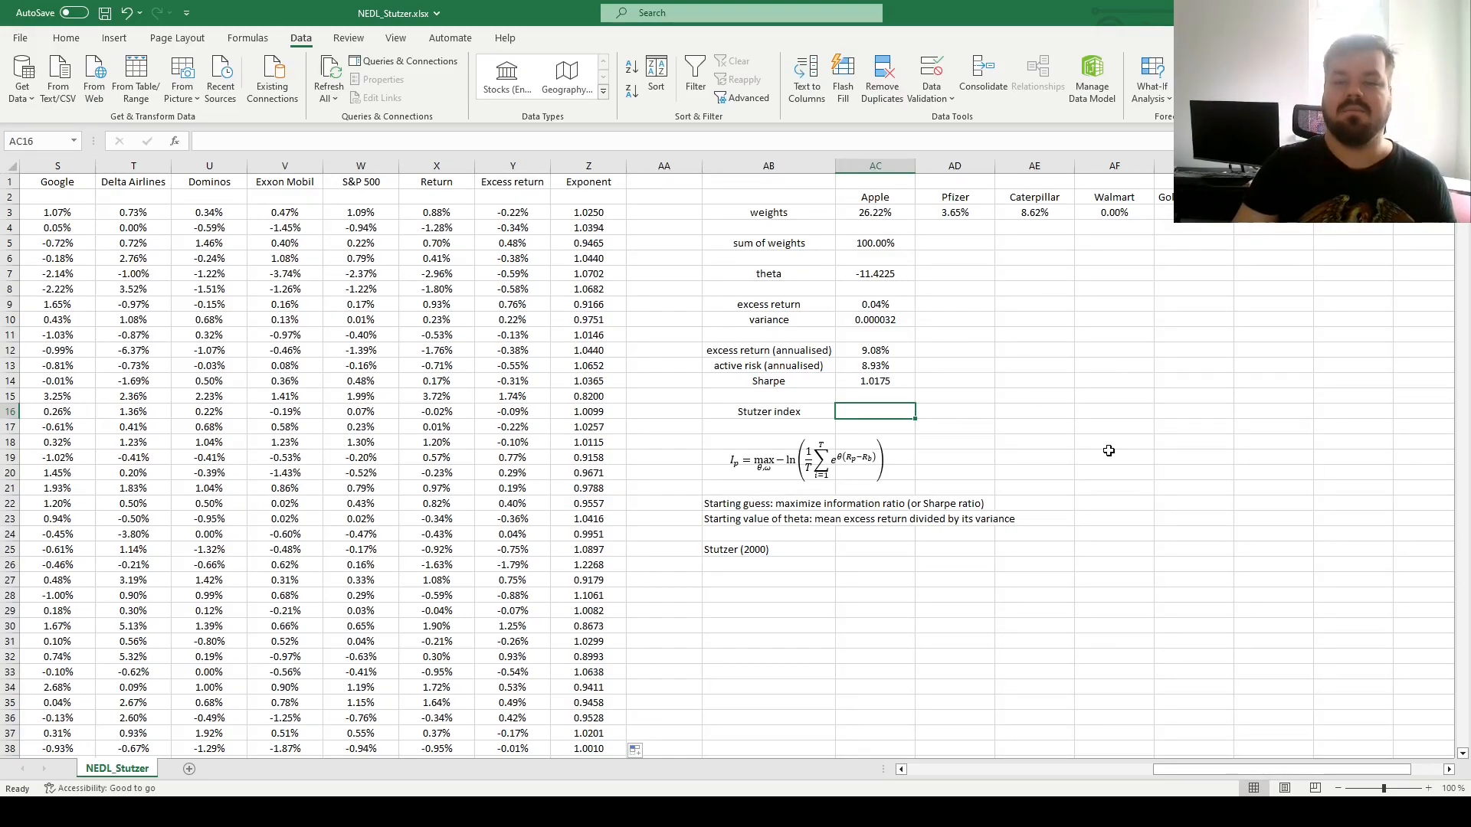
mouse_move(838, 308)
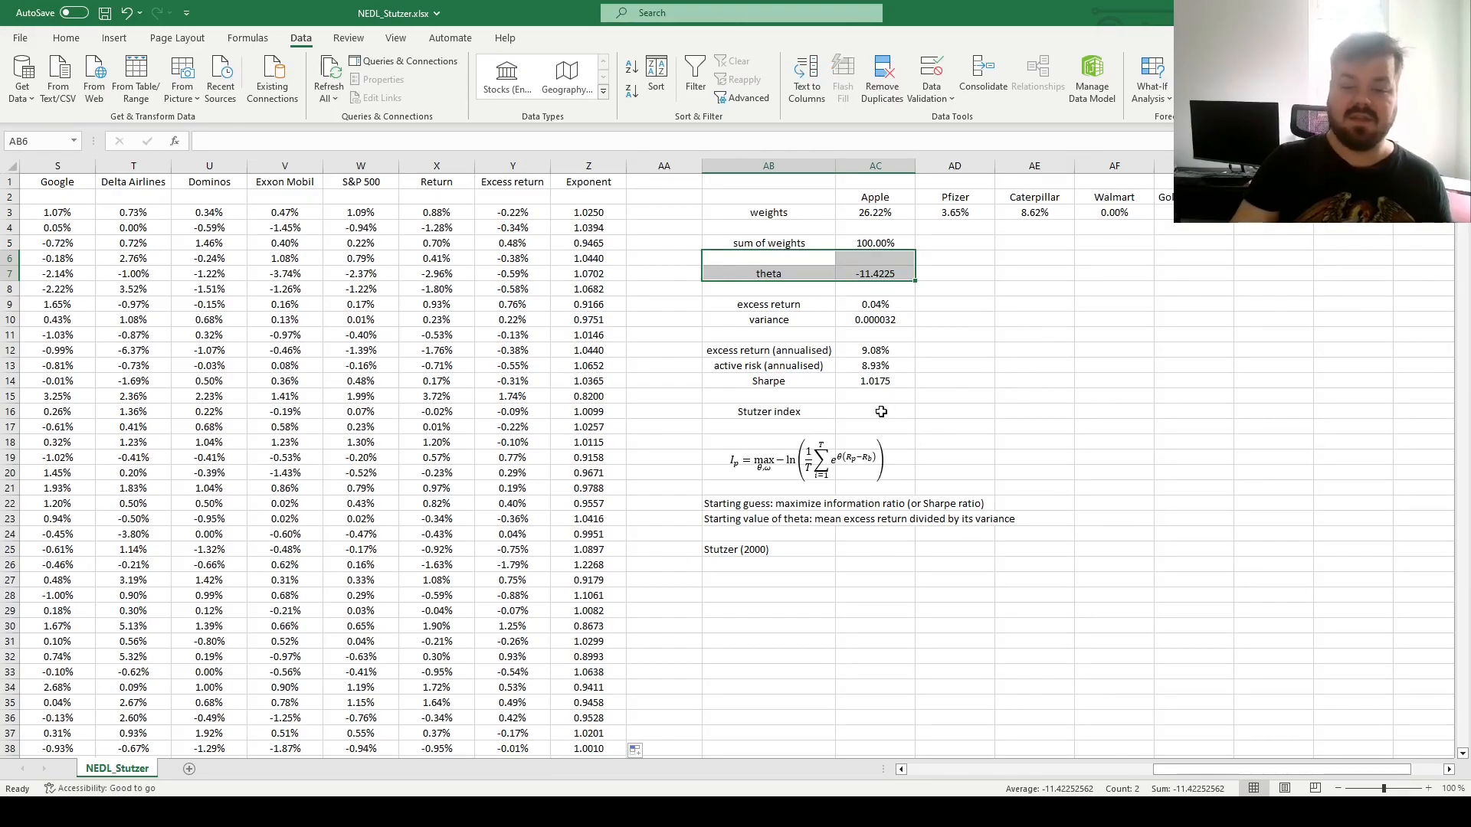
Begin the AC16 formula =-LN(AVERAGE( over the Exponent column Z3:Z2519.
left_click(874, 411)
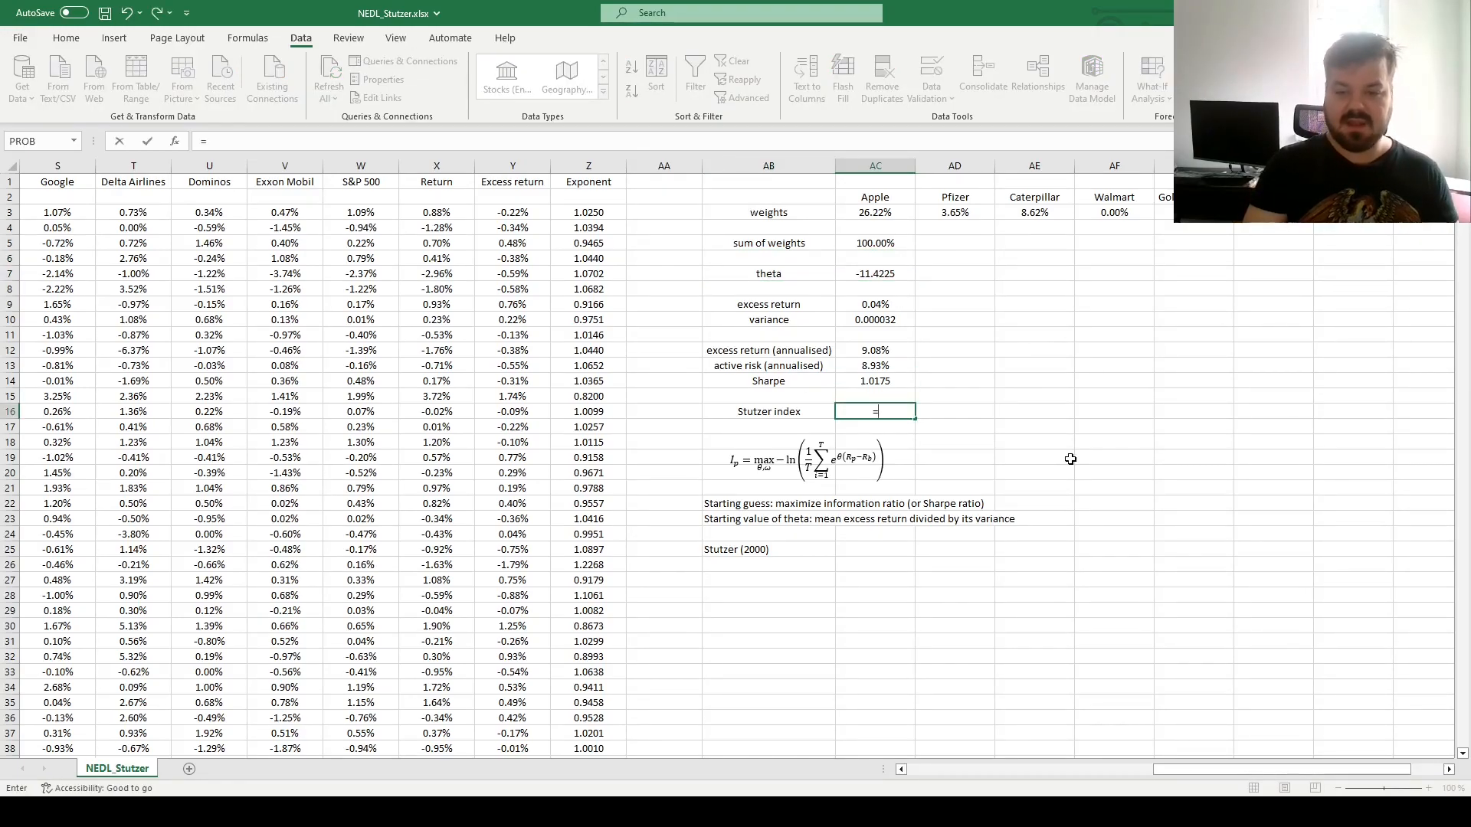
type("-LN(")
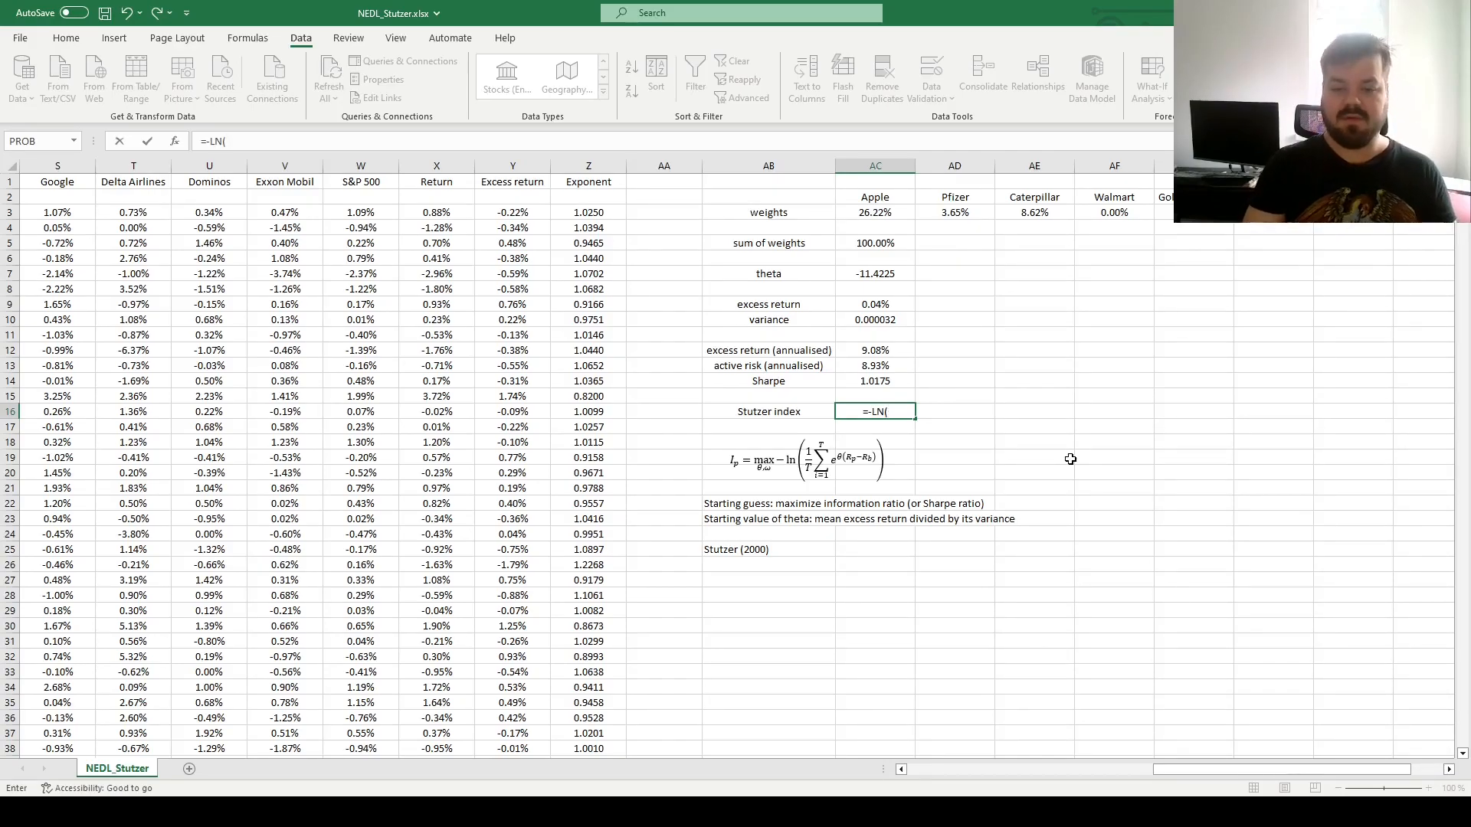
type("AVERAGE(Z3:Z2519))")
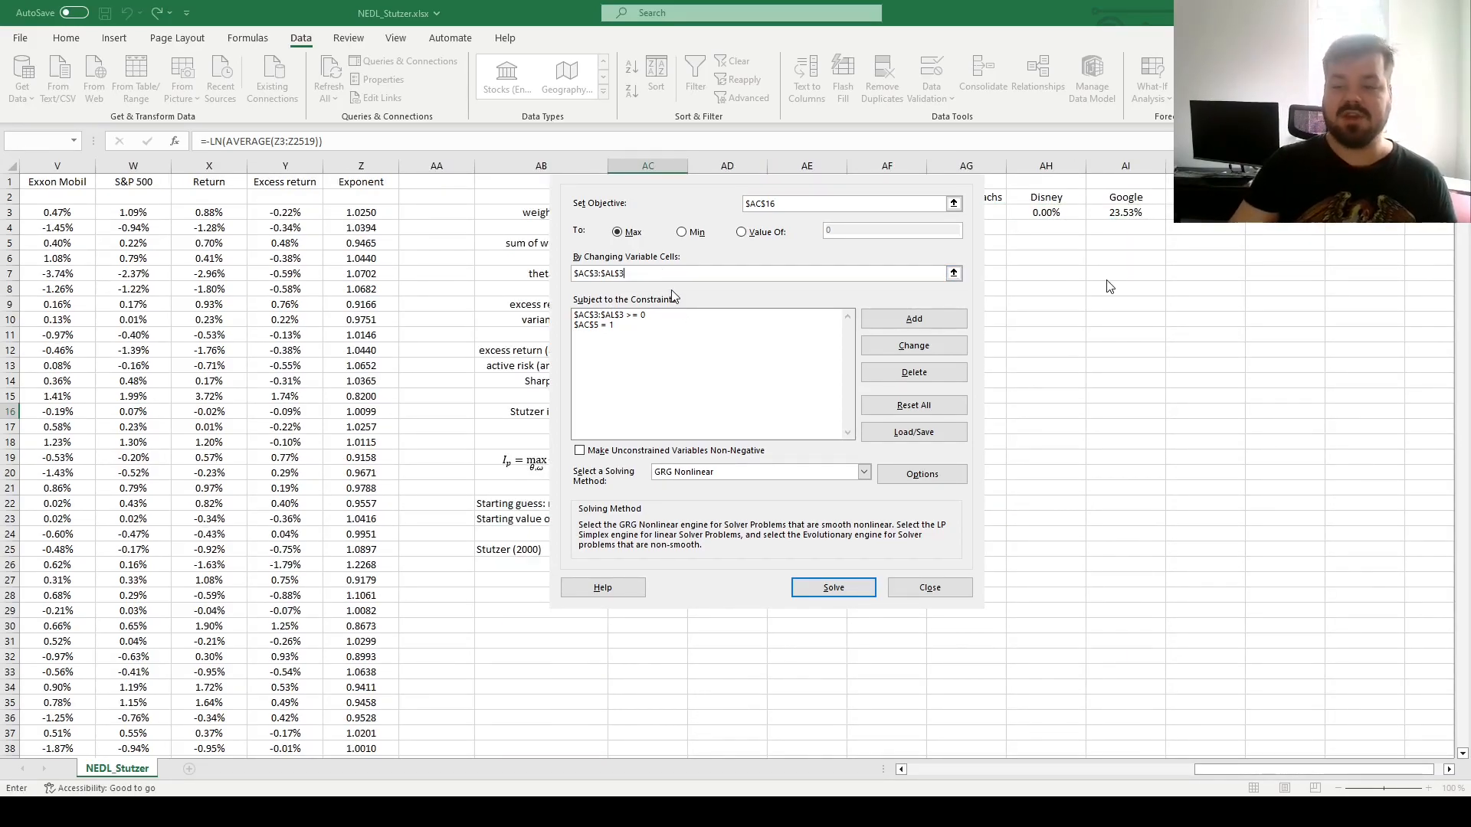
Add theta $AC$7 to Solver's changing cells alongside weights $AC$3:$AL$3, objective $AC$16 Max.
type(",$AC$7")
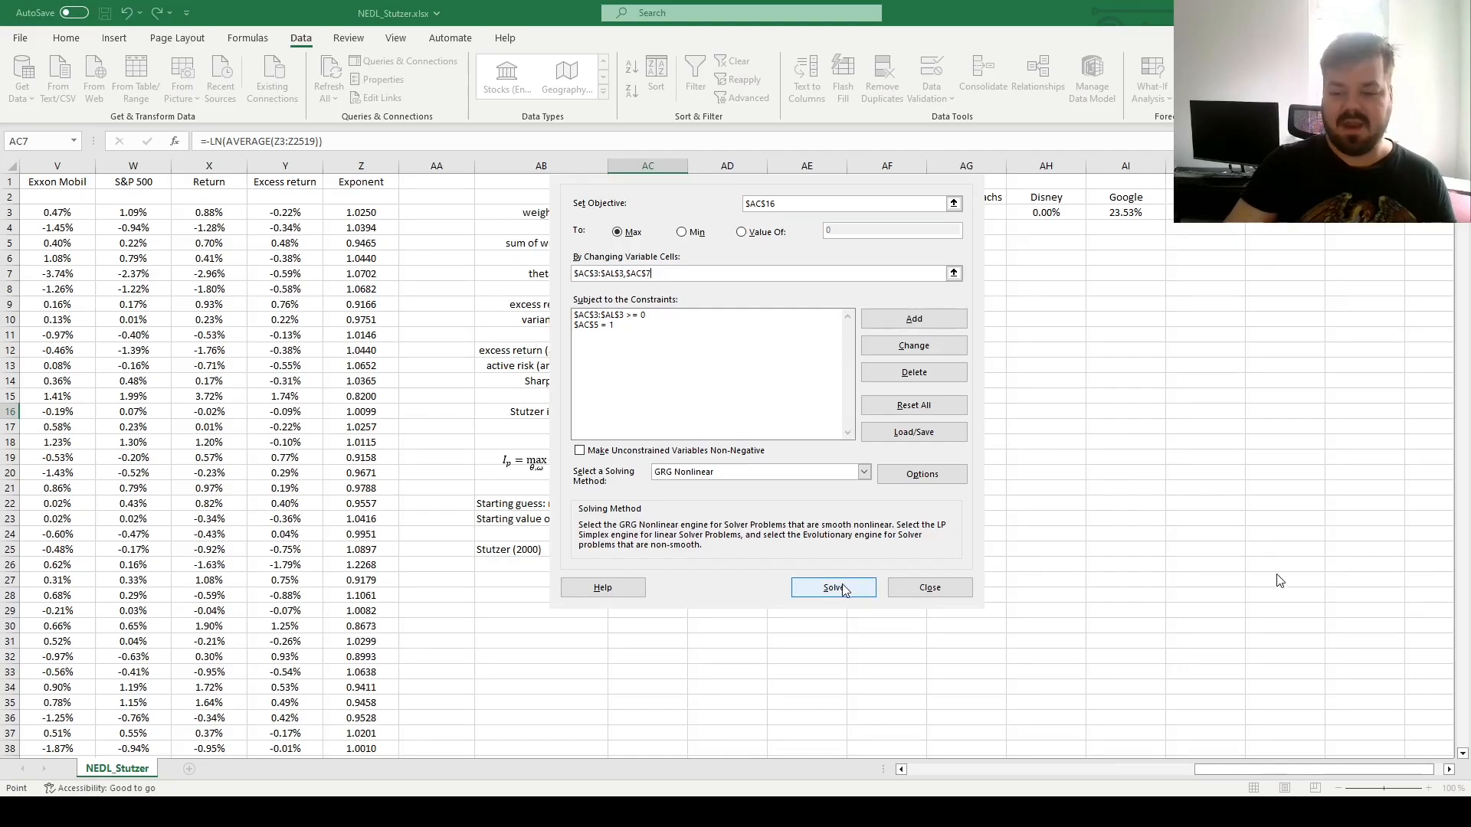
Run Solver to reach Stutzer index 0.002072, then check theta at -11.4764 in AC7.
left_click(832, 587)
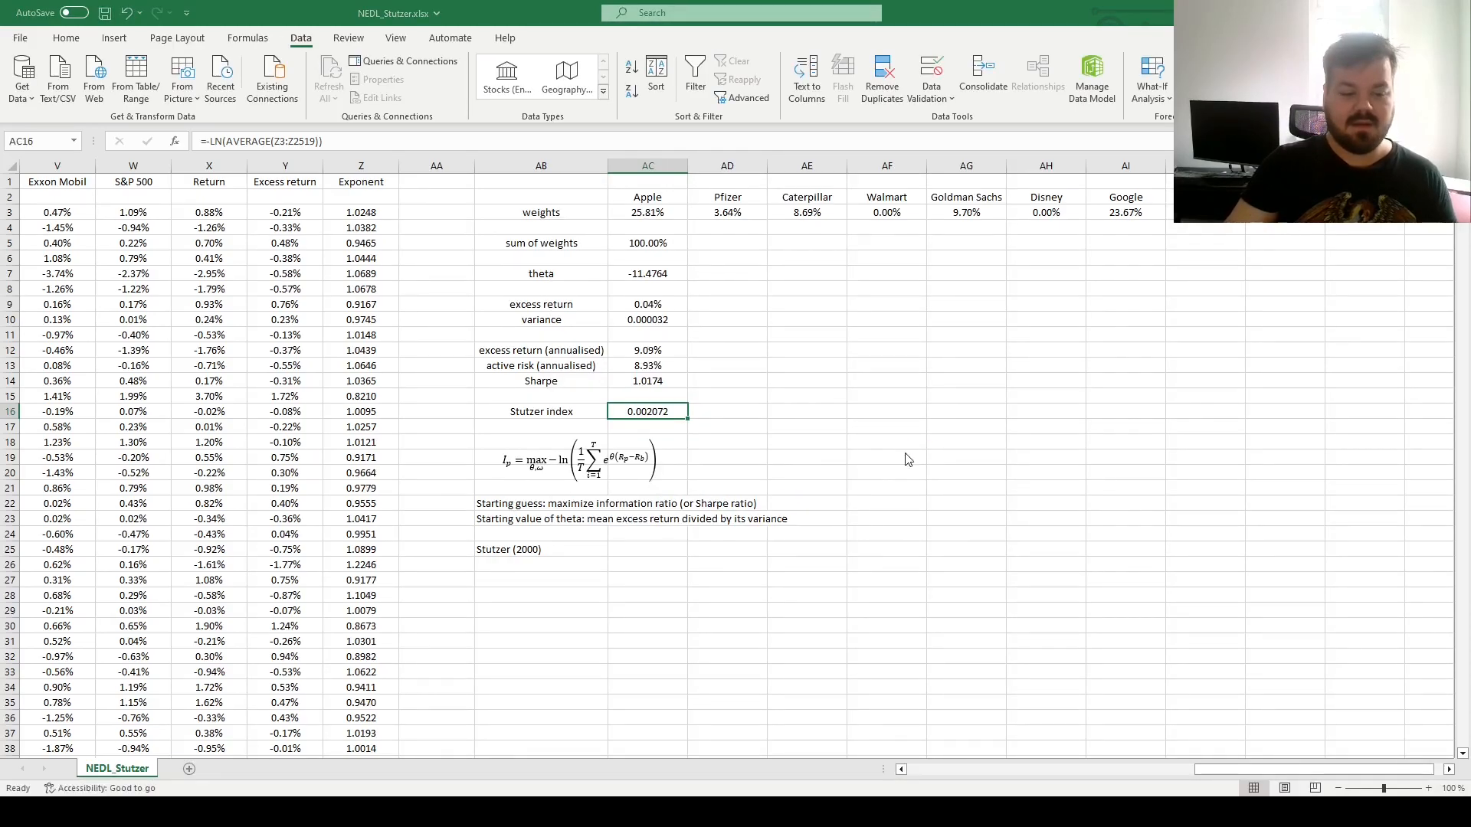
mouse_move(665, 383)
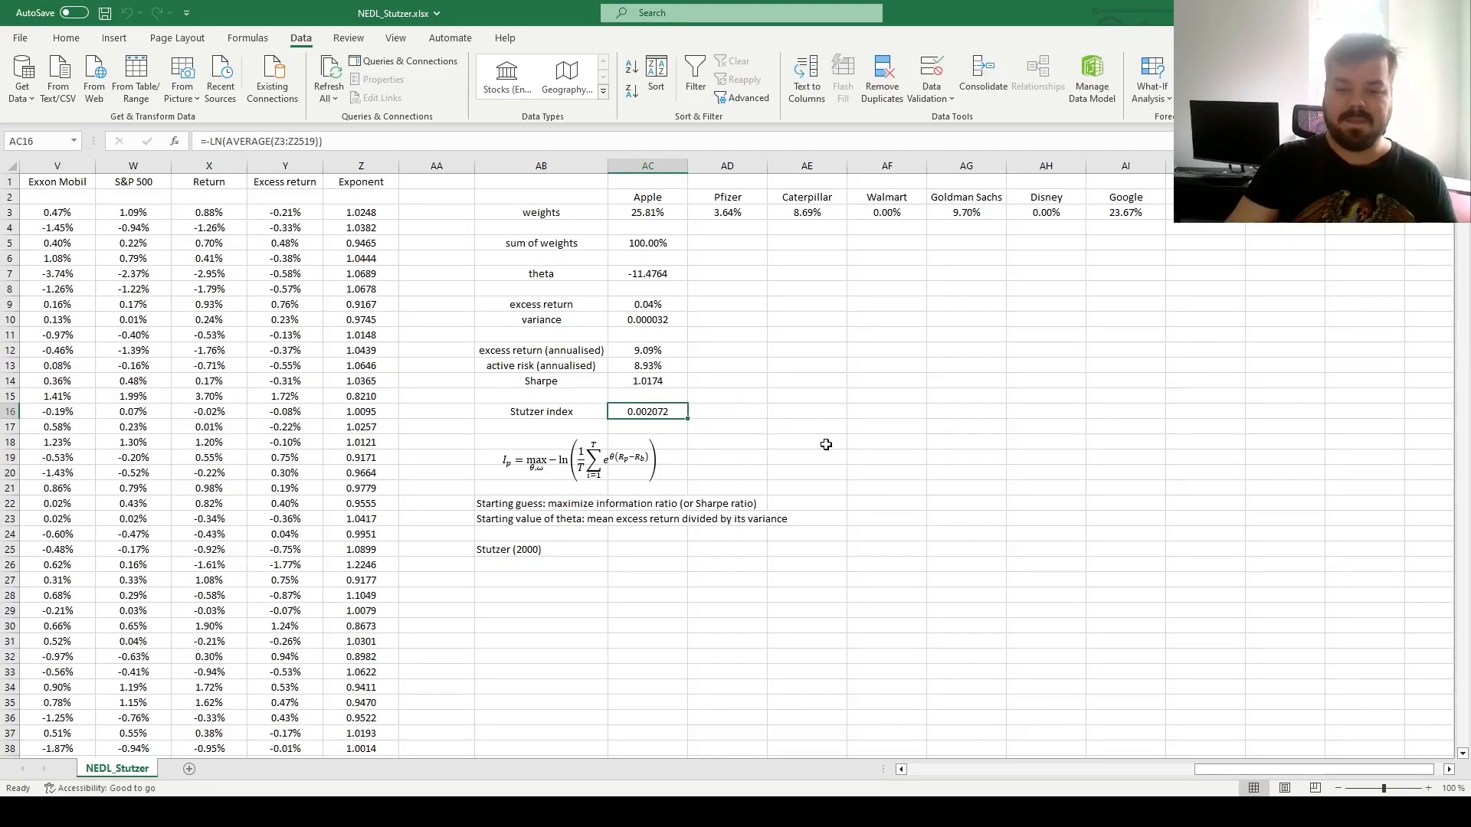
left_click(647, 273)
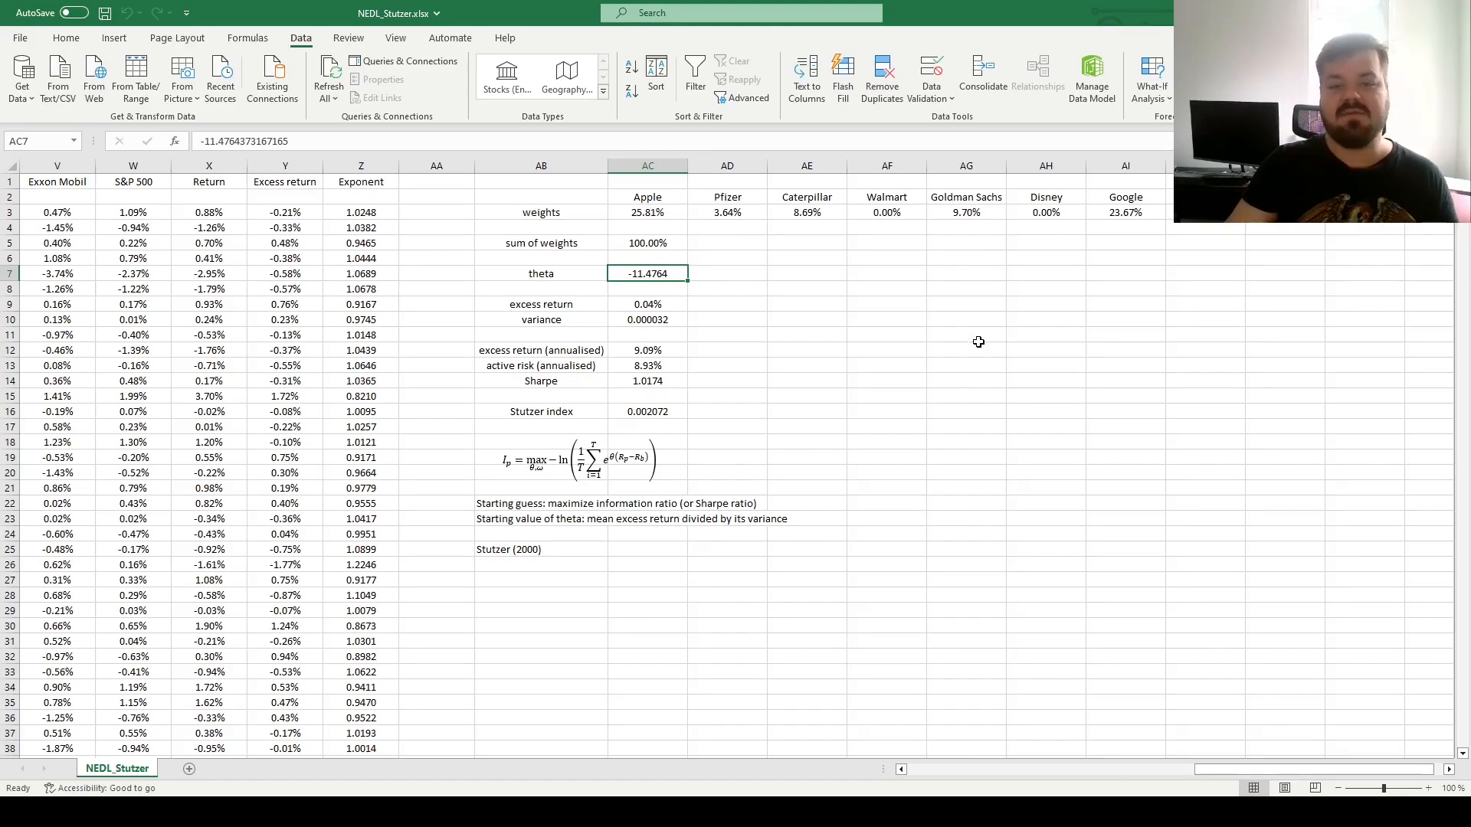
mouse_move(897, 352)
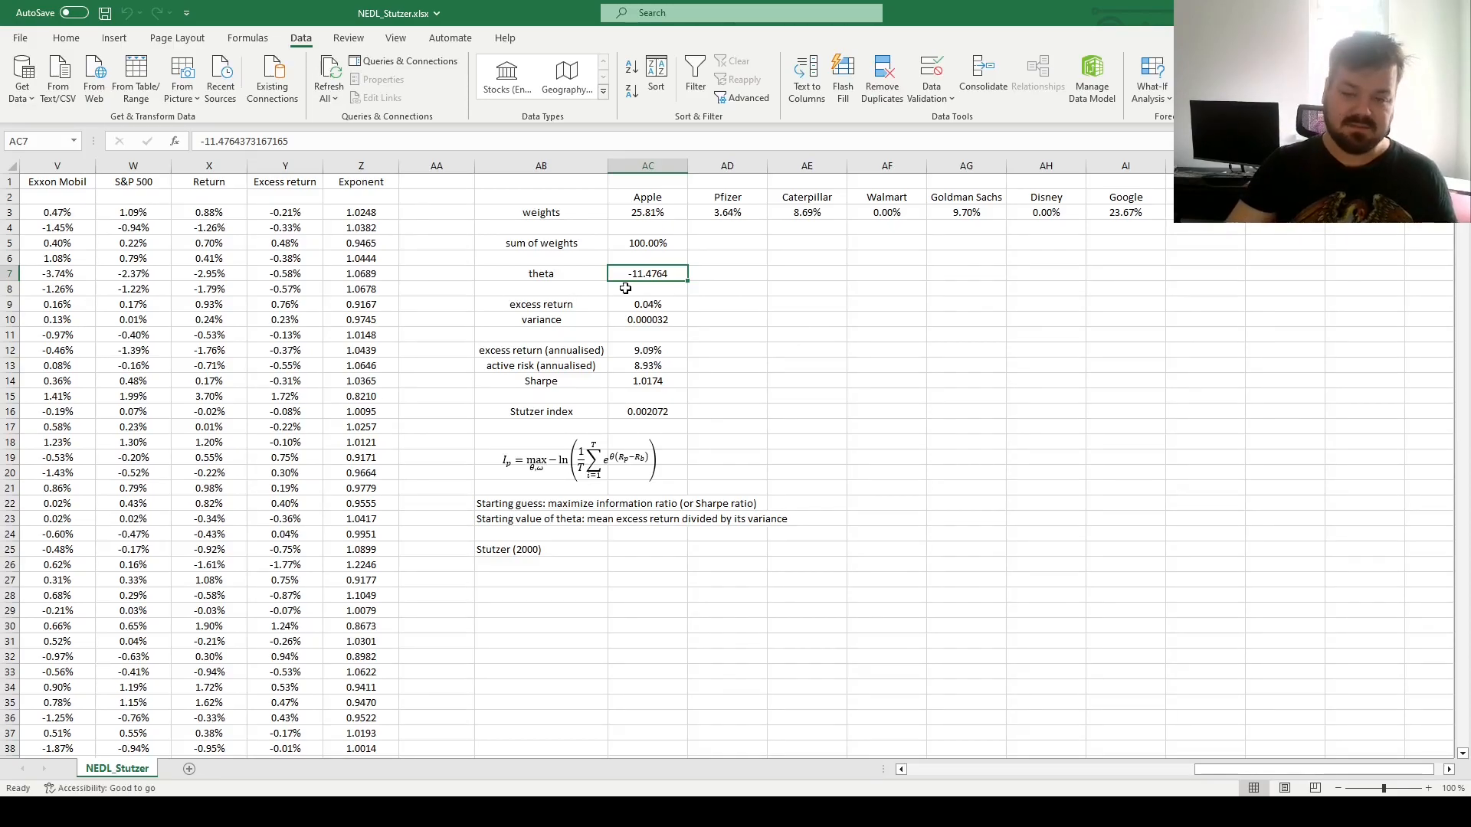
mouse_move(764, 274)
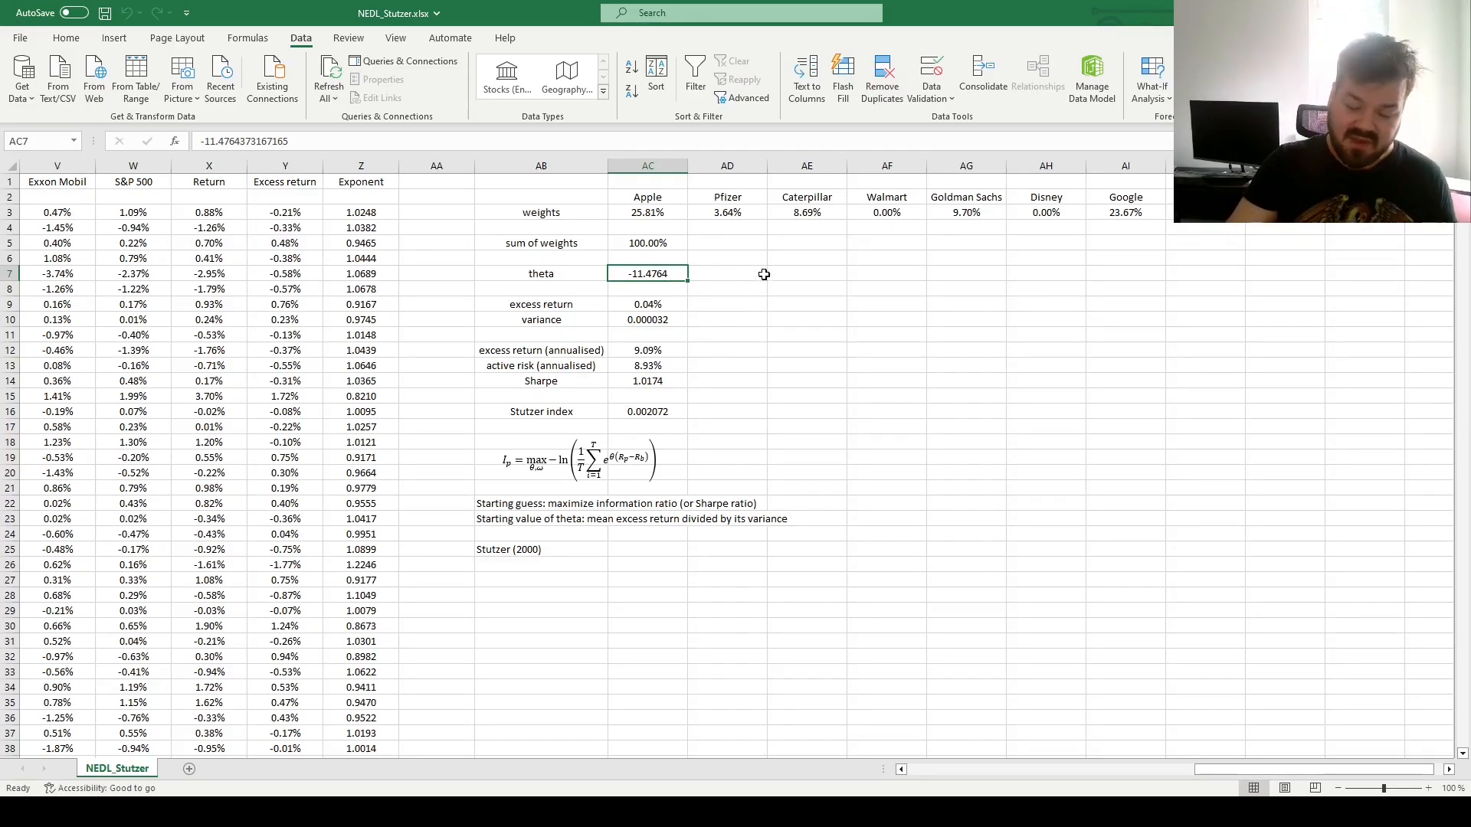
left_click(646, 213)
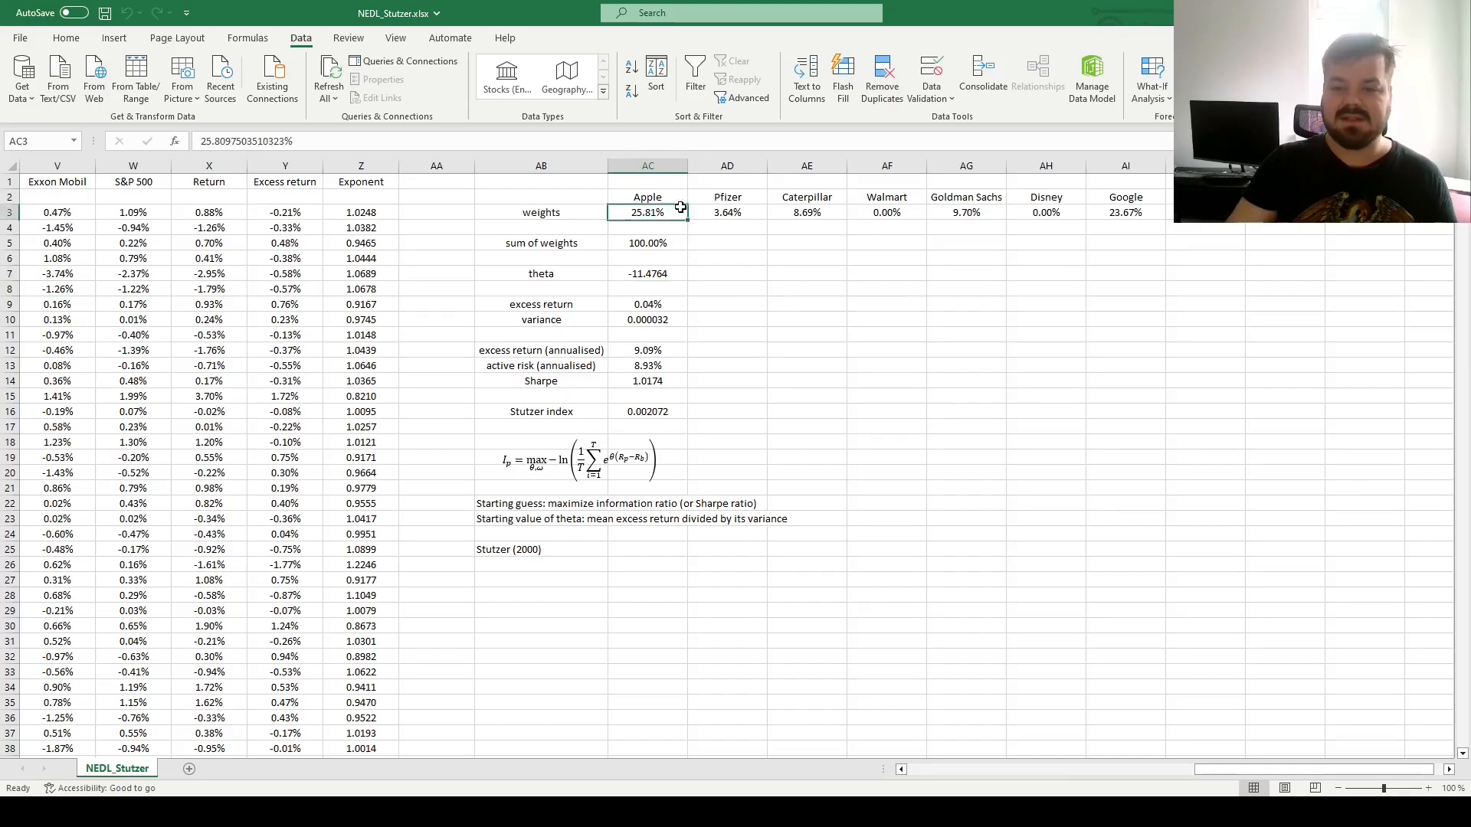
left_click_drag(648, 212, 1125, 212)
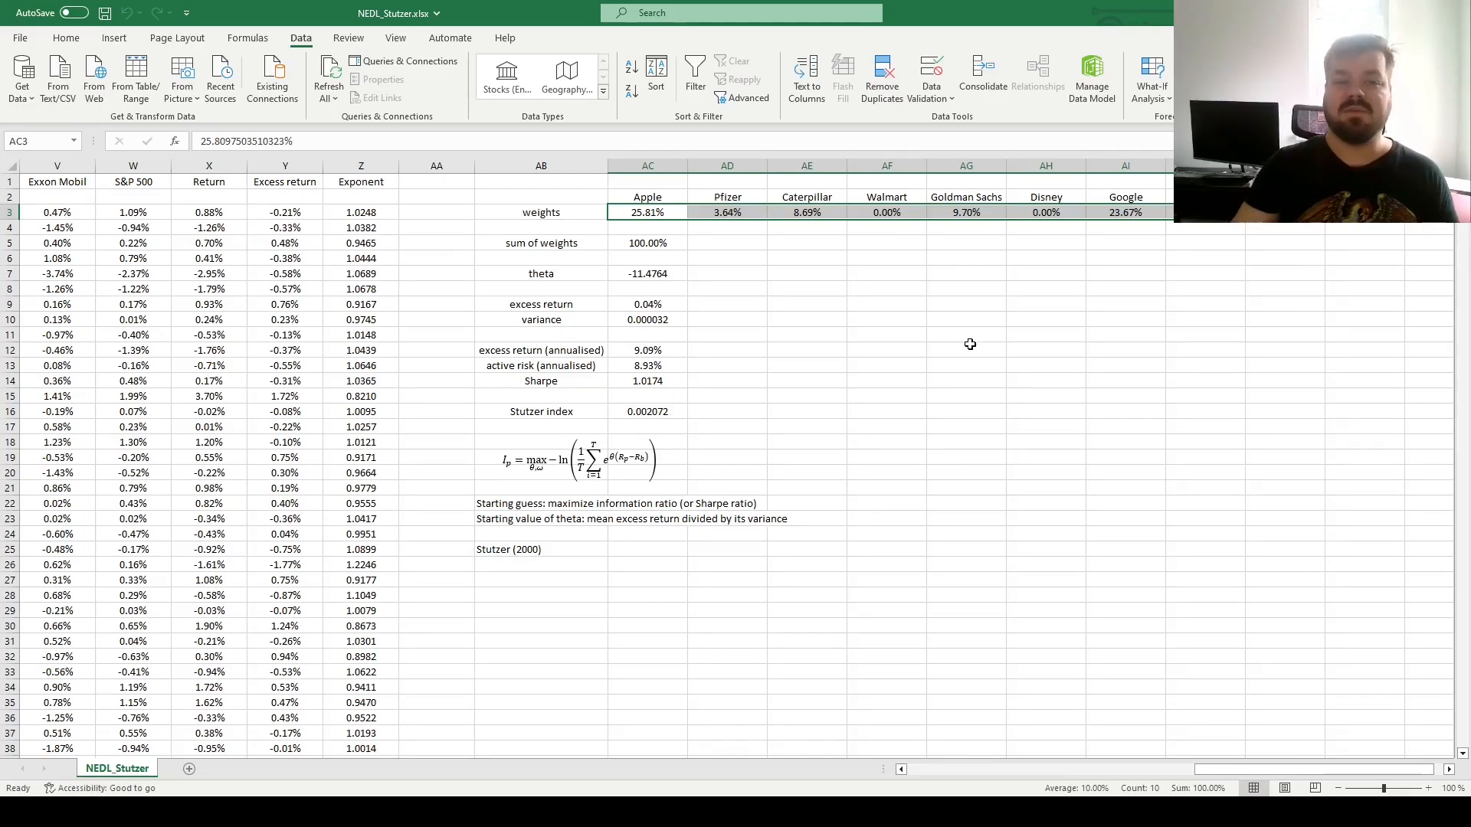
mouse_move(907, 356)
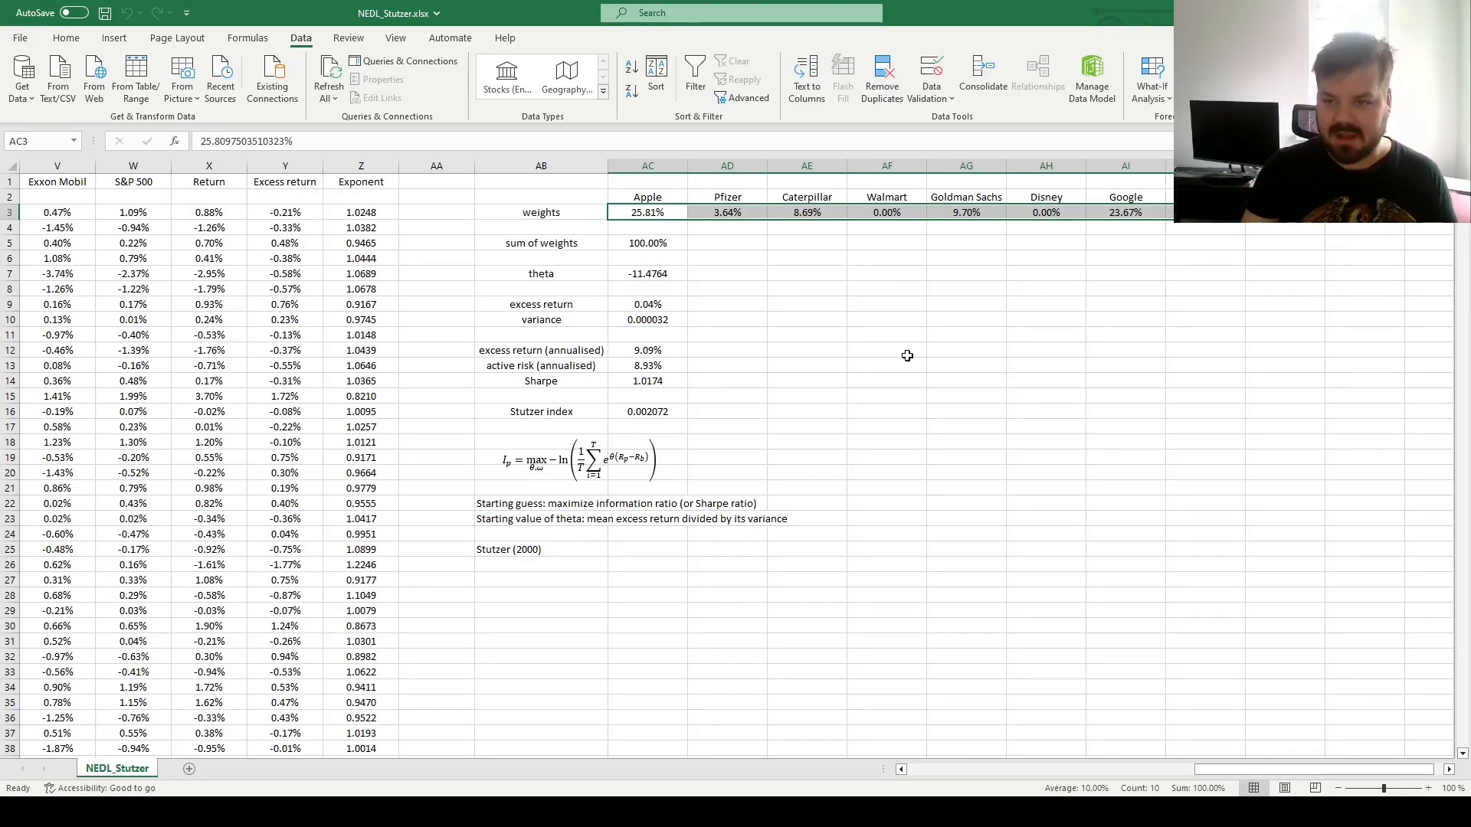
mouse_move(957, 363)
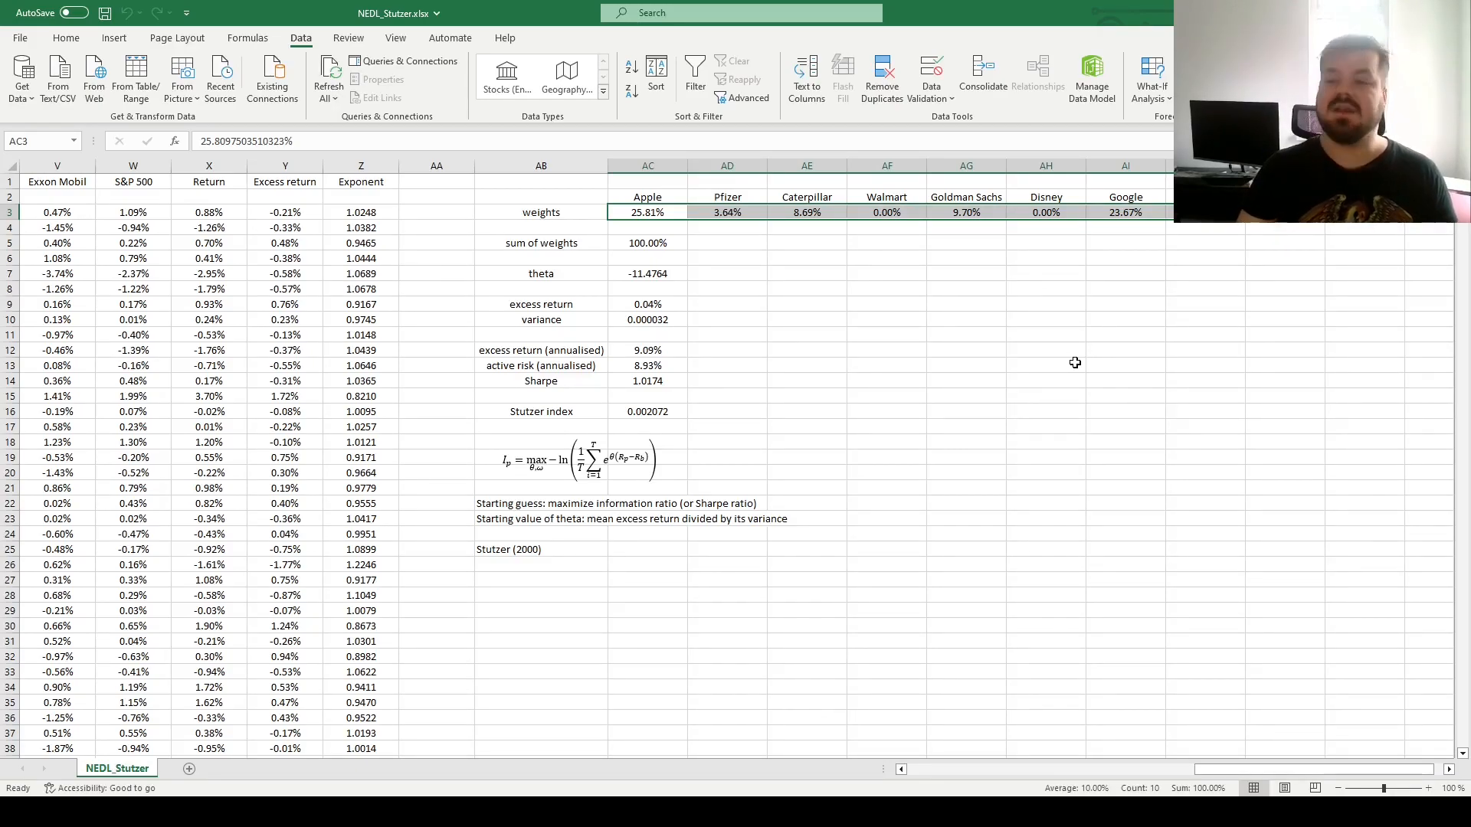
mouse_move(1082, 293)
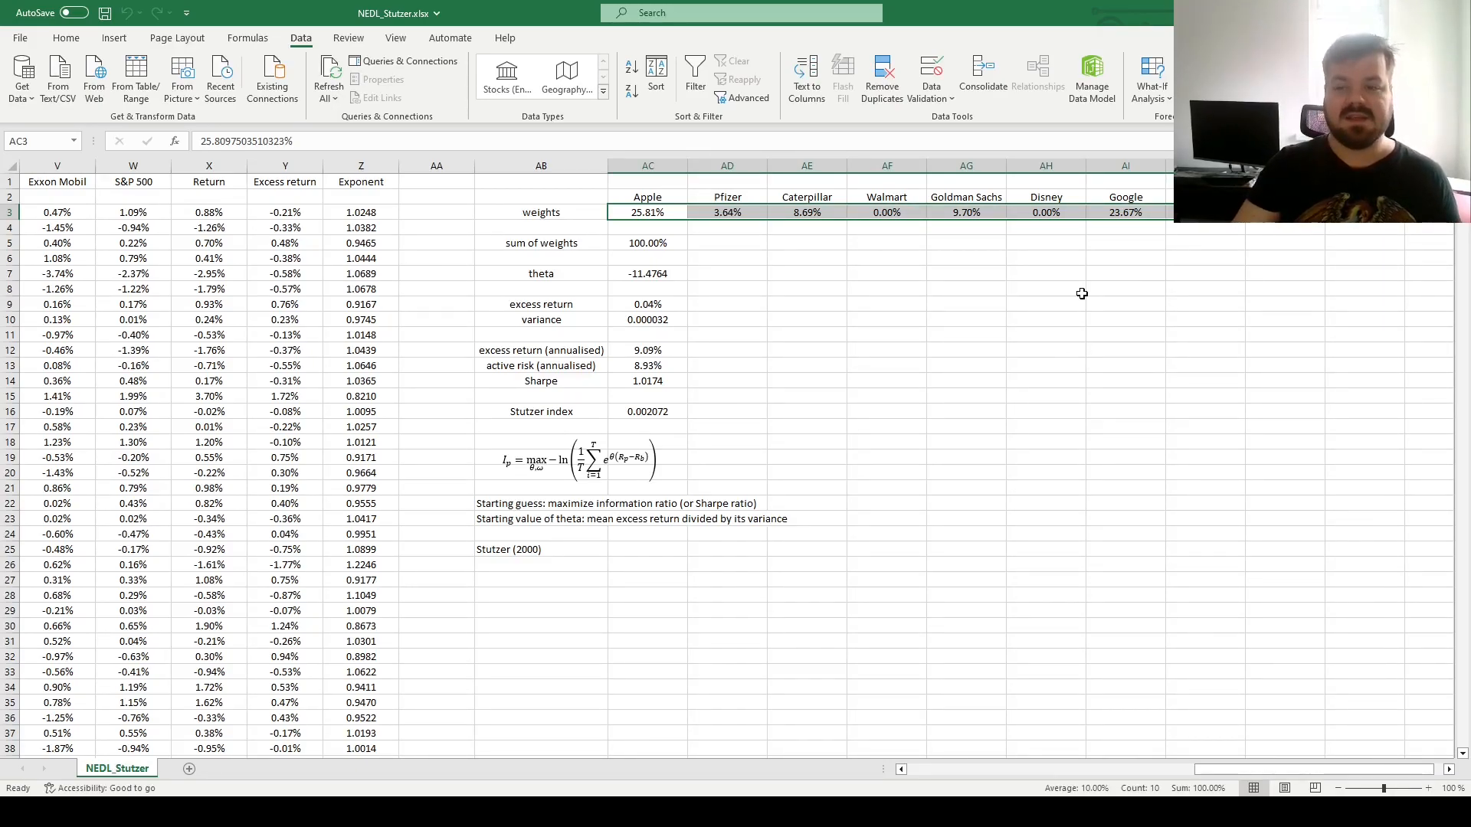
mouse_move(790, 335)
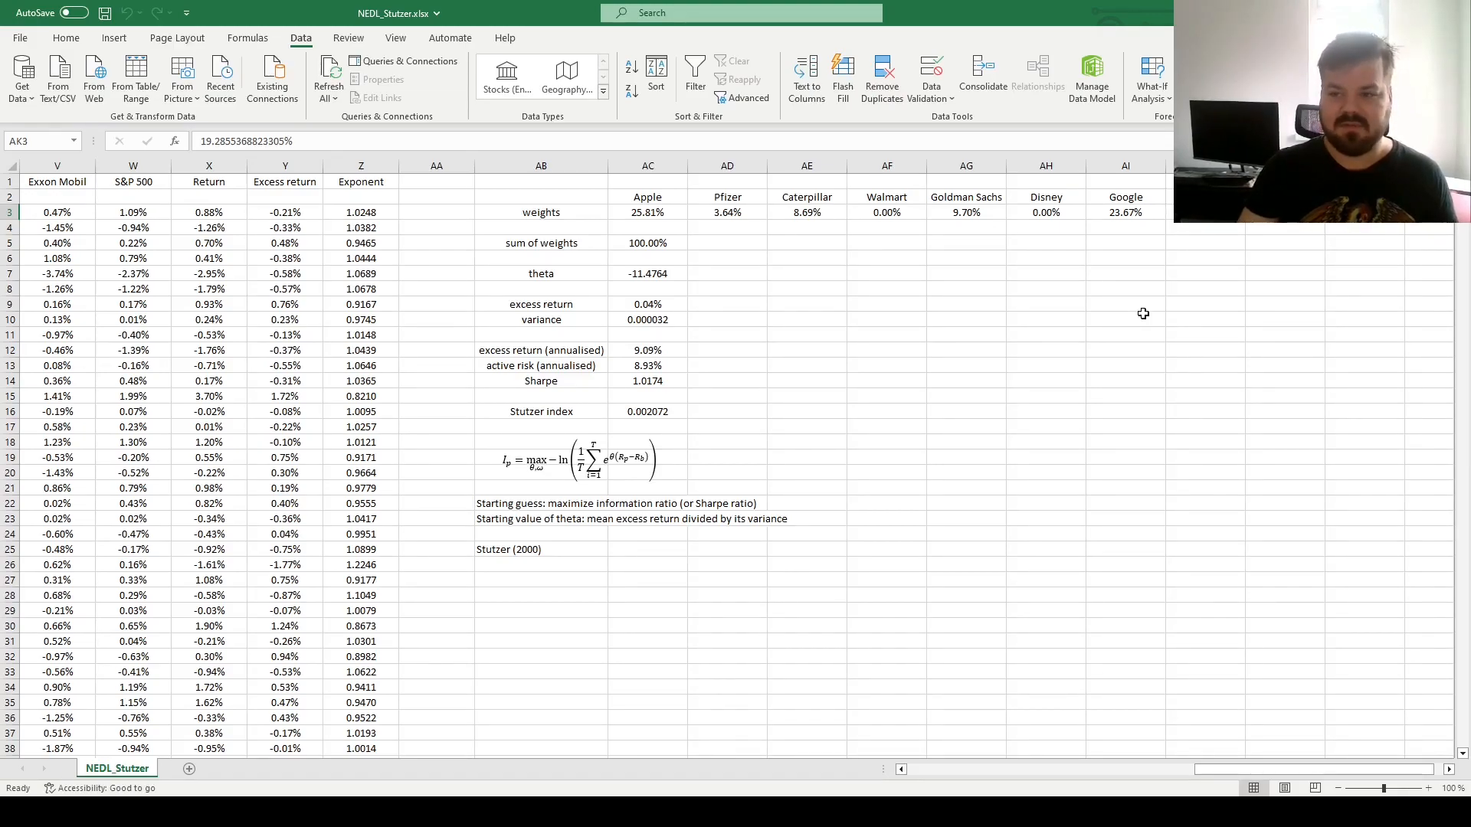
mouse_move(622, 268)
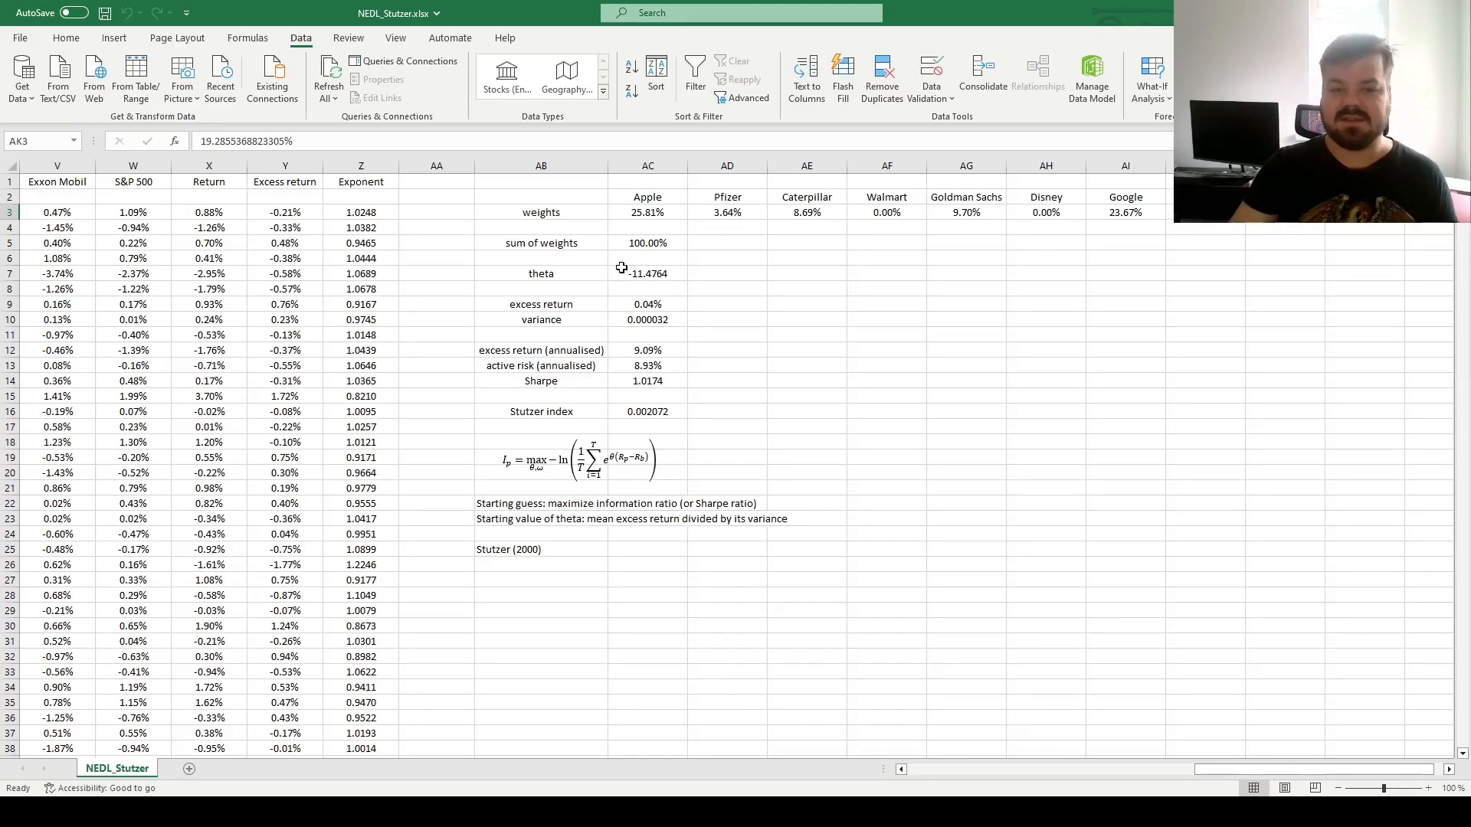
mouse_move(900, 323)
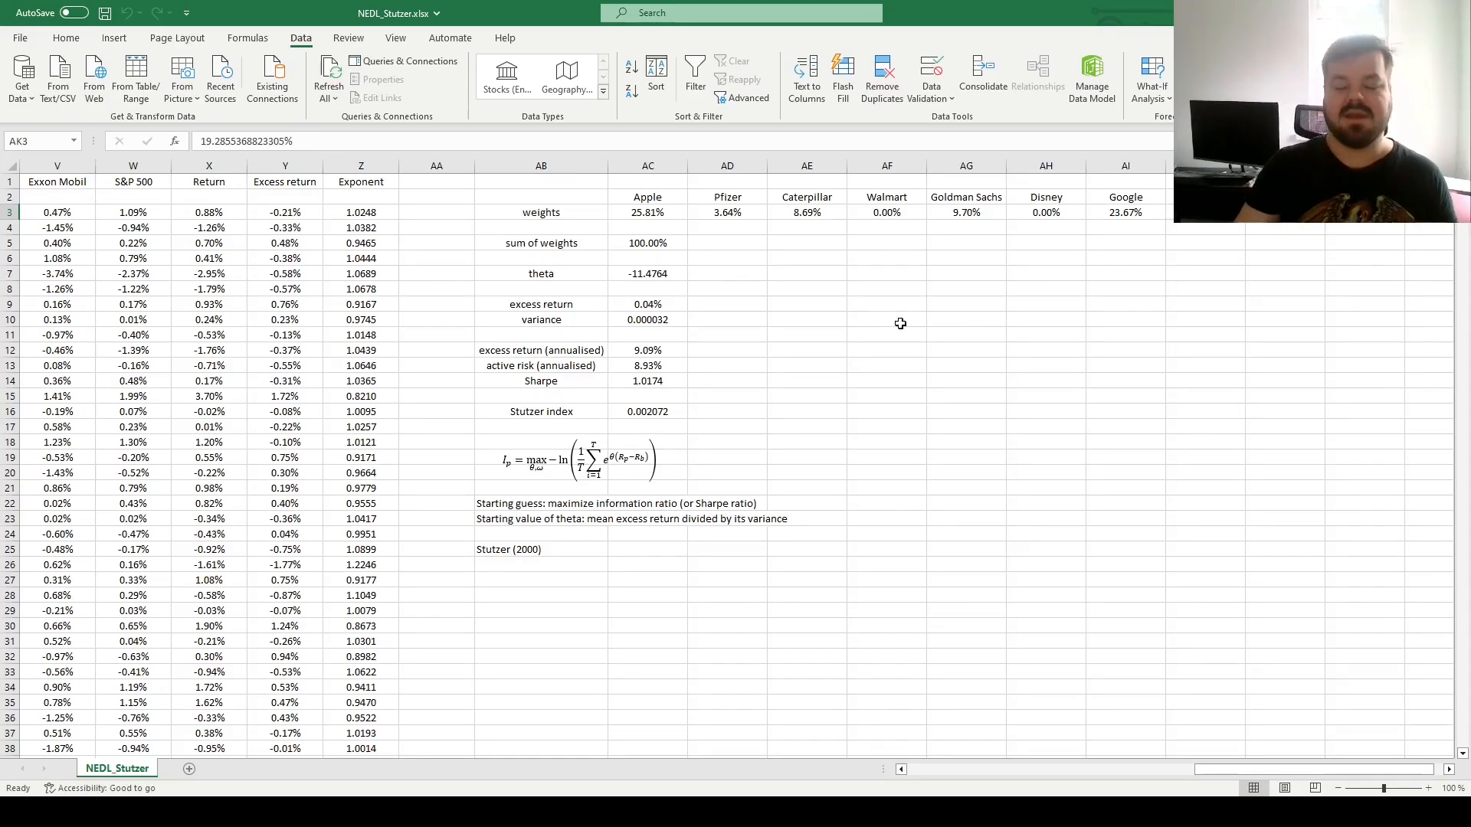
left_click(647, 212)
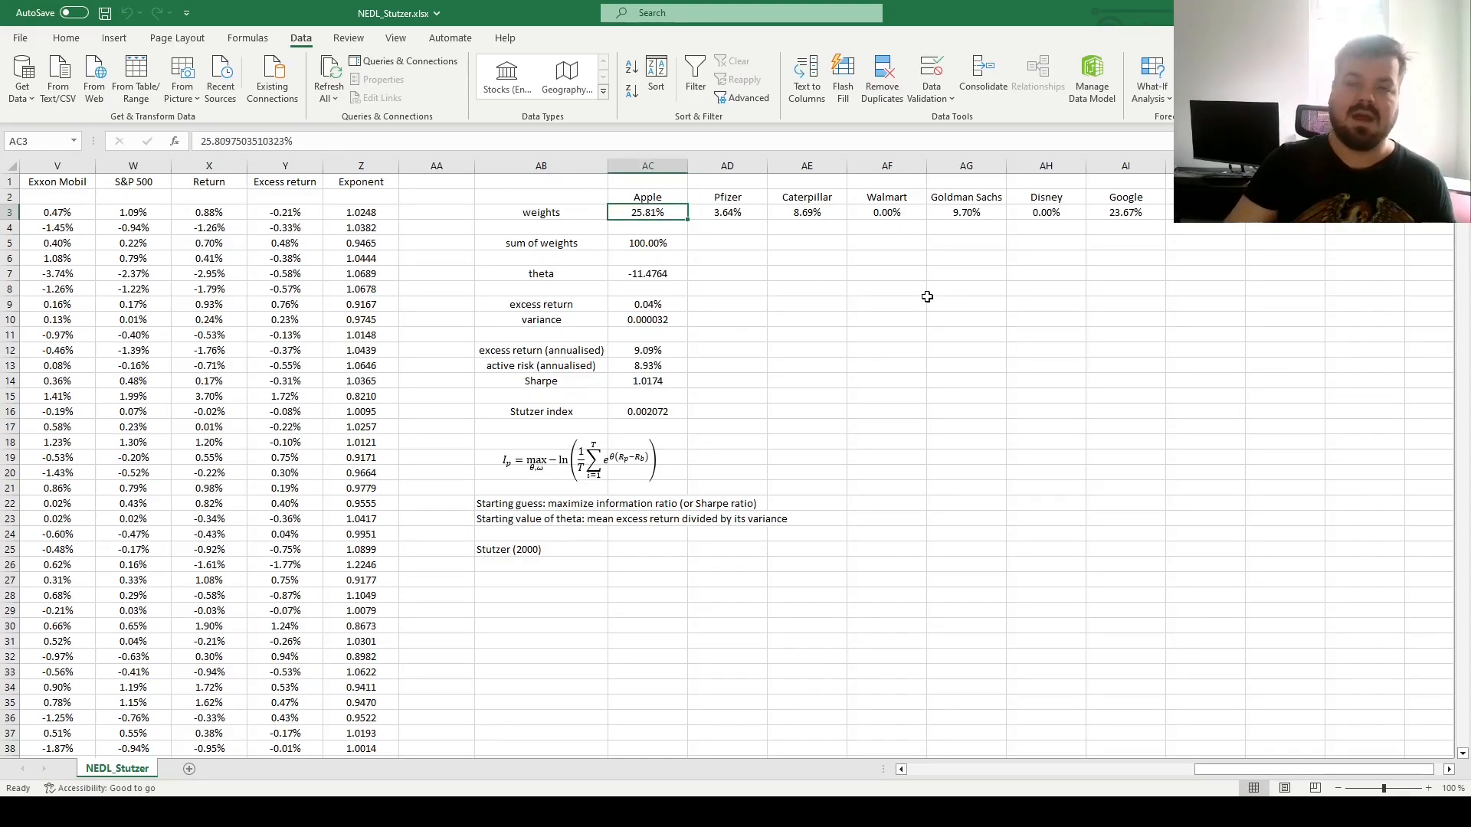
mouse_move(876, 301)
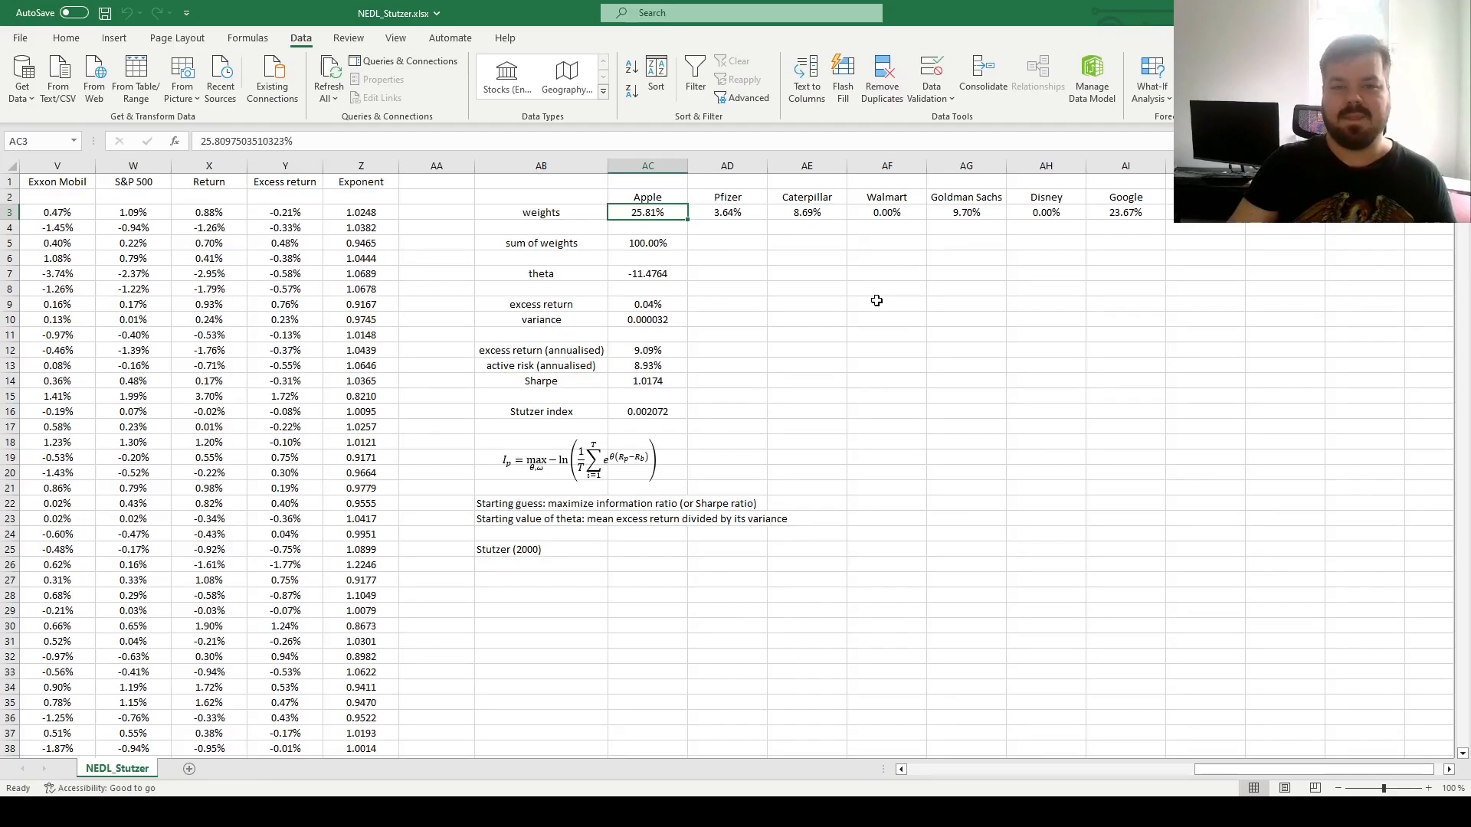
mouse_move(885, 321)
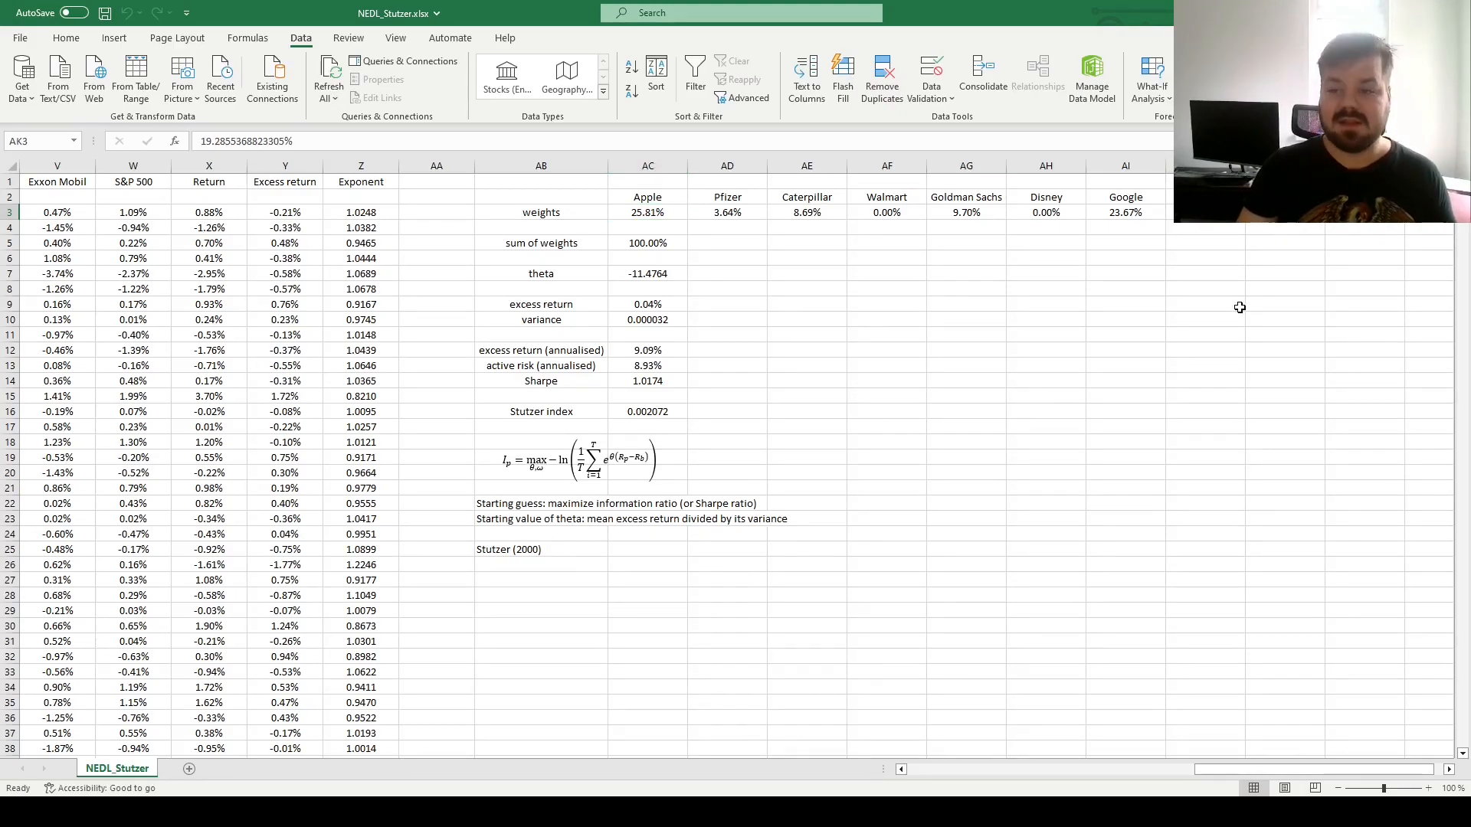
mouse_move(872, 197)
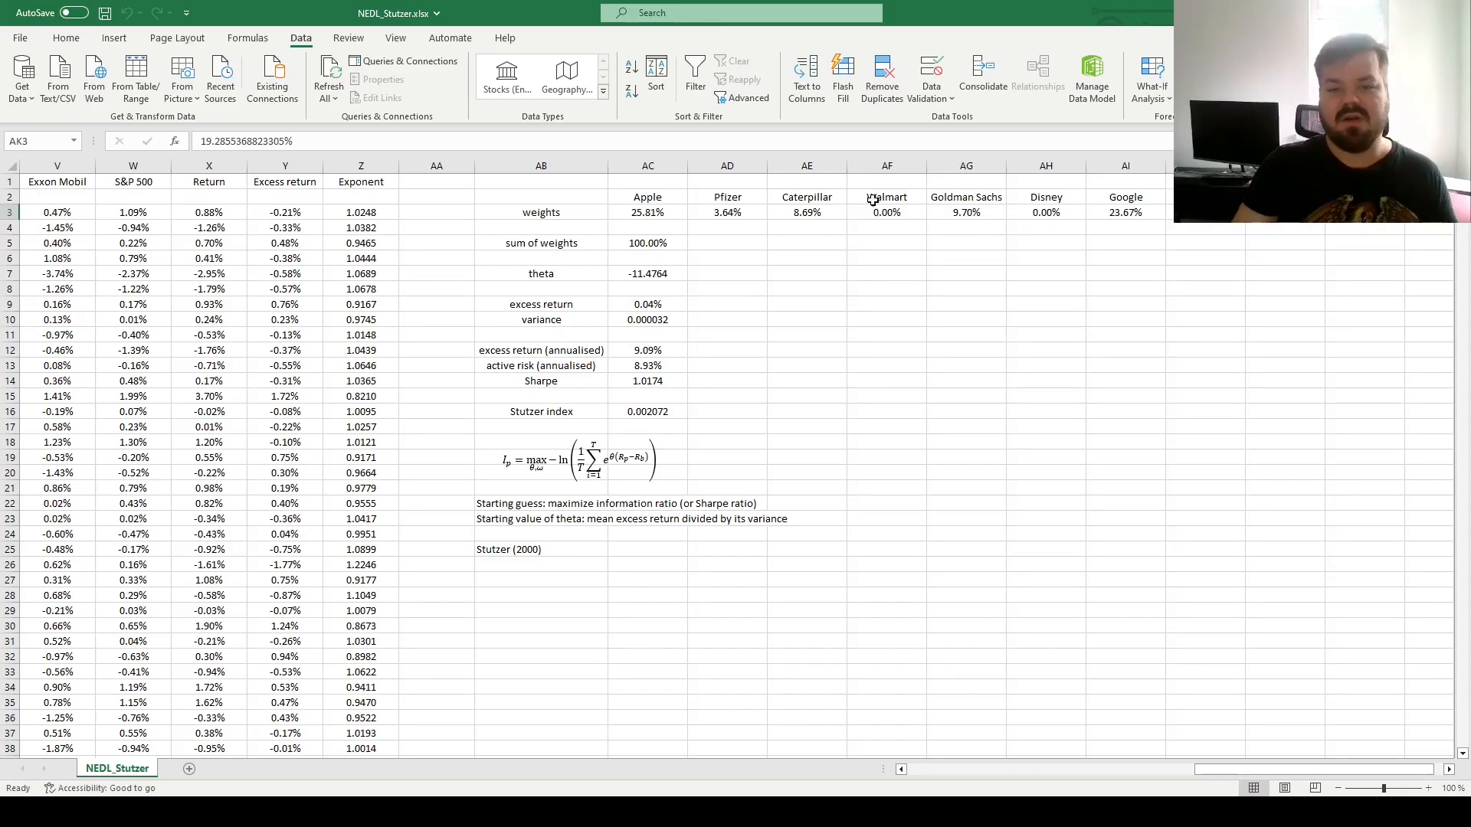
mouse_move(803, 350)
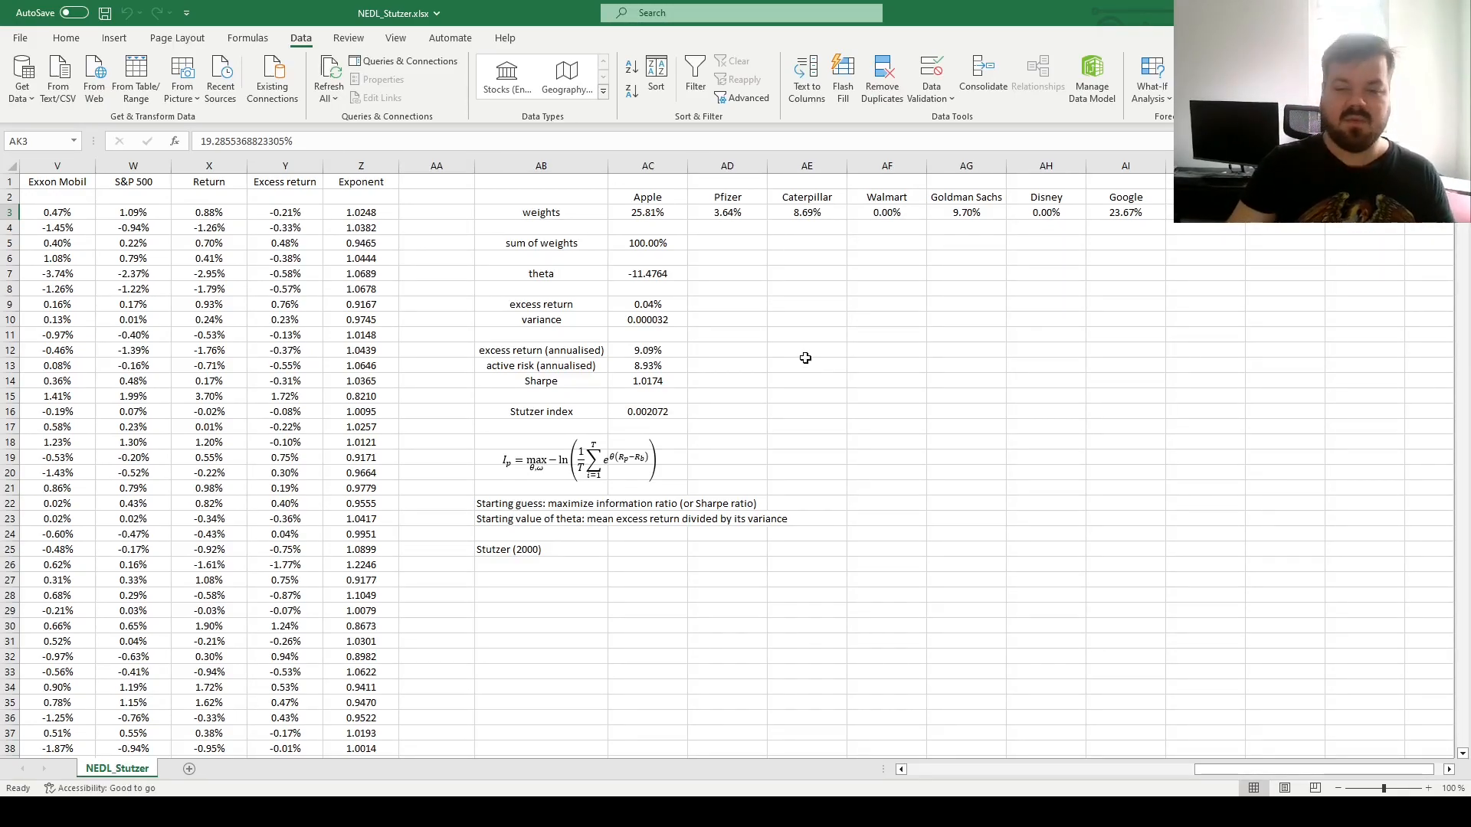
mouse_move(778, 364)
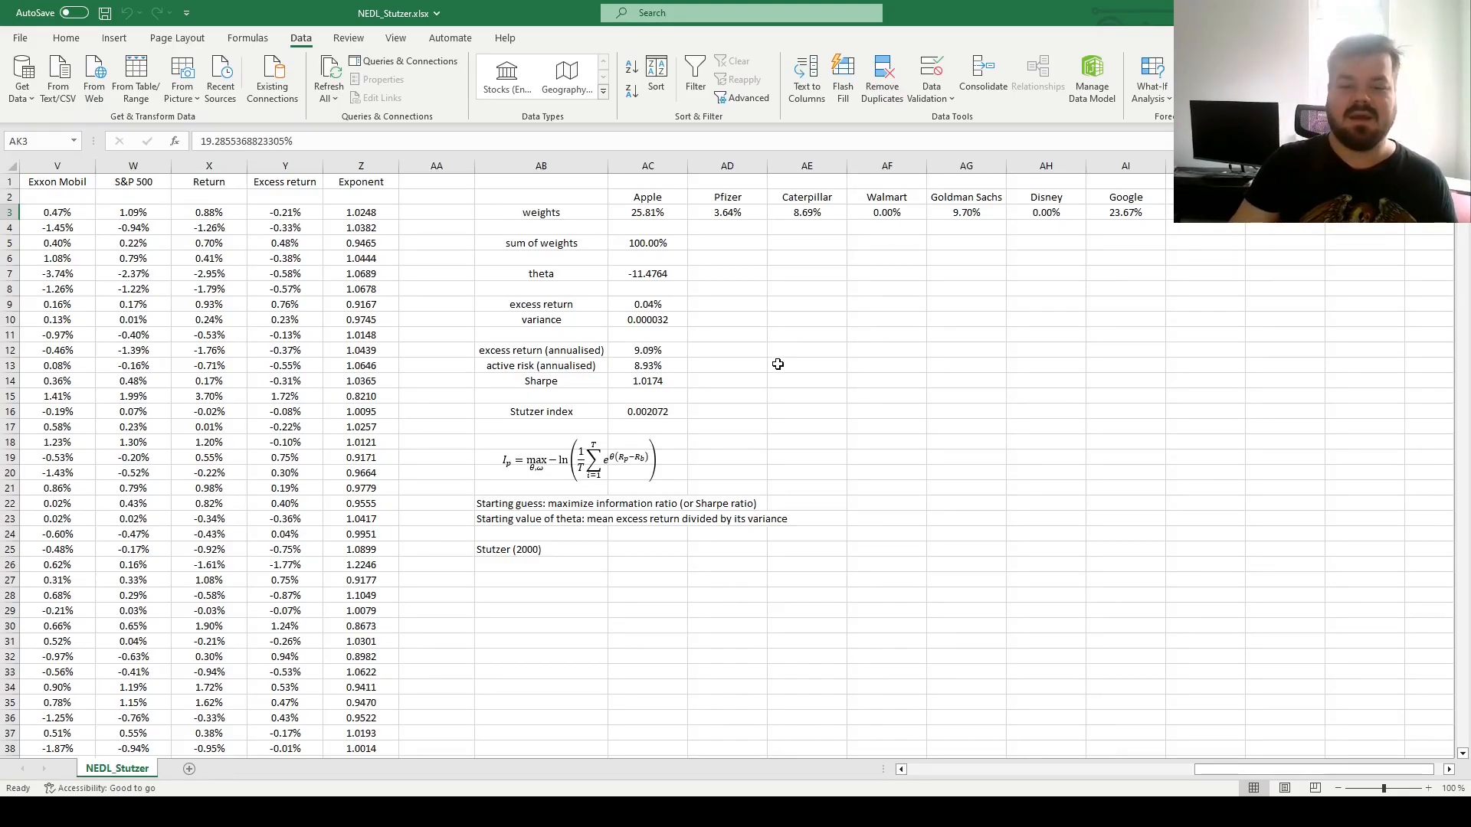
mouse_move(778, 363)
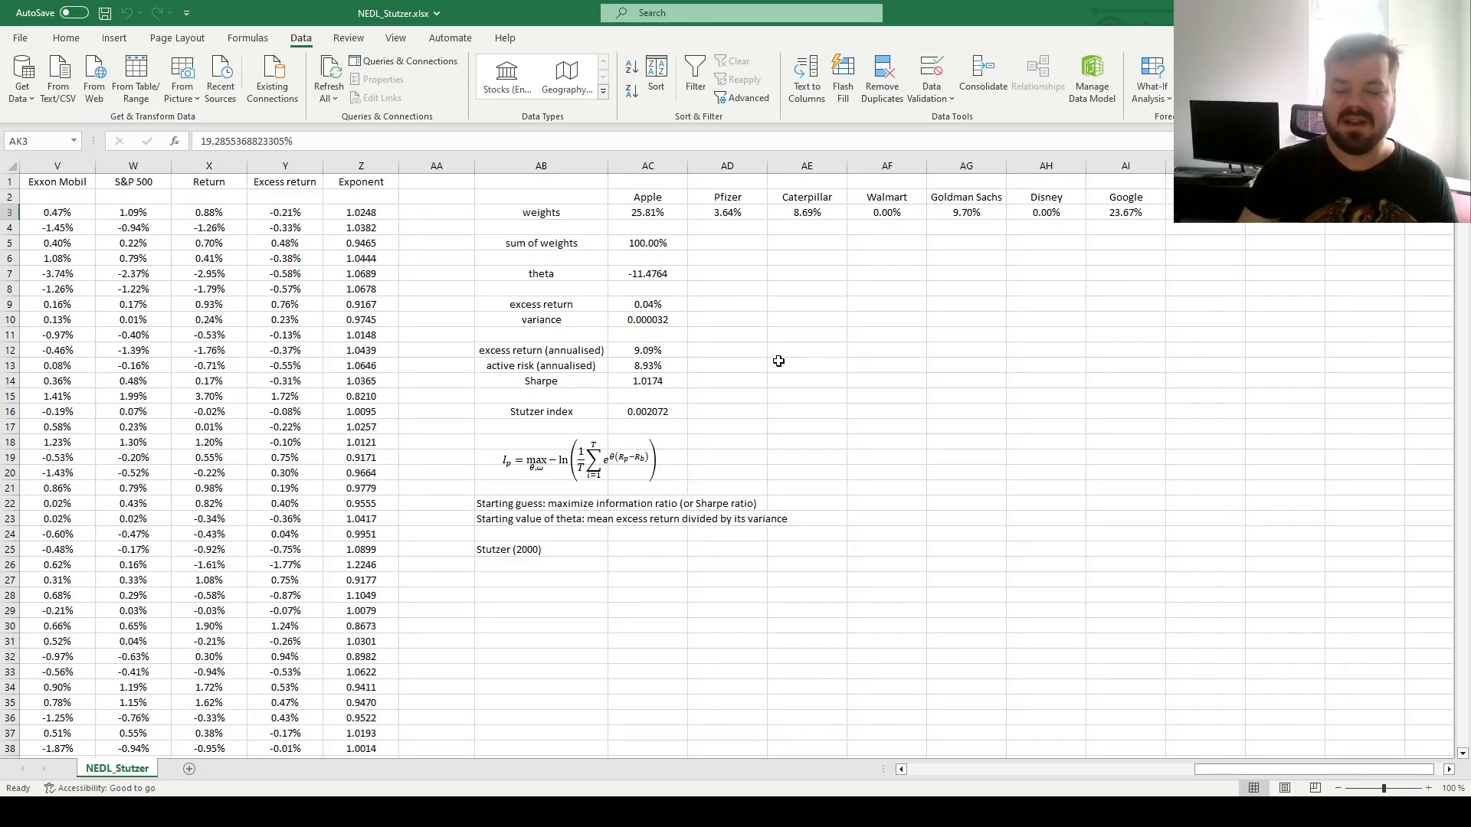
mouse_move(1274, 331)
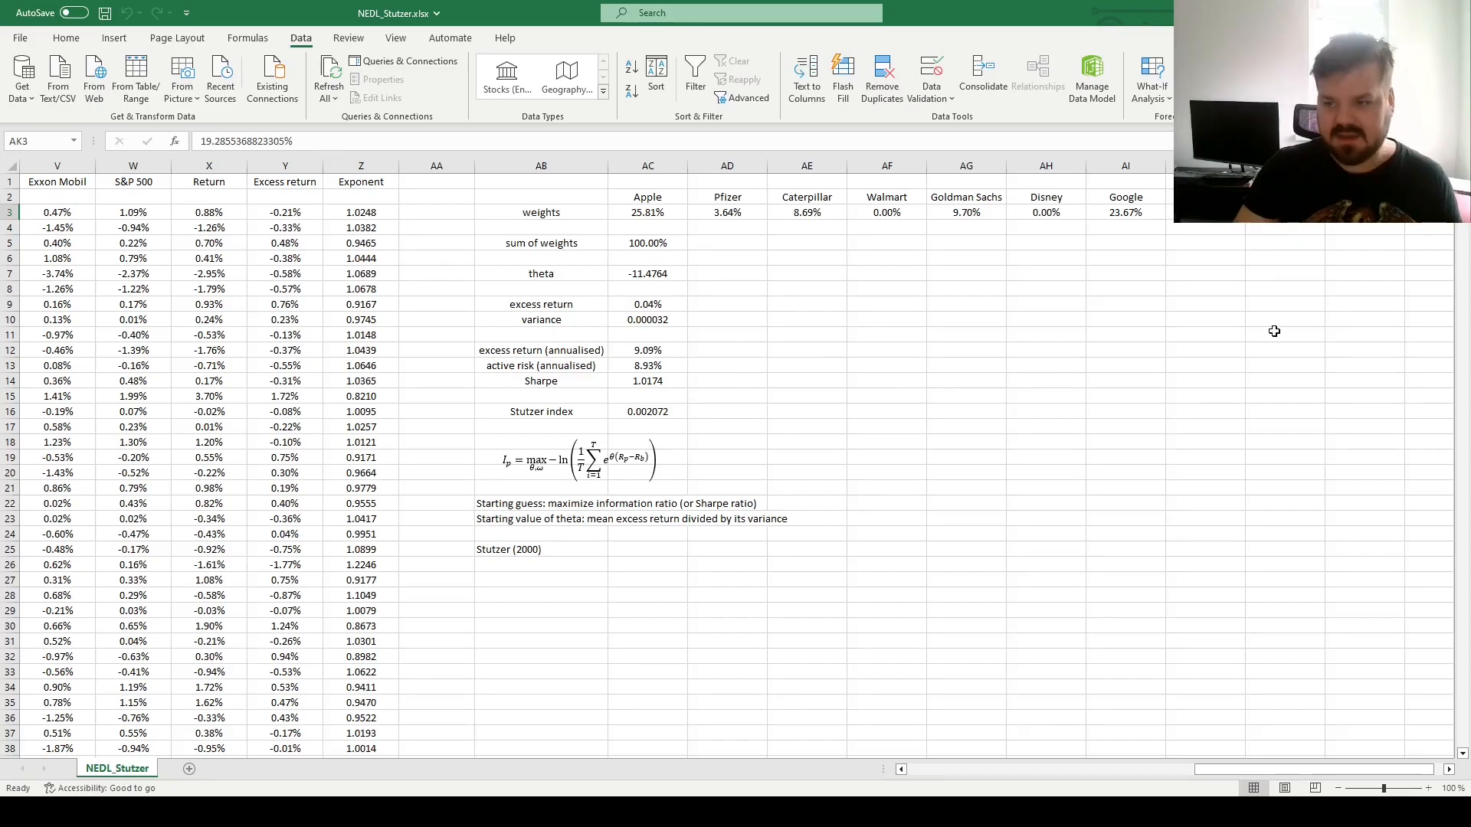
mouse_move(885, 285)
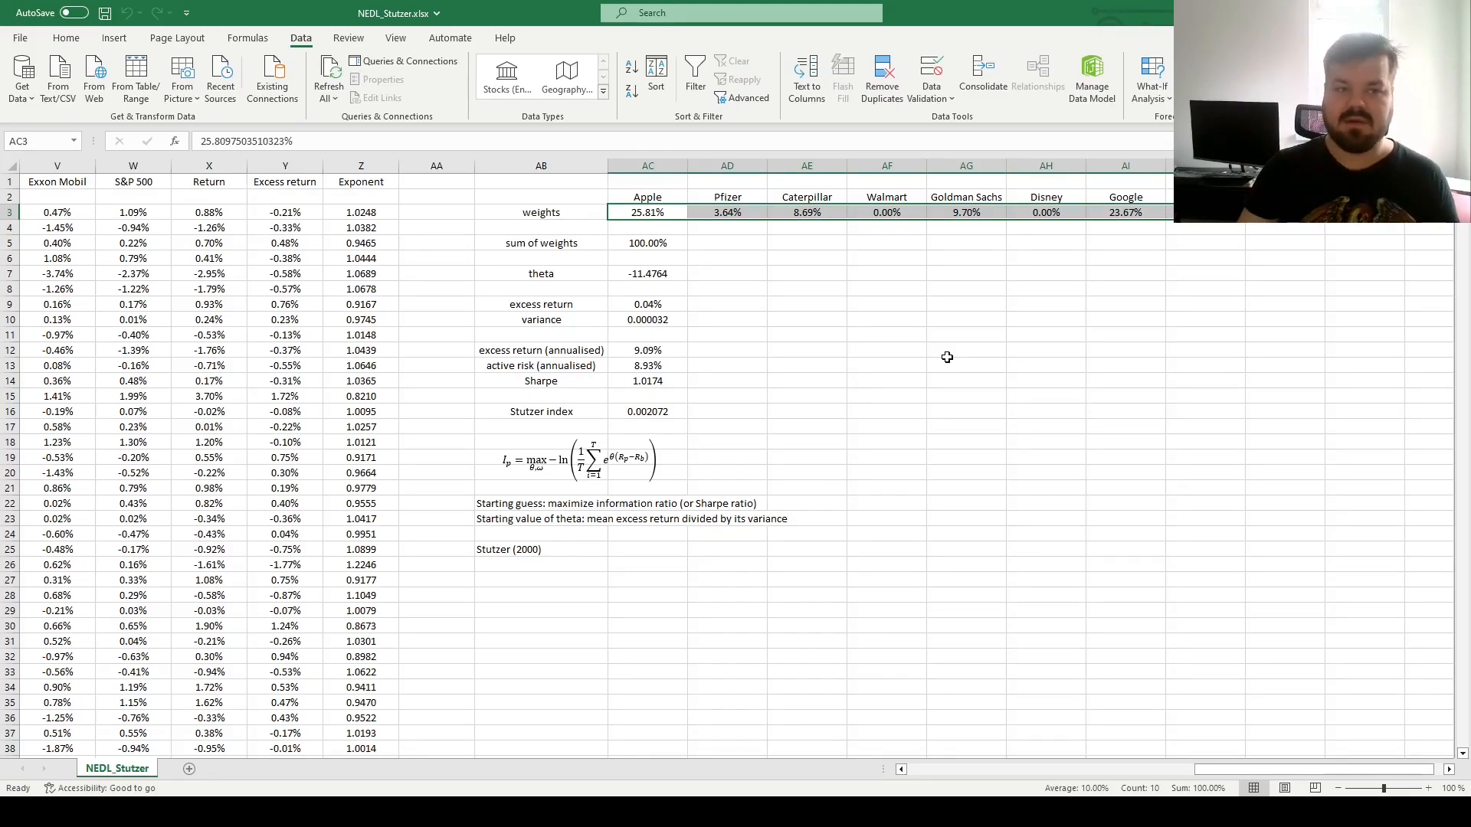
mouse_move(866, 343)
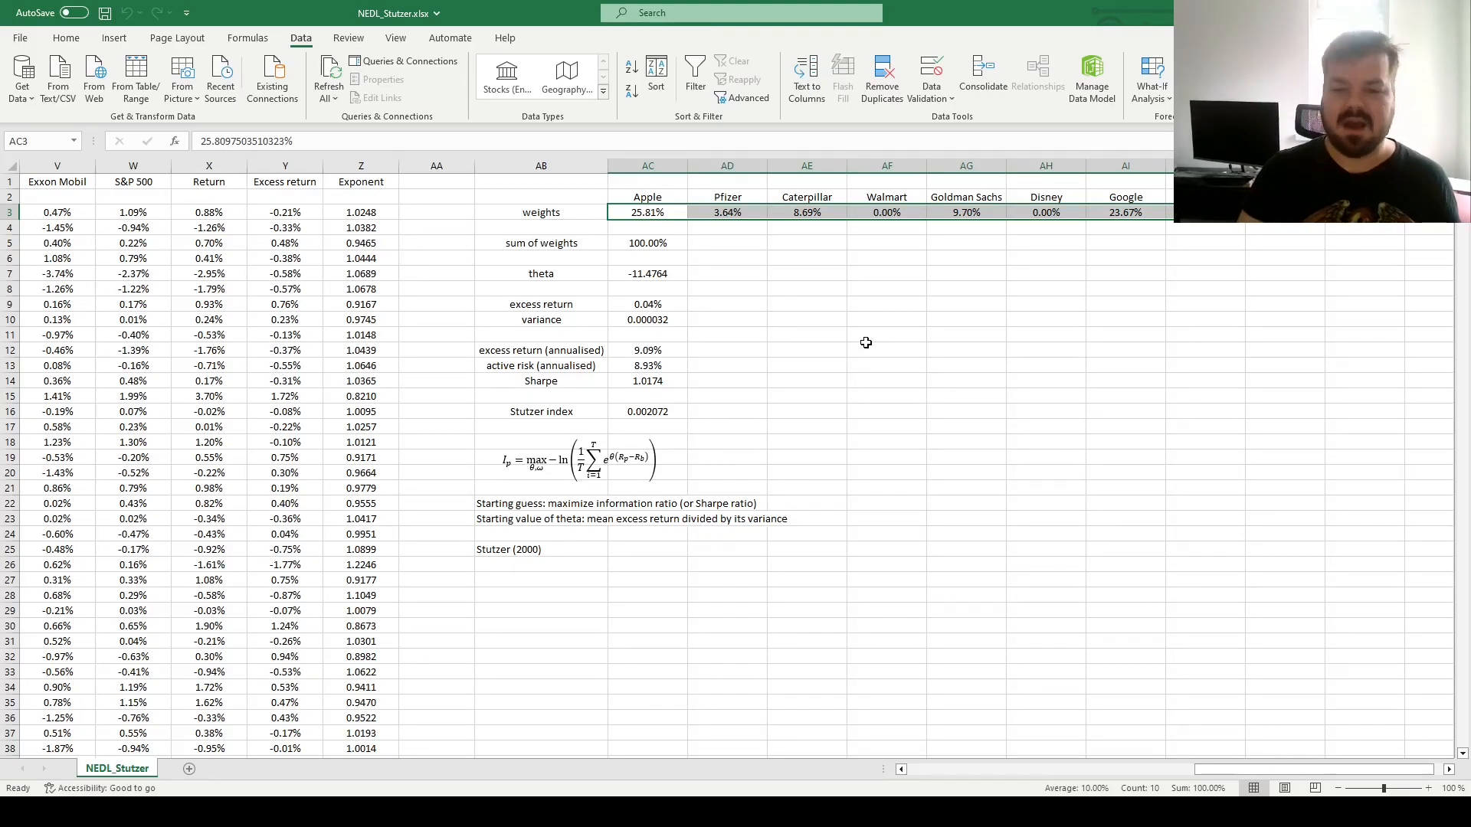